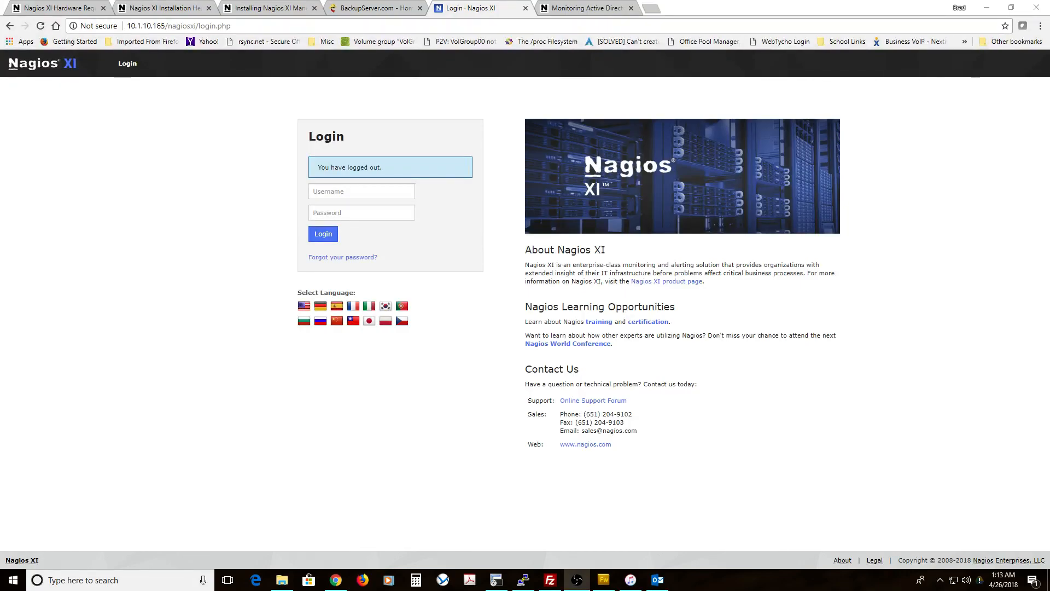
{"action": "mouse_move", "coordinate": [512, 213]}
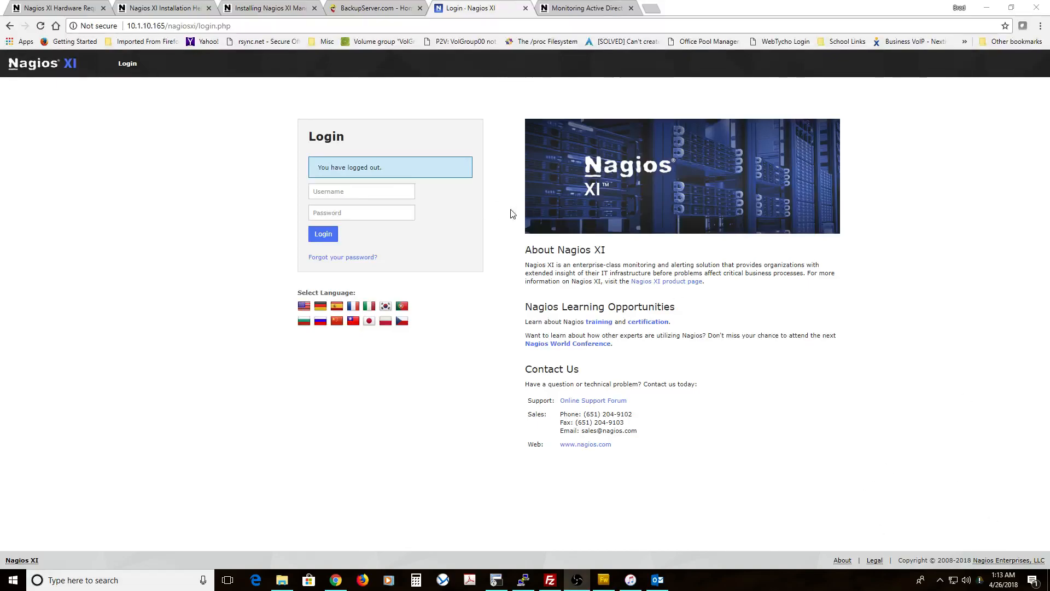
Step: Sign in to Nagios XI as the admin user to reach the home dashboard
{"action": "left_click", "coordinate": [361, 191]}
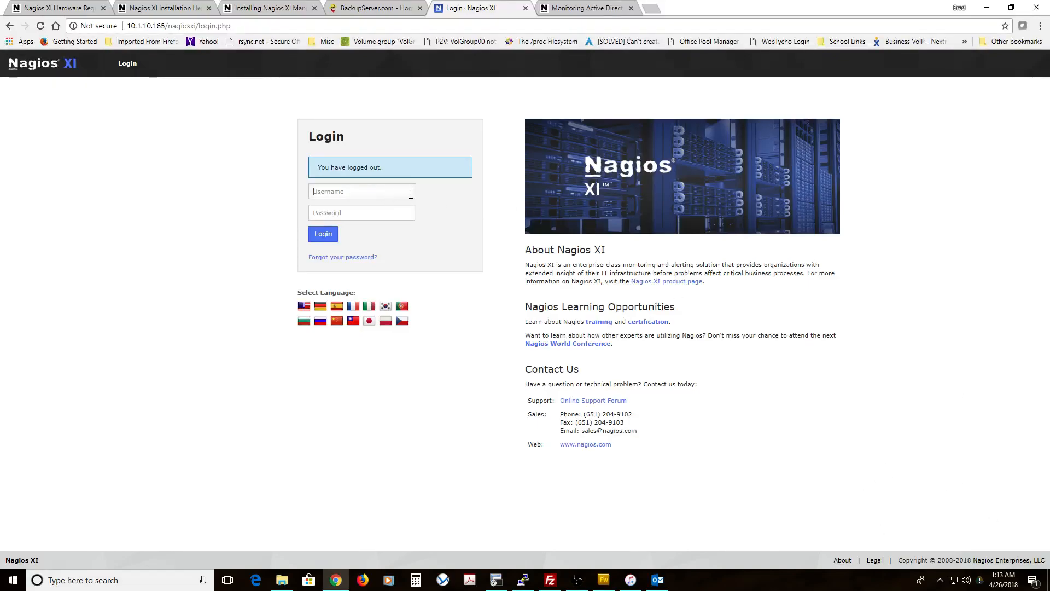
{"action": "type", "text": "nagiosadmin"}
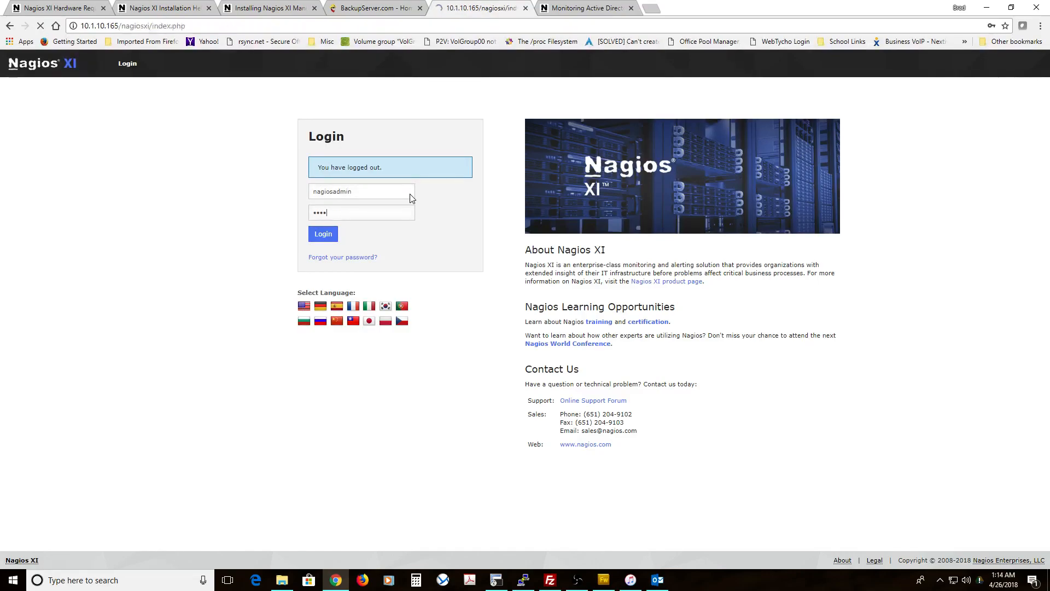
{"action": "left_click", "coordinate": [323, 234]}
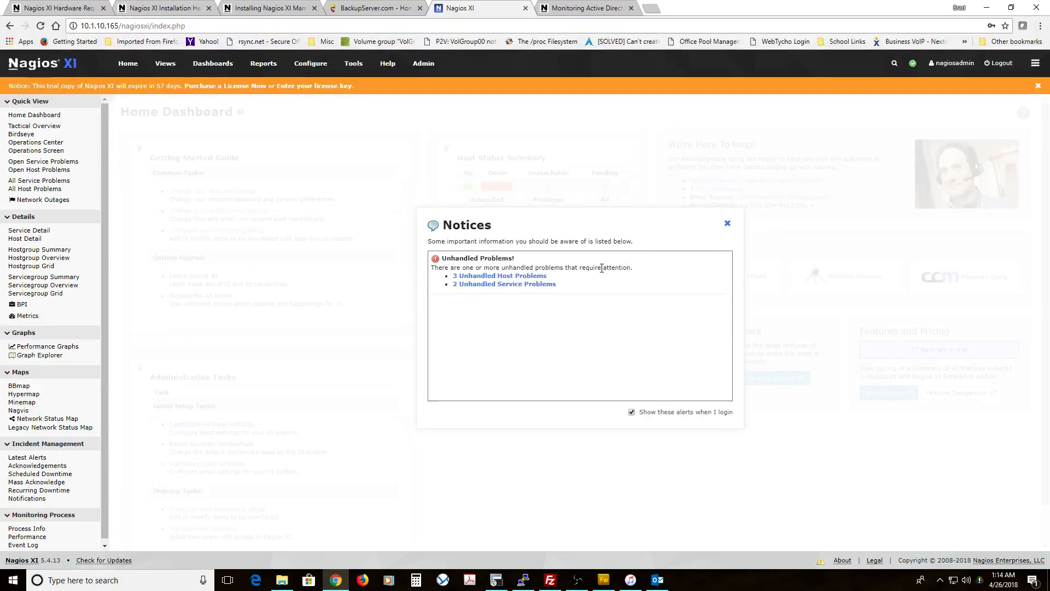
Step: Dismiss the unhandled problems notice and scroll down the page
{"action": "left_click", "coordinate": [728, 223]}
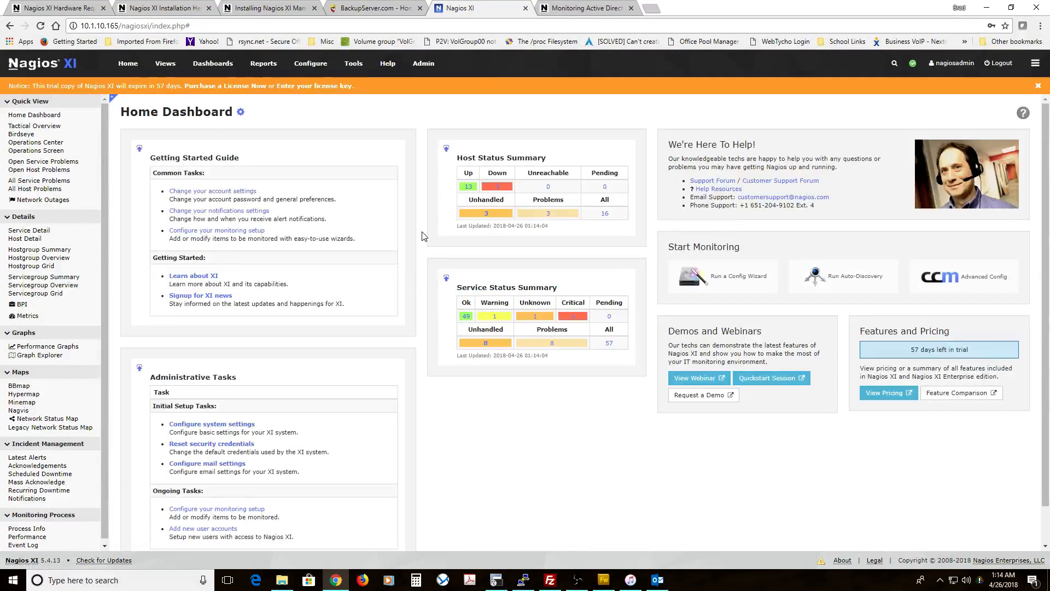
{"action": "mouse_move", "coordinate": [28, 230]}
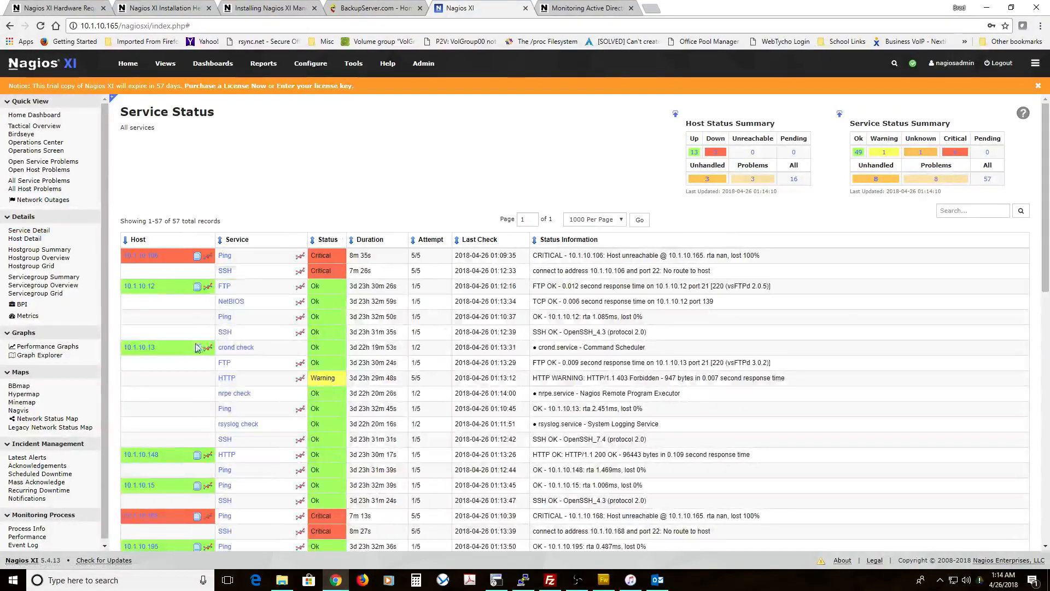
{"action": "scroll", "scroll_direction": "down", "scroll_amount": 3}
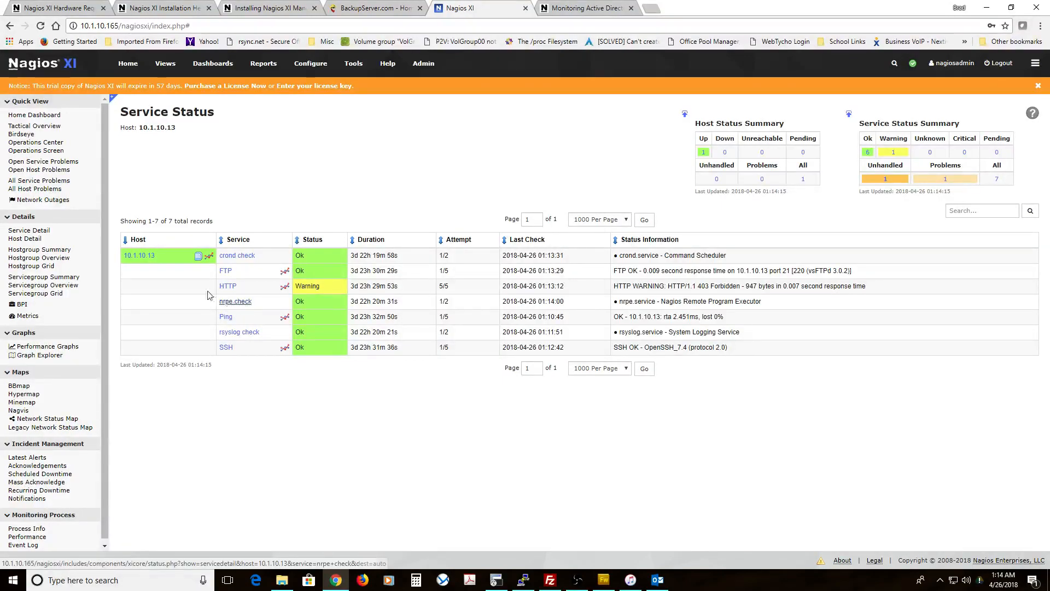
{"action": "mouse_move", "coordinate": [235, 307]}
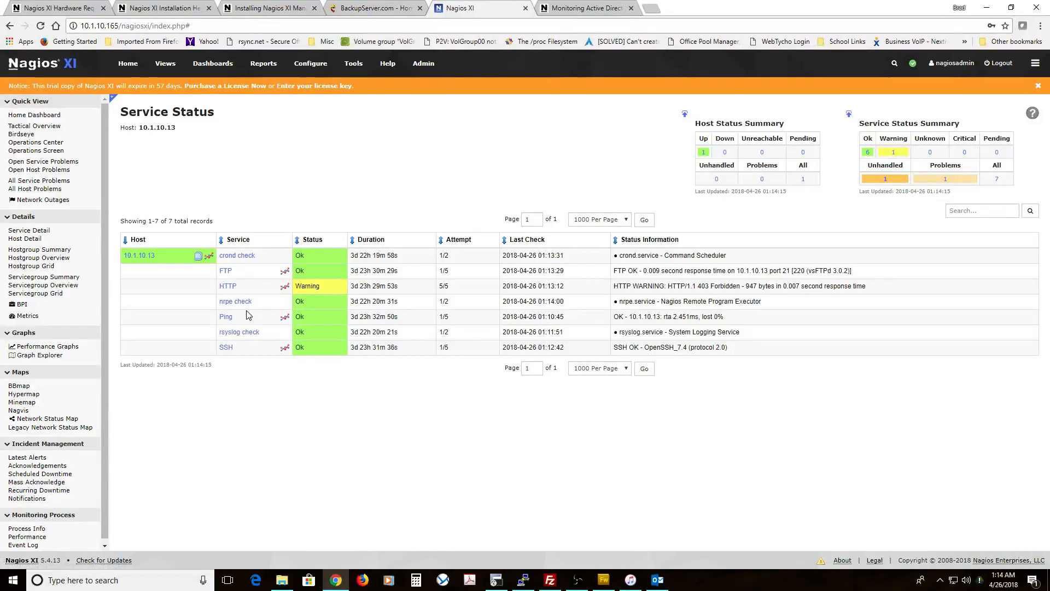
{"action": "mouse_move", "coordinate": [248, 305]}
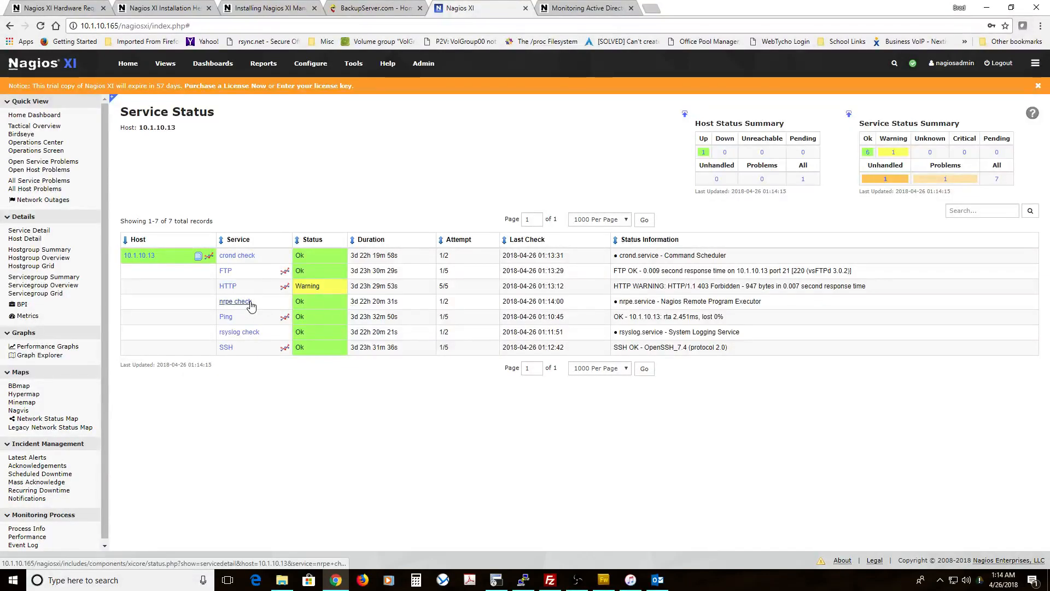
{"action": "mouse_move", "coordinate": [247, 263]}
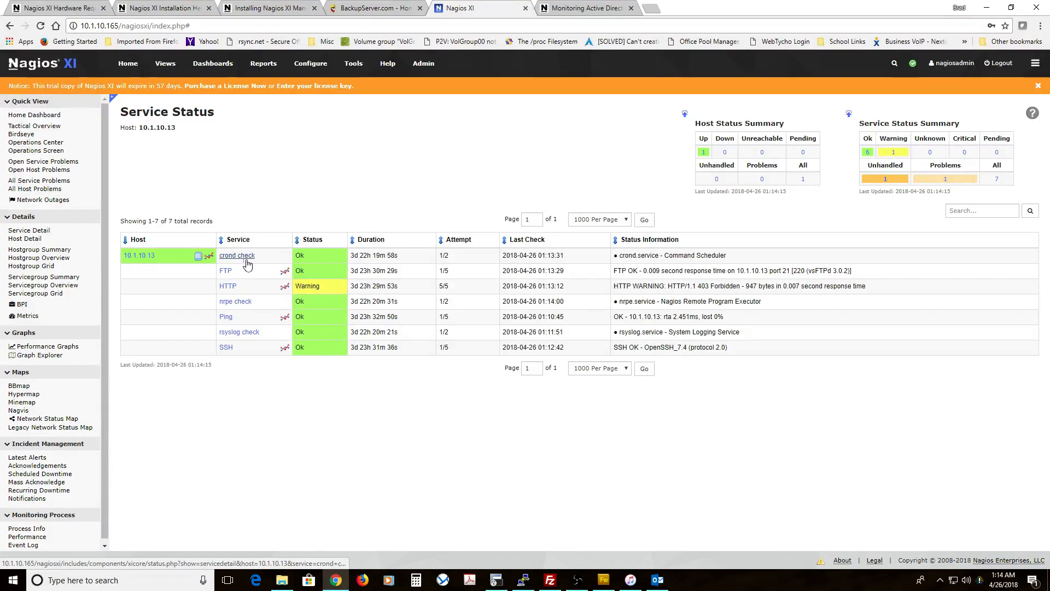
{"action": "mouse_move", "coordinate": [254, 335]}
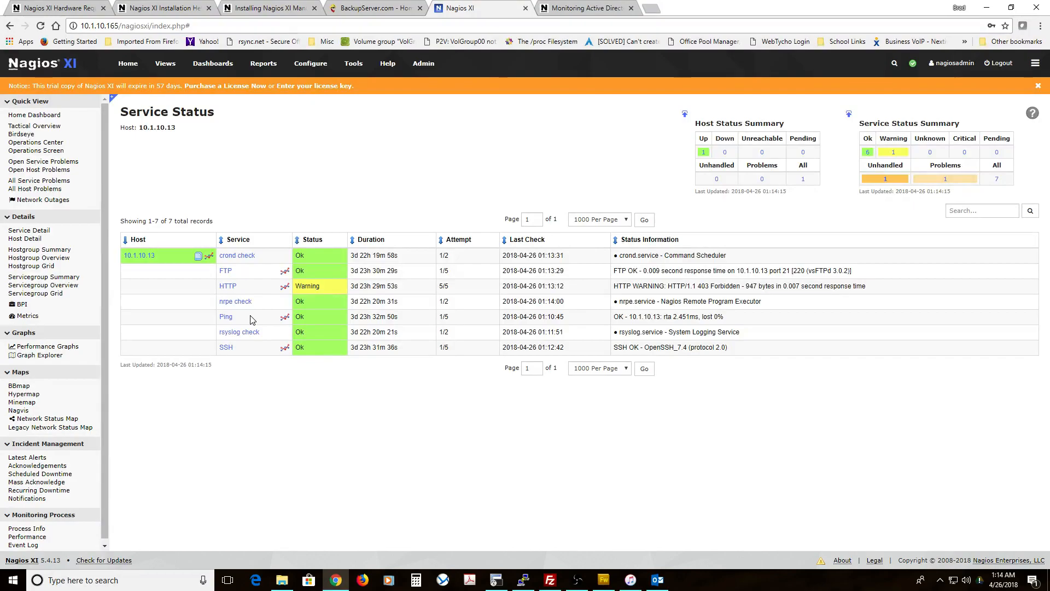
{"action": "mouse_move", "coordinate": [241, 334]}
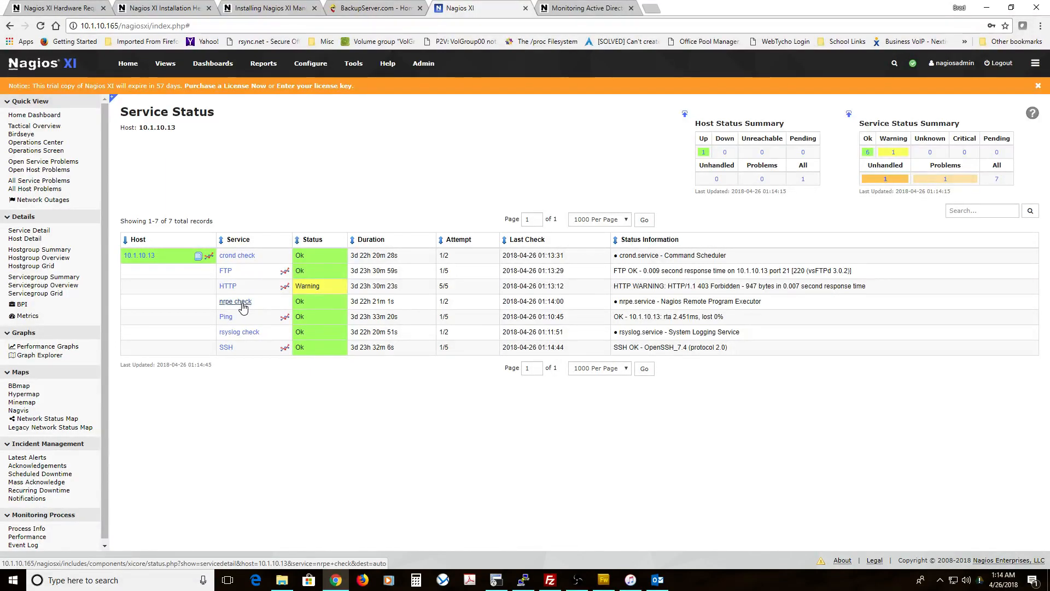
{"action": "mouse_move", "coordinate": [249, 290]}
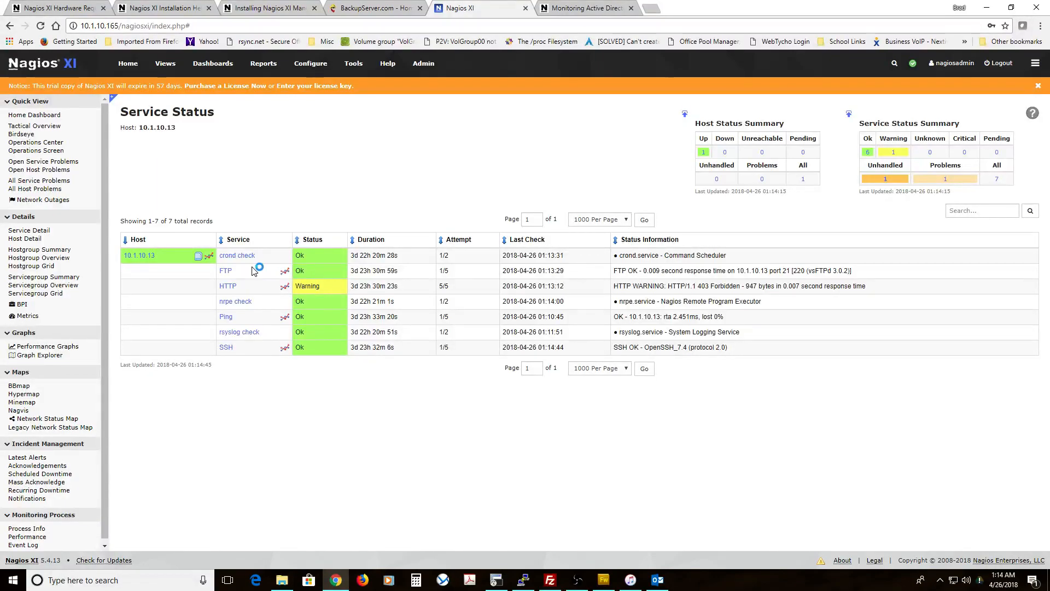
{"action": "mouse_move", "coordinate": [237, 255]}
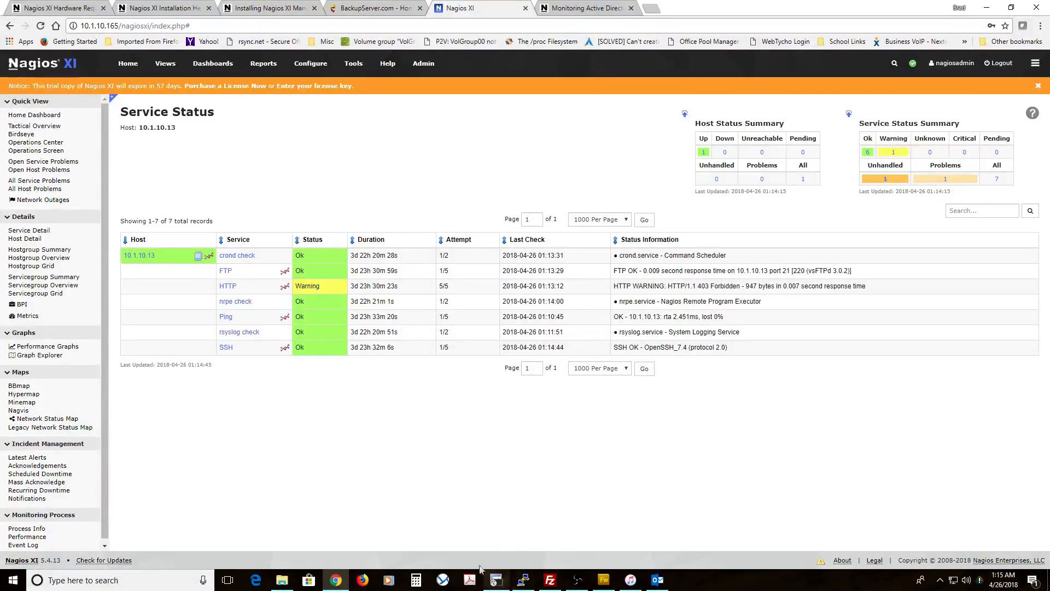
Step: In the PuTTY server terminal, run 'systemctl start nrpe'
{"action": "left_click", "coordinate": [496, 580]}
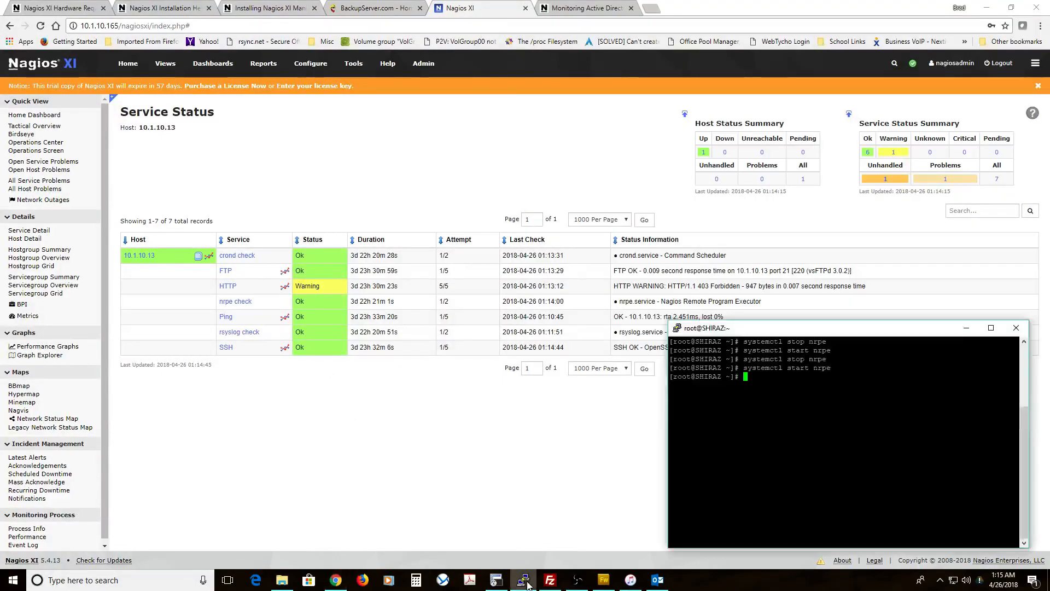
{"action": "type", "text": "systemctl start nrpe"}
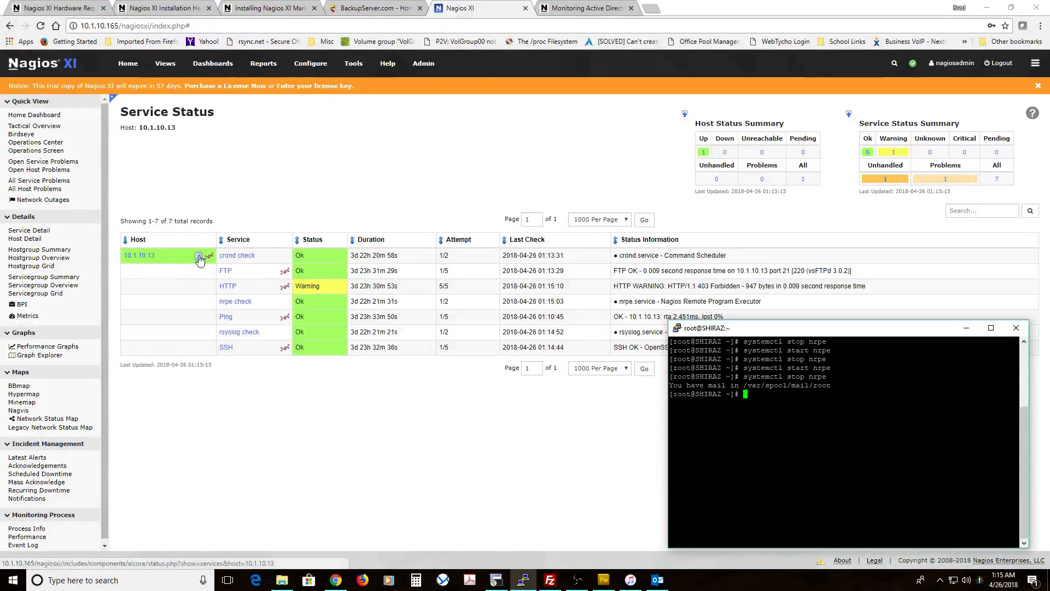
{"action": "mouse_move", "coordinate": [200, 256]}
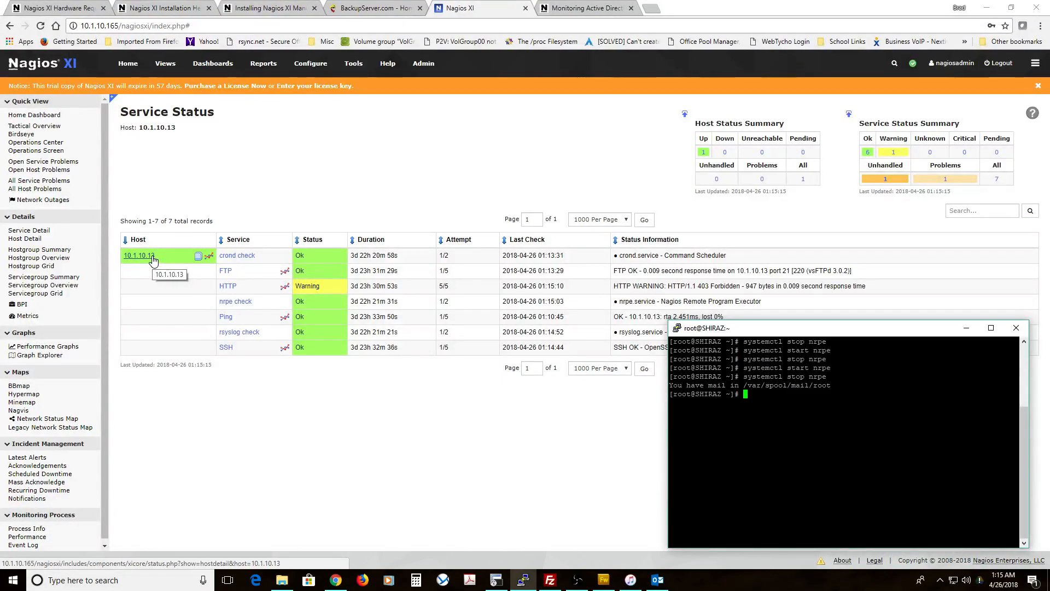
Step: Force an immediate check of host 10.1.10.13 and all its services from Advanced
{"action": "left_click", "coordinate": [138, 256]}
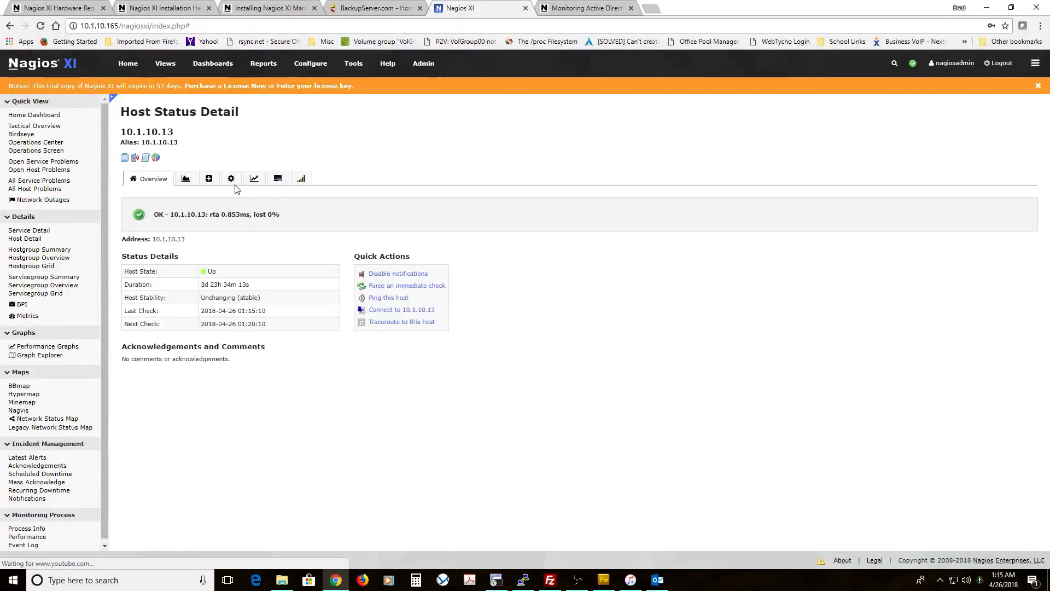
{"action": "left_click", "coordinate": [209, 178]}
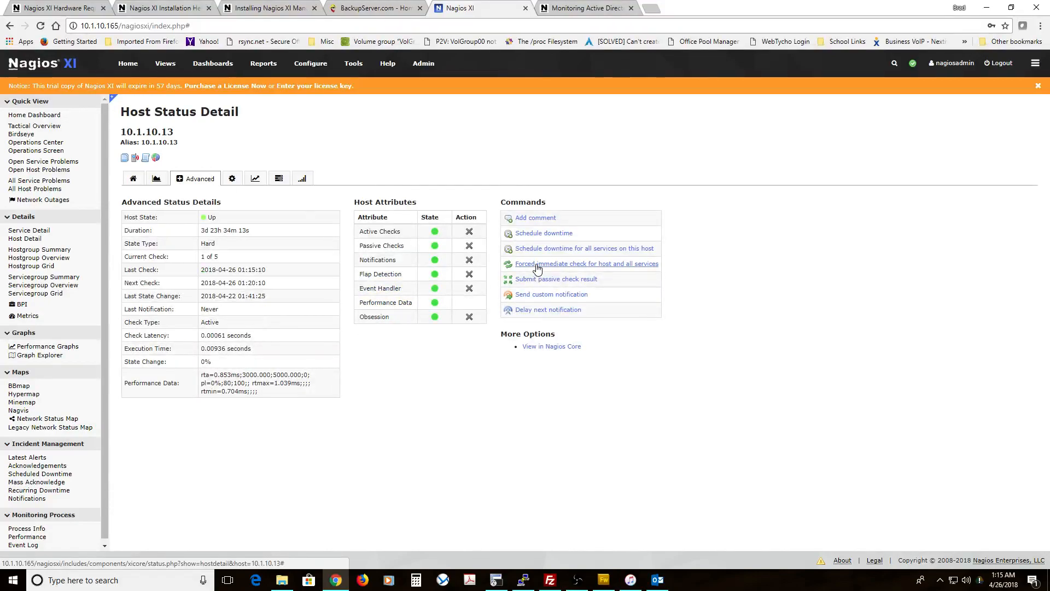
{"action": "left_click", "coordinate": [587, 264]}
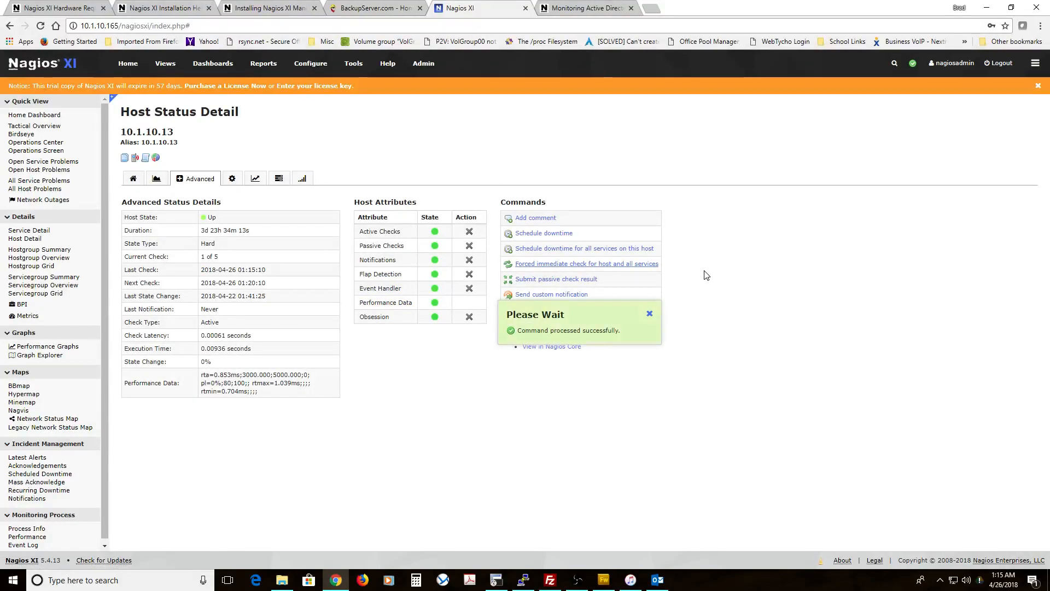
{"action": "left_click", "coordinate": [649, 313]}
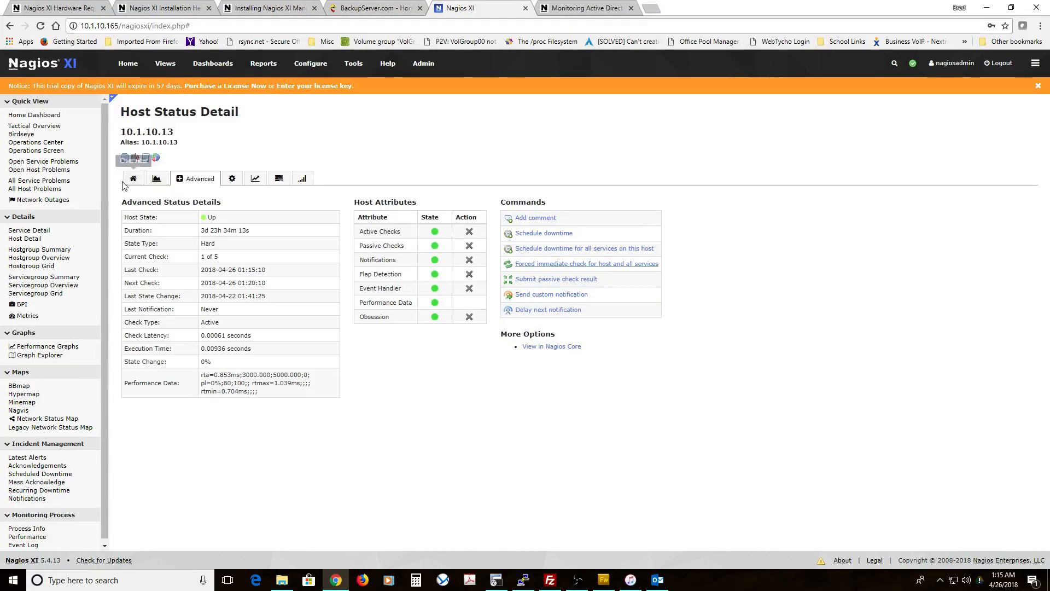
Step: Return to the host Overview and force the host-and-services check a second time
{"action": "left_click", "coordinate": [133, 178]}
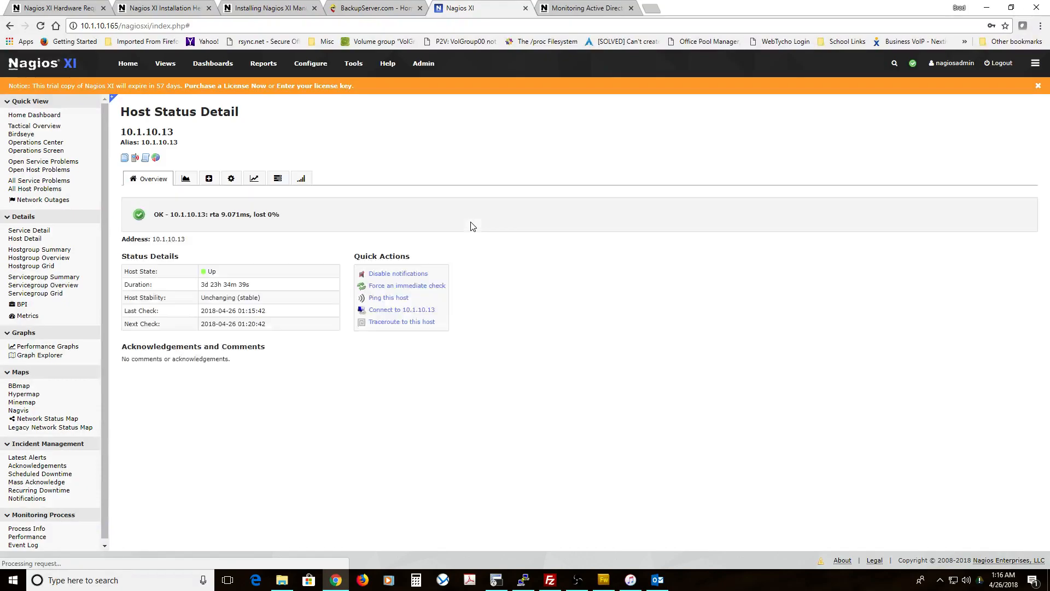
{"action": "left_click", "coordinate": [209, 178]}
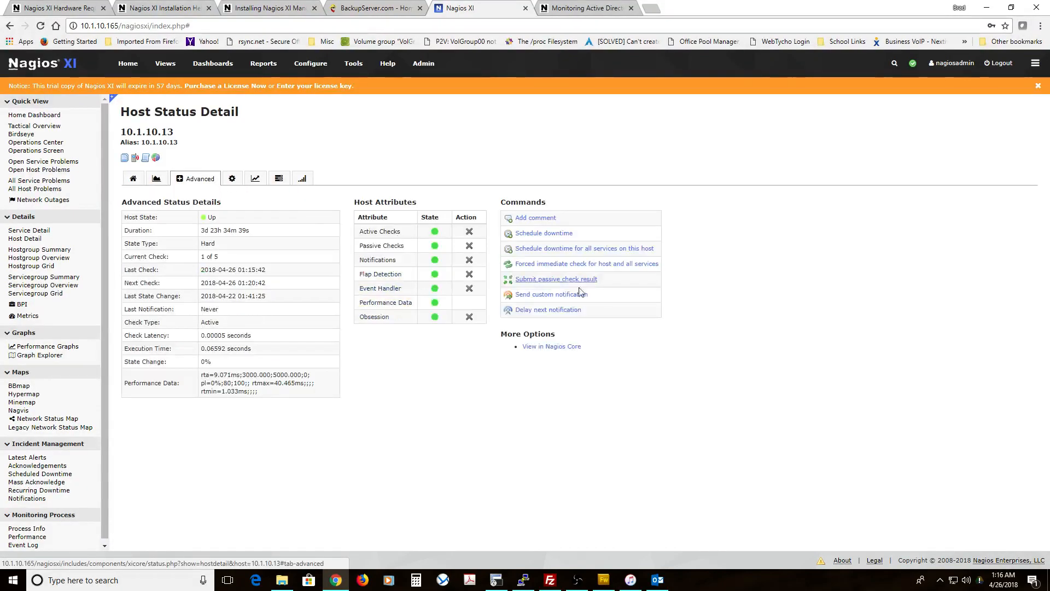
{"action": "left_click", "coordinate": [587, 263]}
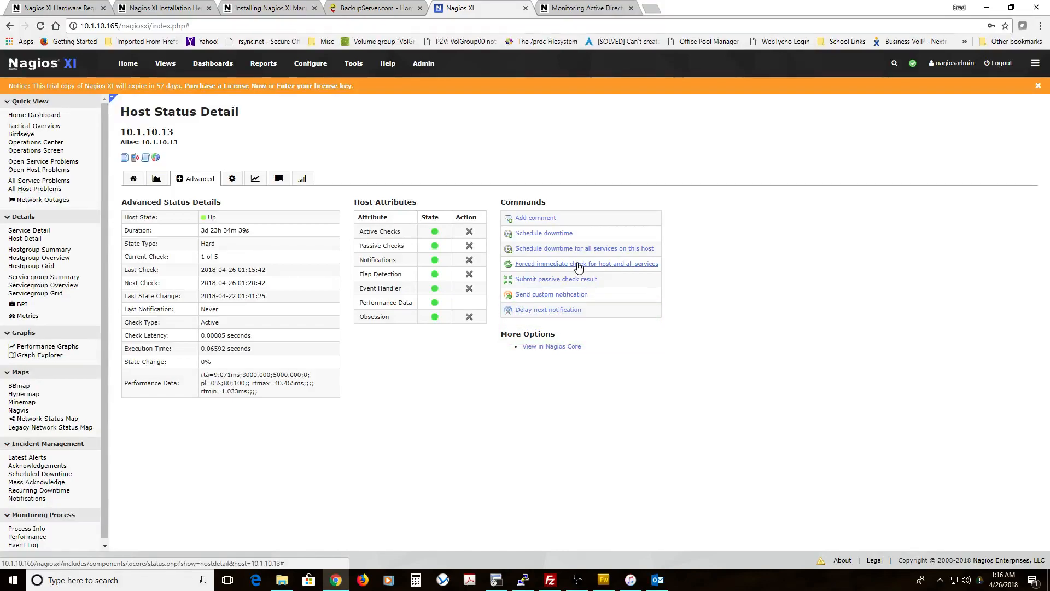
{"action": "left_click", "coordinate": [587, 263]}
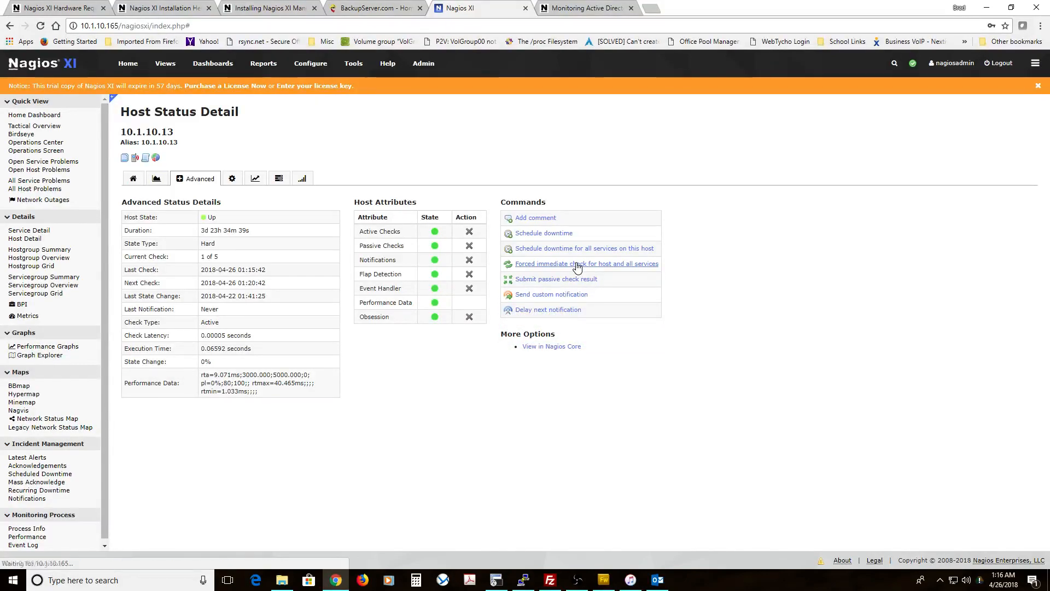
{"action": "left_click", "coordinate": [587, 264]}
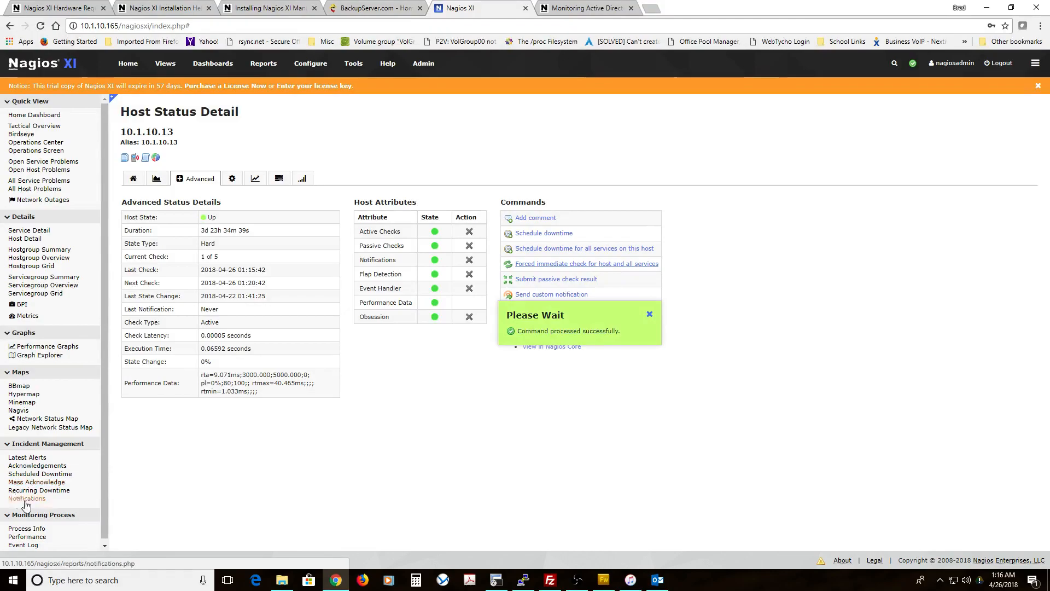
{"action": "left_click", "coordinate": [27, 498]}
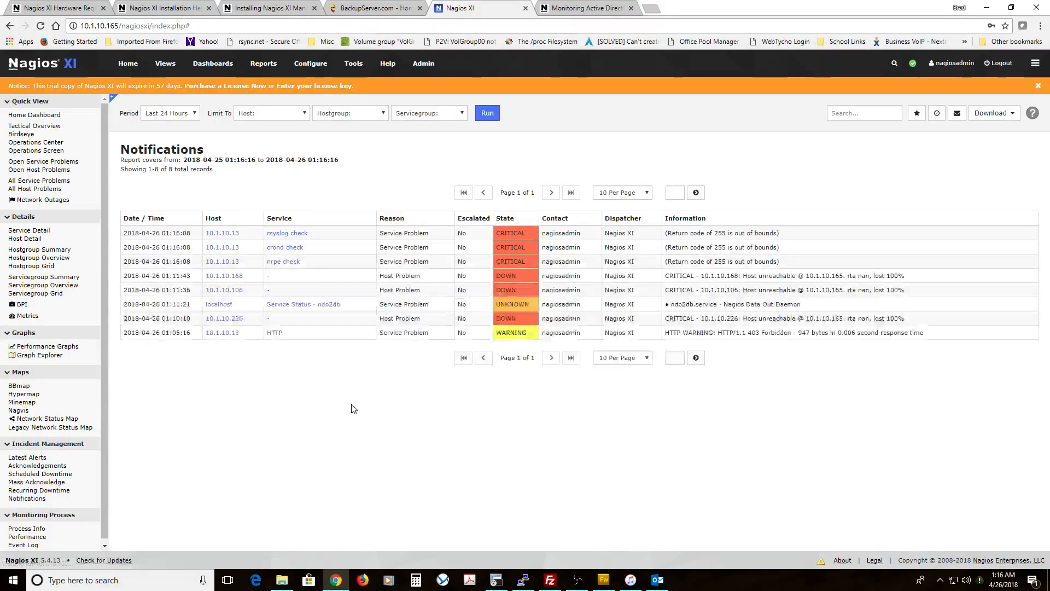
{"action": "mouse_move", "coordinate": [235, 248]}
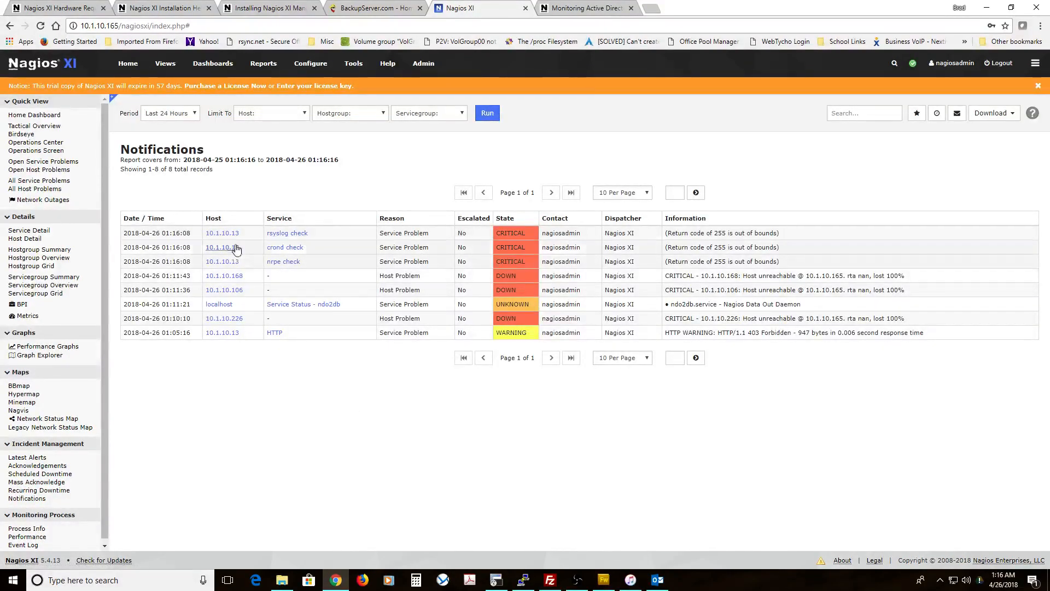
{"action": "mouse_move", "coordinate": [468, 259]}
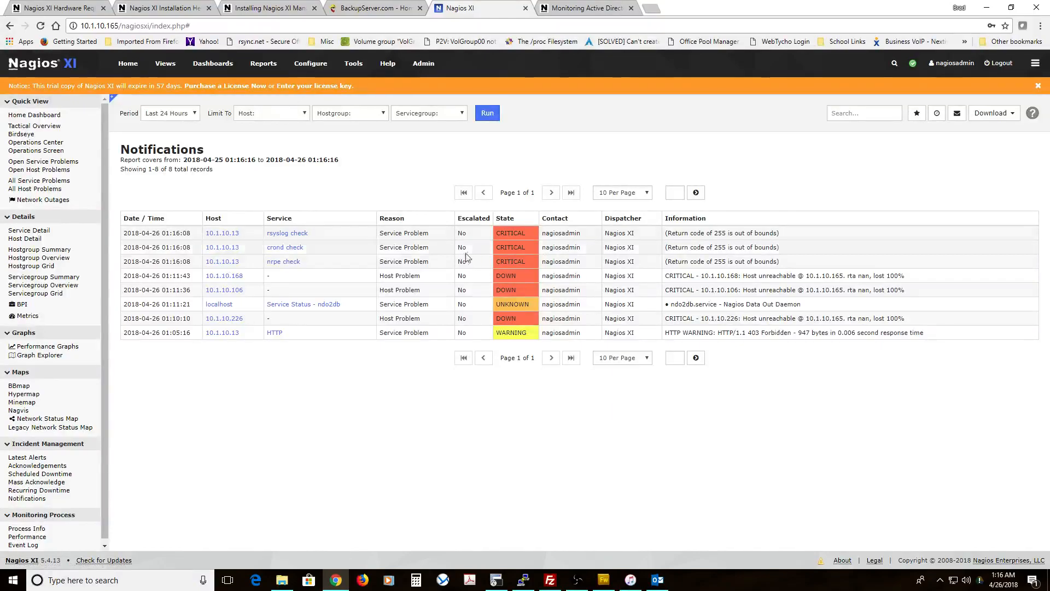
{"action": "mouse_move", "coordinate": [296, 265]}
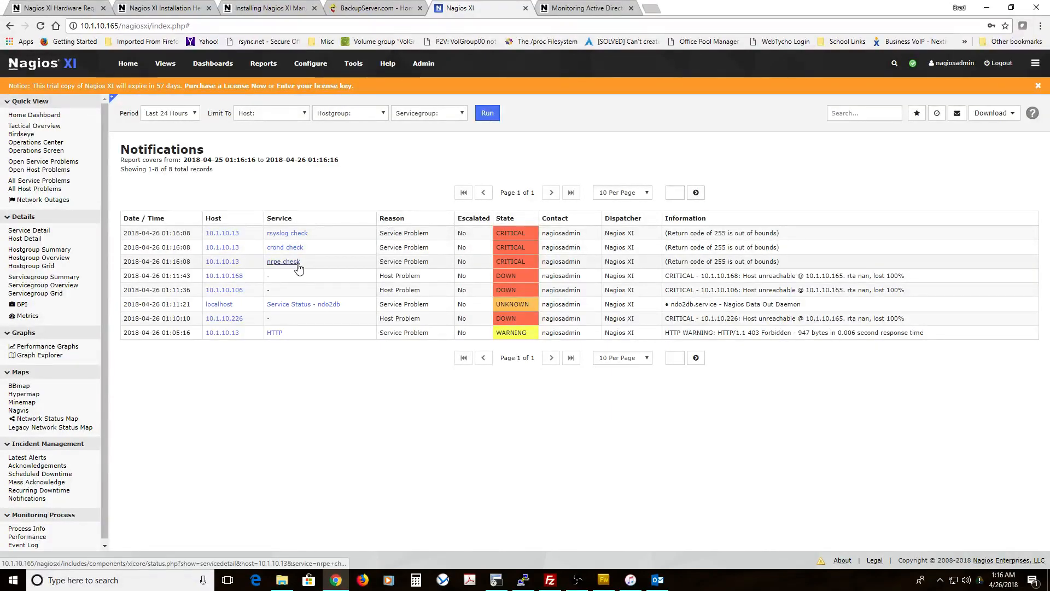
{"action": "mouse_move", "coordinate": [741, 270]}
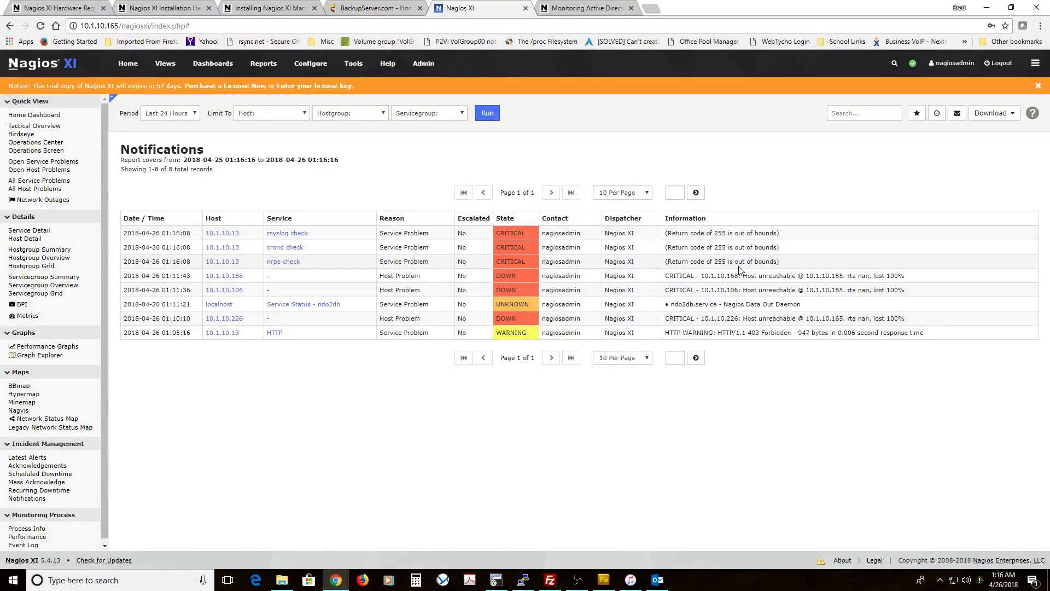
{"action": "mouse_move", "coordinate": [275, 266]}
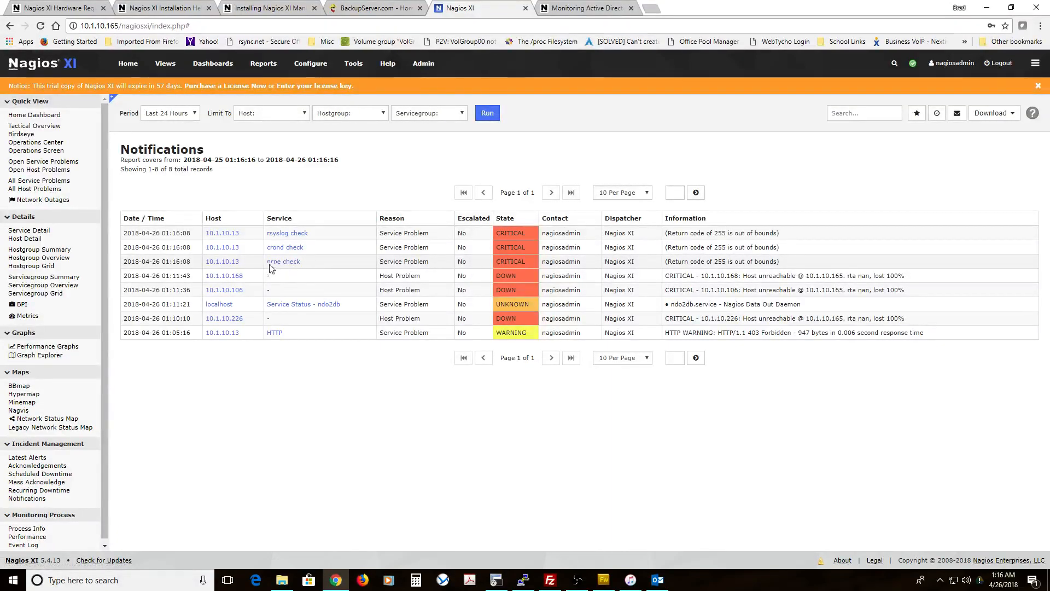
{"action": "mouse_move", "coordinate": [299, 247]}
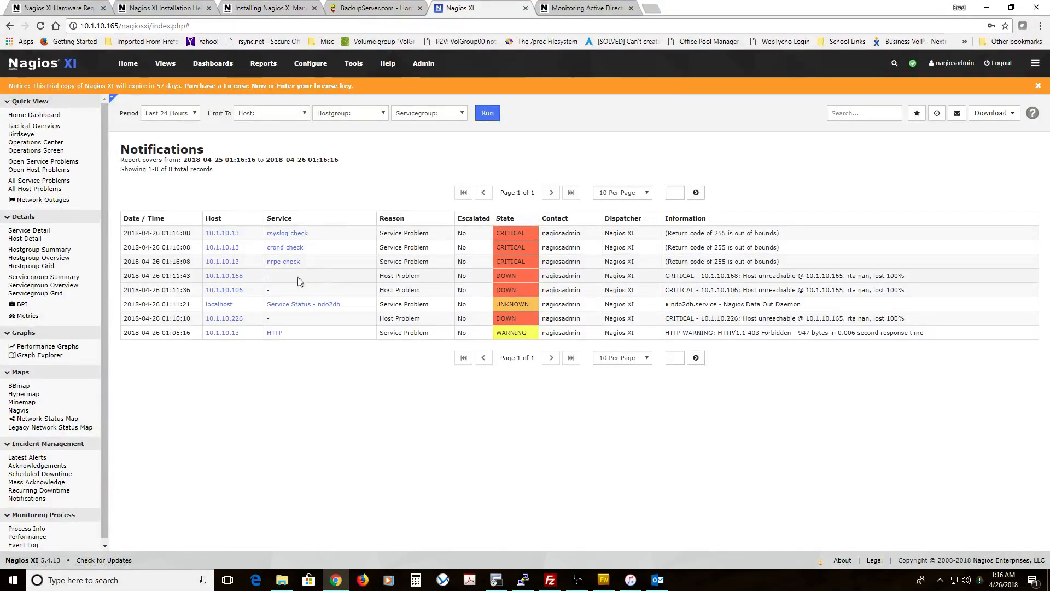
Step: Switch to Adobe Fireworks and display the HOST A service dependency diagram
{"action": "left_click", "coordinate": [603, 579]}
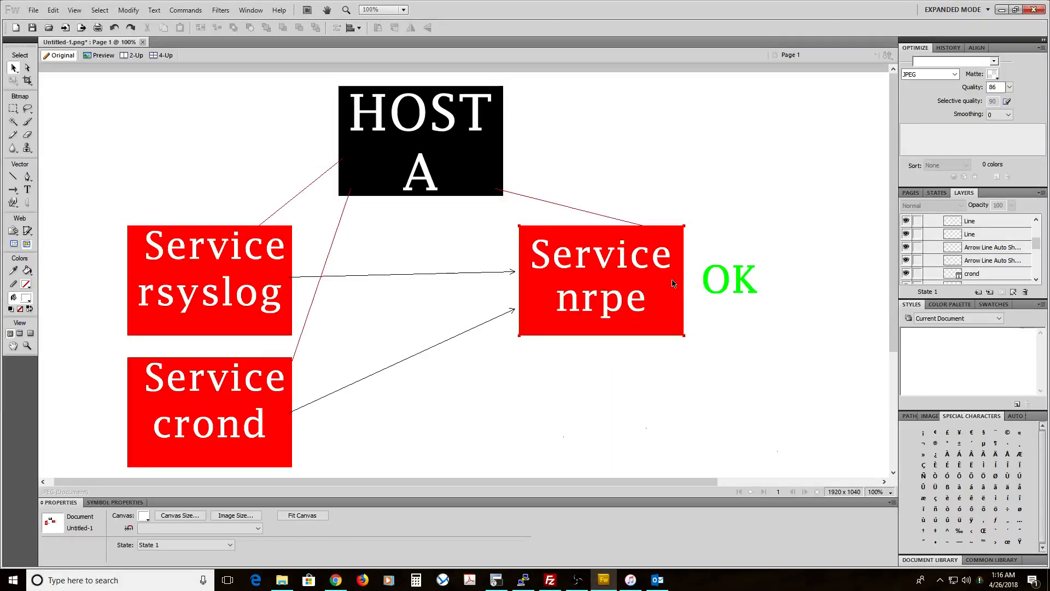
{"action": "mouse_move", "coordinate": [600, 286]}
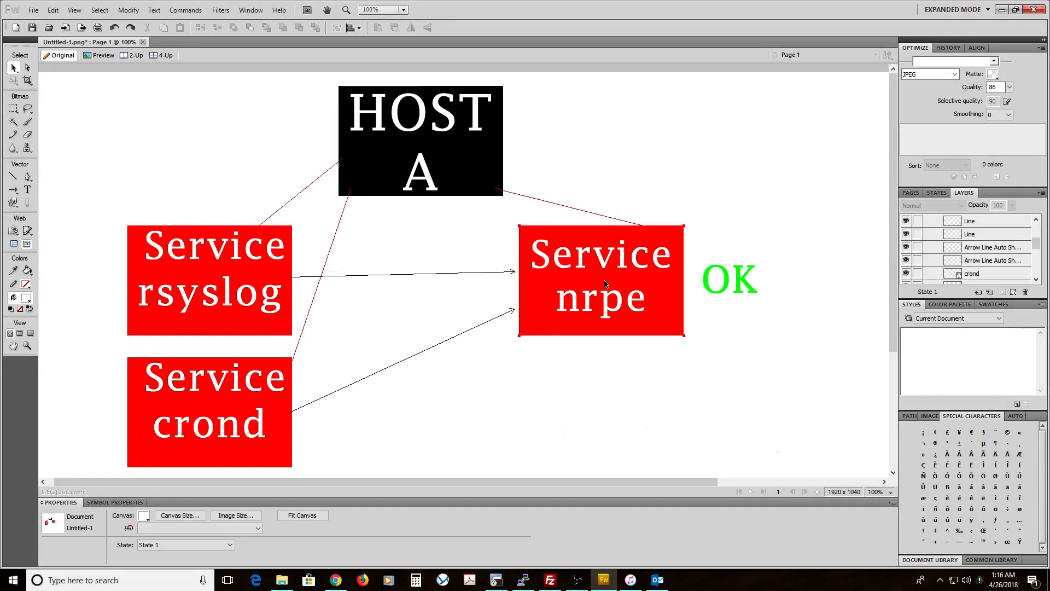
{"action": "mouse_move", "coordinate": [584, 279]}
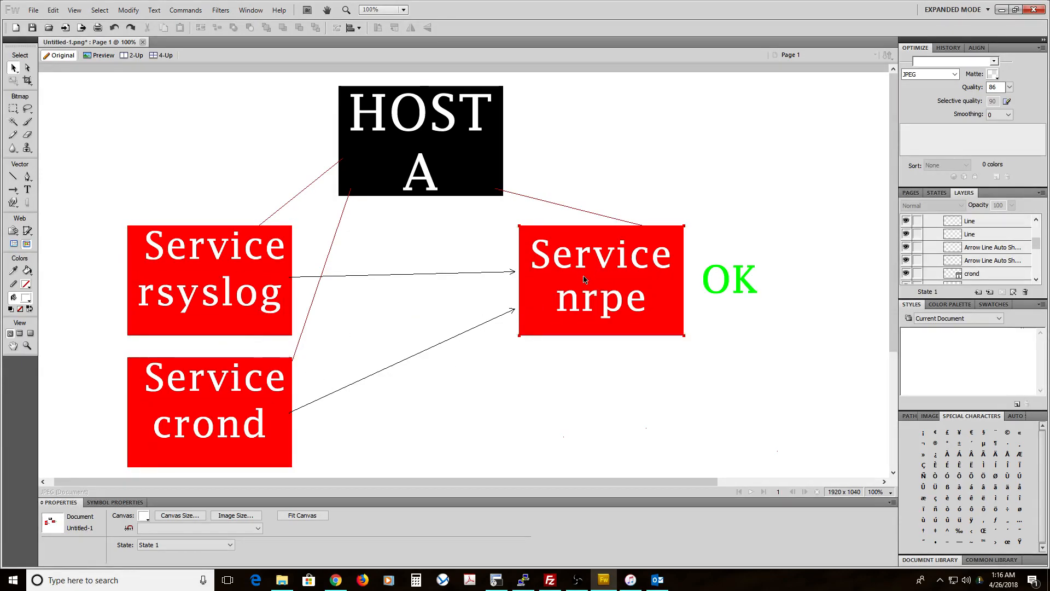
{"action": "left_click", "coordinate": [730, 280]}
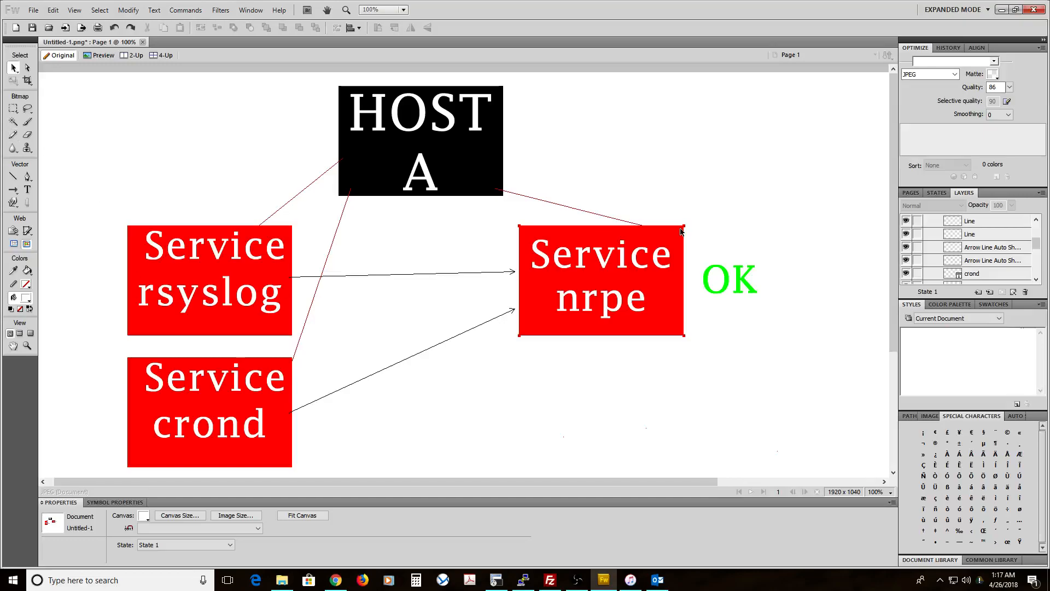
{"action": "mouse_move", "coordinate": [583, 340]}
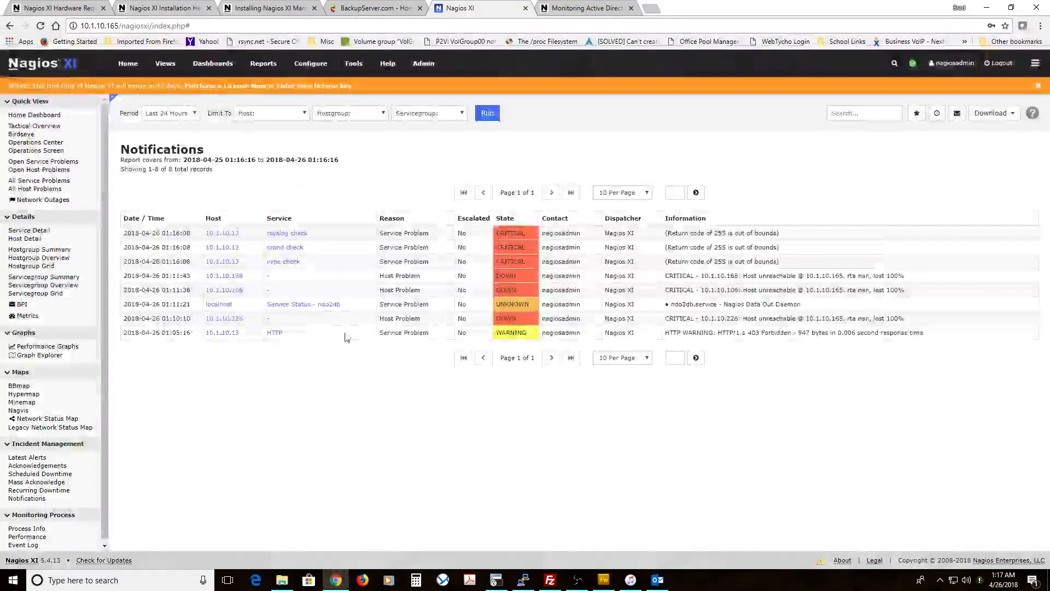
Step: Go to Core Config Manager and show its empty Service Dependencies list
{"action": "left_click", "coordinate": [310, 64]}
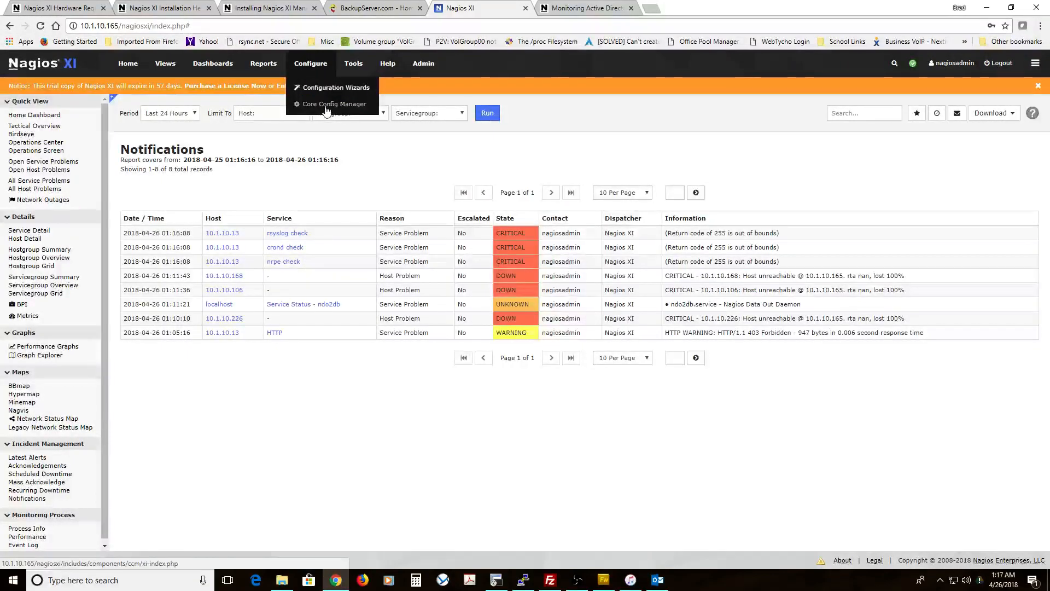
{"action": "left_click", "coordinate": [334, 104]}
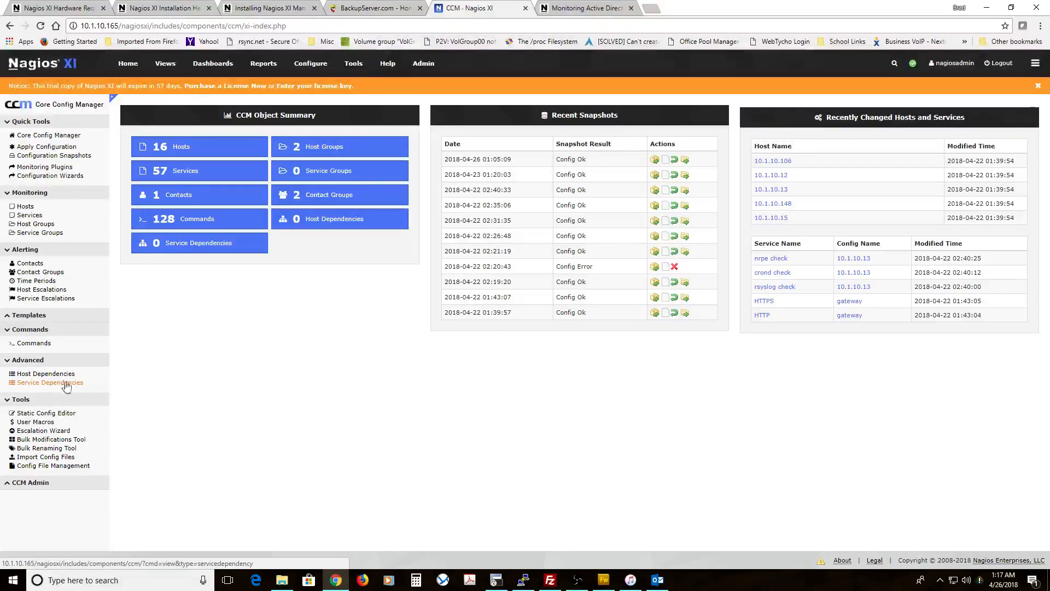
{"action": "left_click", "coordinate": [50, 383]}
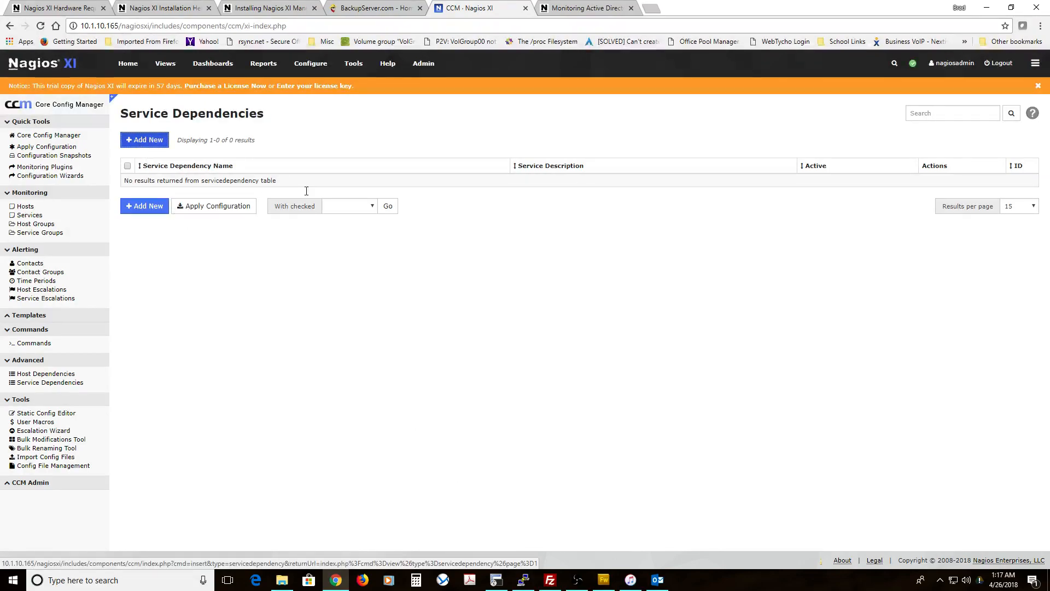
Step: Add a service dependency named NRPE-dependency with 10.1.10.13 as its master host
{"action": "left_click", "coordinate": [144, 140]}
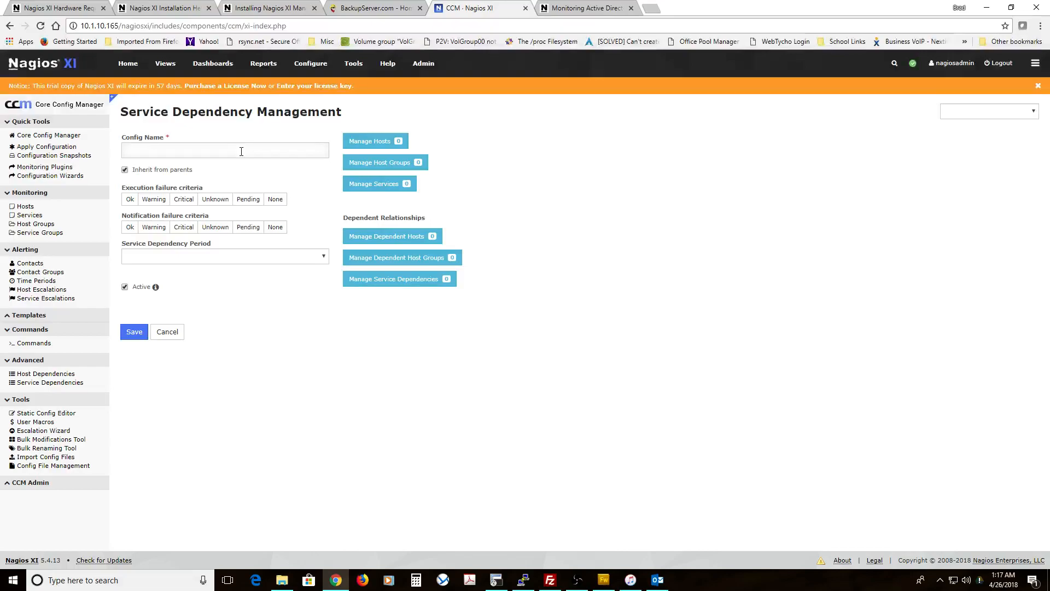
{"action": "type", "text": "NRPE"}
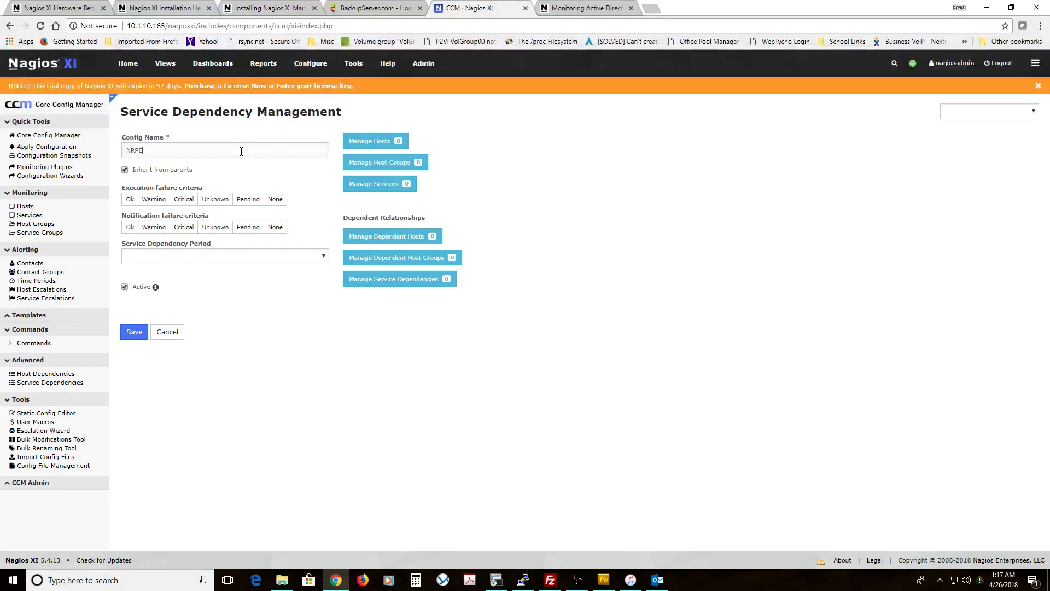
{"action": "type", "text": "-depe"}
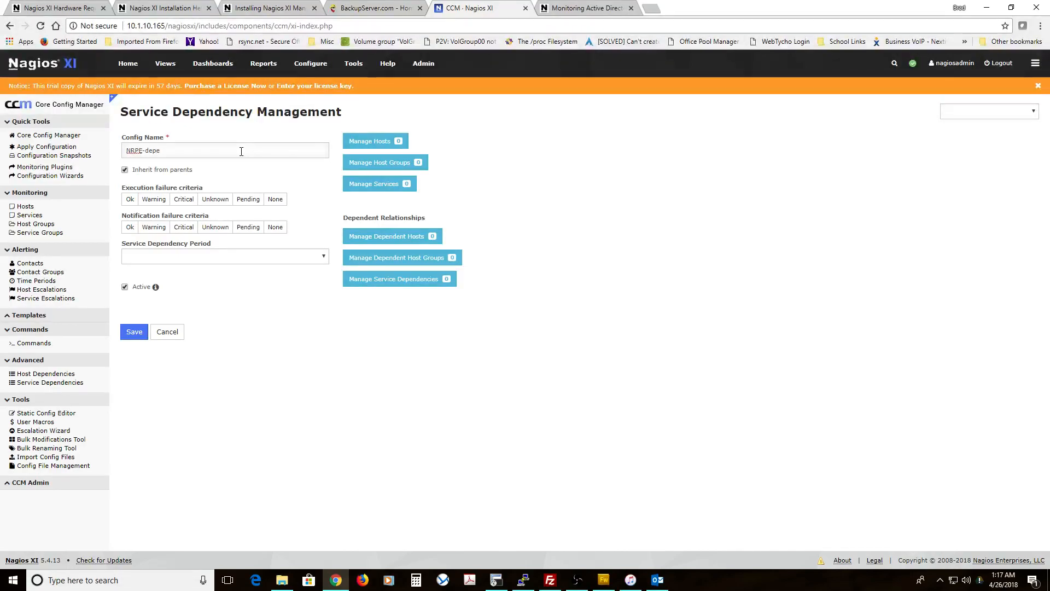
{"action": "type", "text": "nde"}
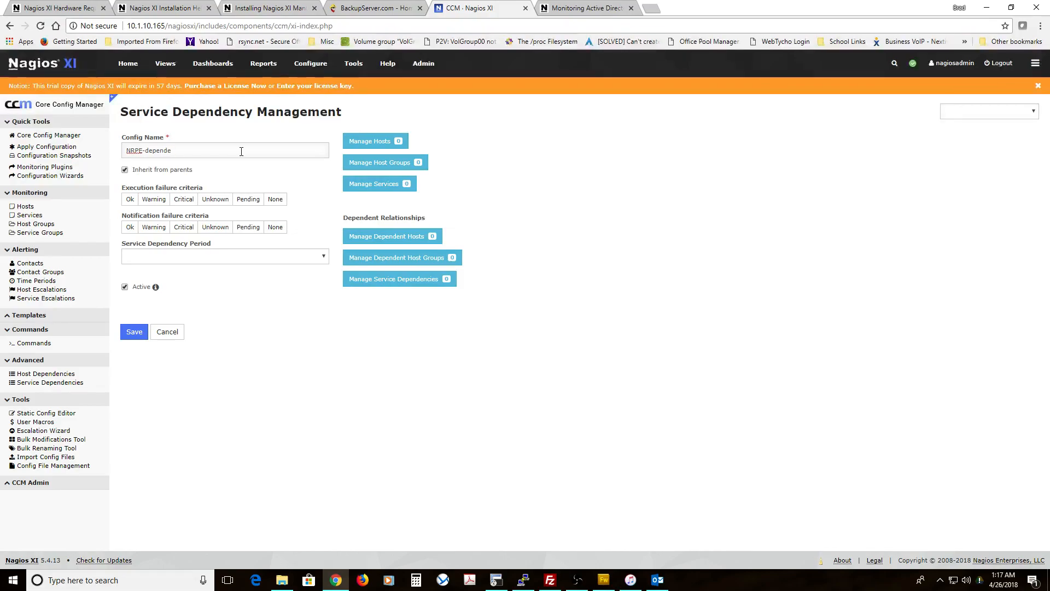
{"action": "type", "text": "ncy"}
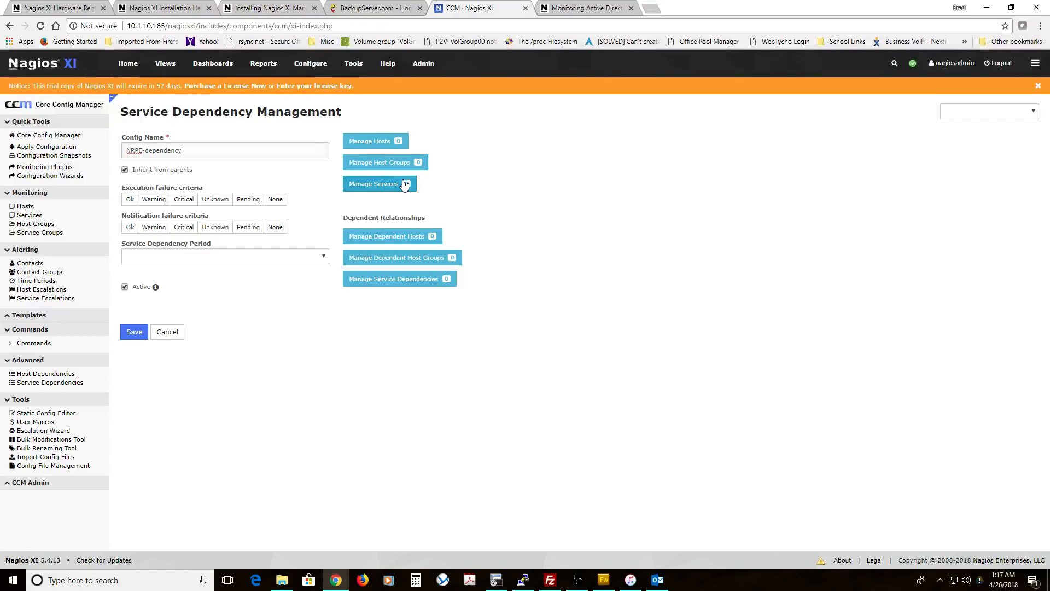
{"action": "mouse_move", "coordinate": [381, 144]}
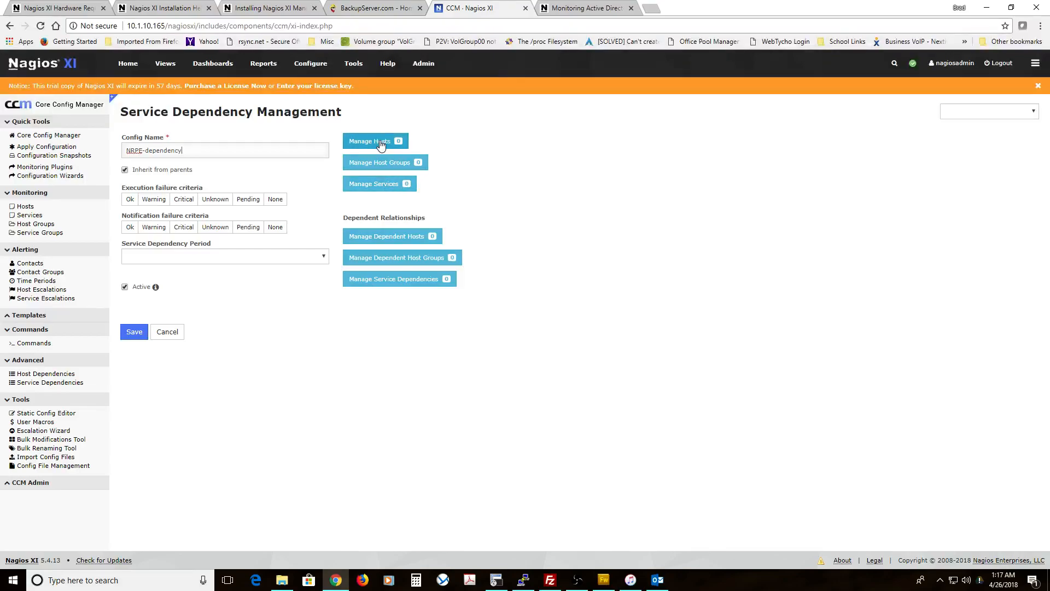
{"action": "left_click", "coordinate": [371, 141]}
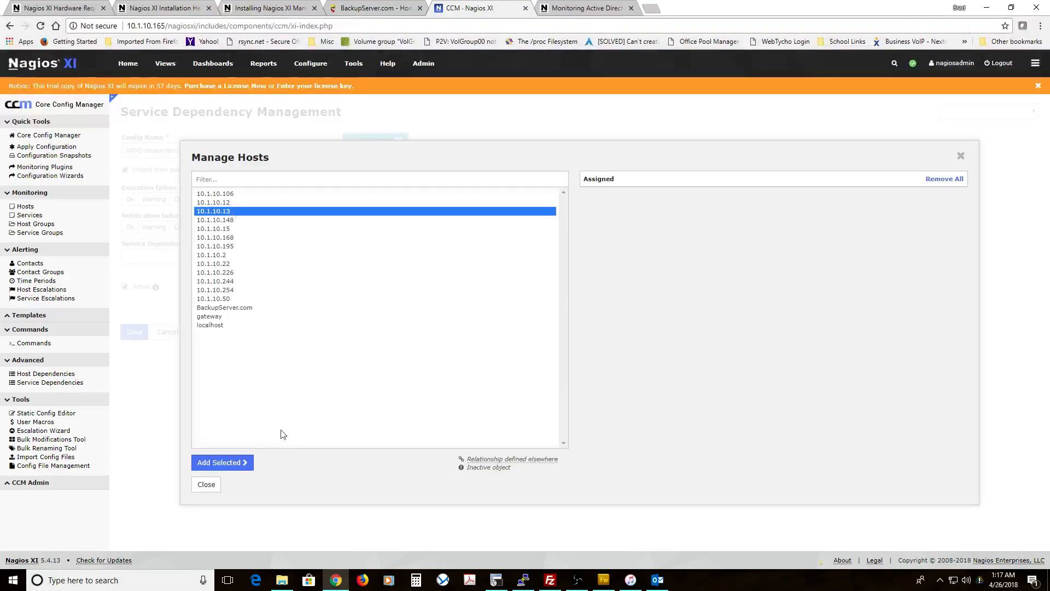
{"action": "left_click", "coordinate": [222, 462]}
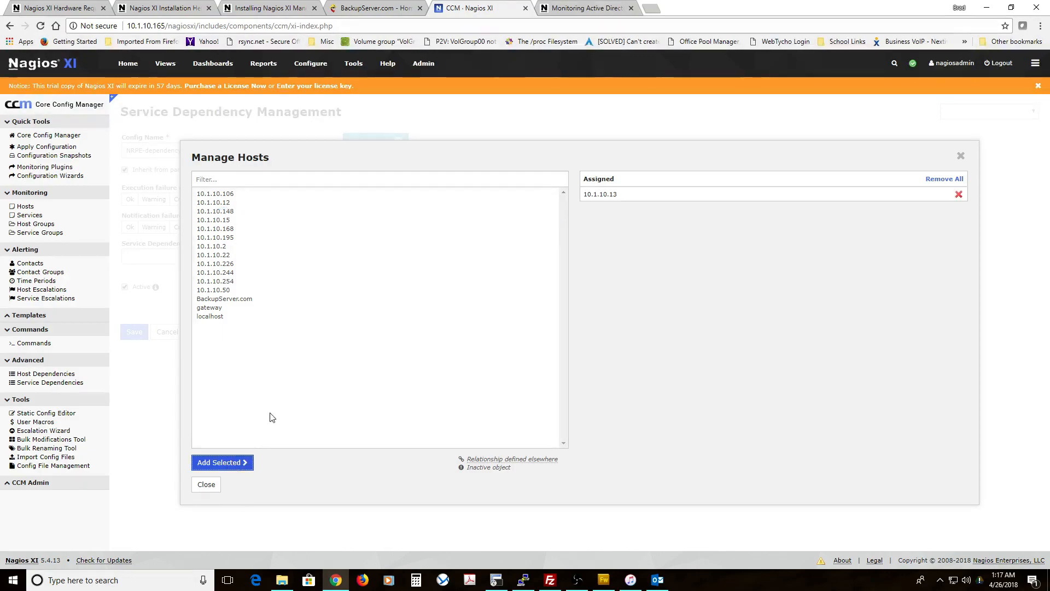
{"action": "left_click", "coordinate": [205, 484]}
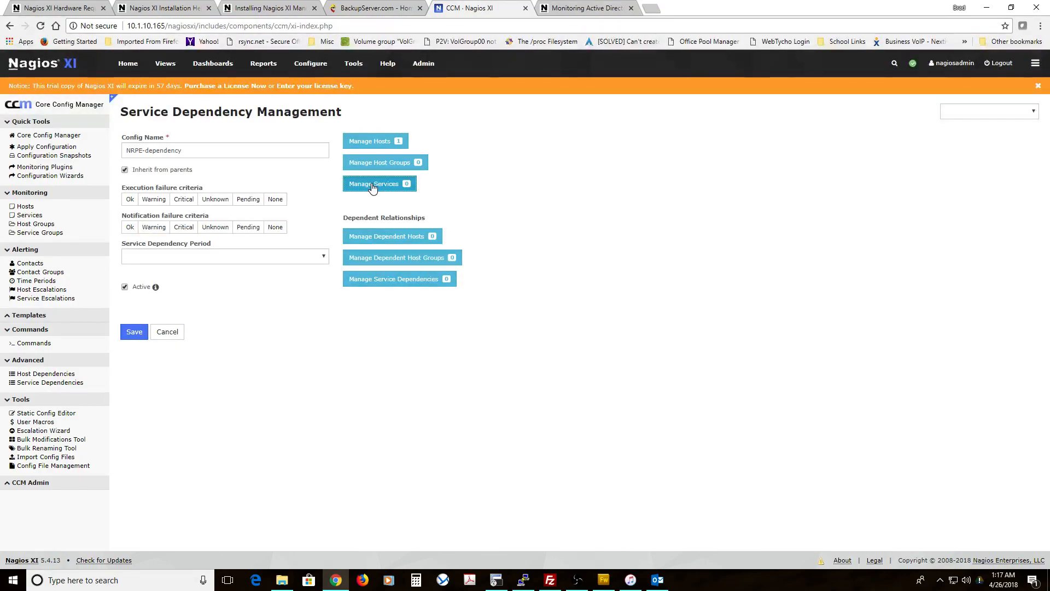
Step: Assign the nrpe check service as NRPE-dependency's master service
{"action": "left_click", "coordinate": [372, 184]}
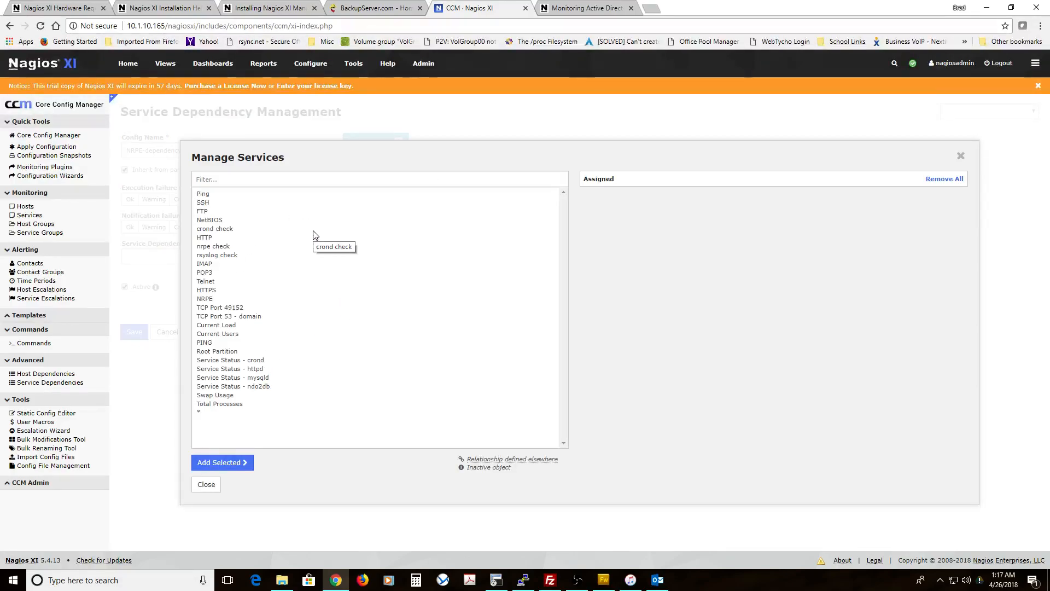
{"action": "mouse_move", "coordinate": [235, 285]}
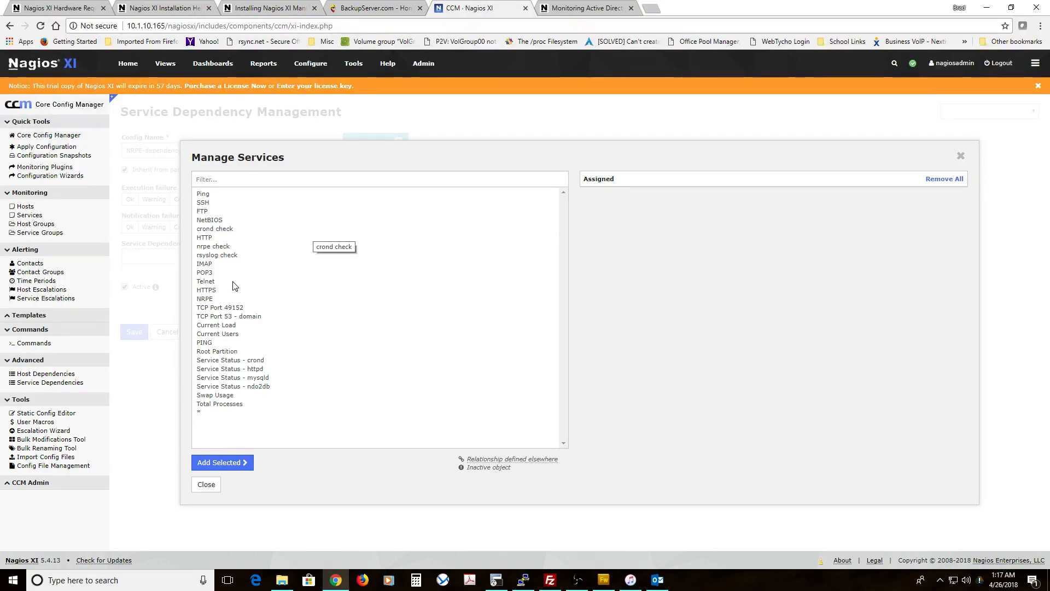
{"action": "mouse_move", "coordinate": [217, 300]}
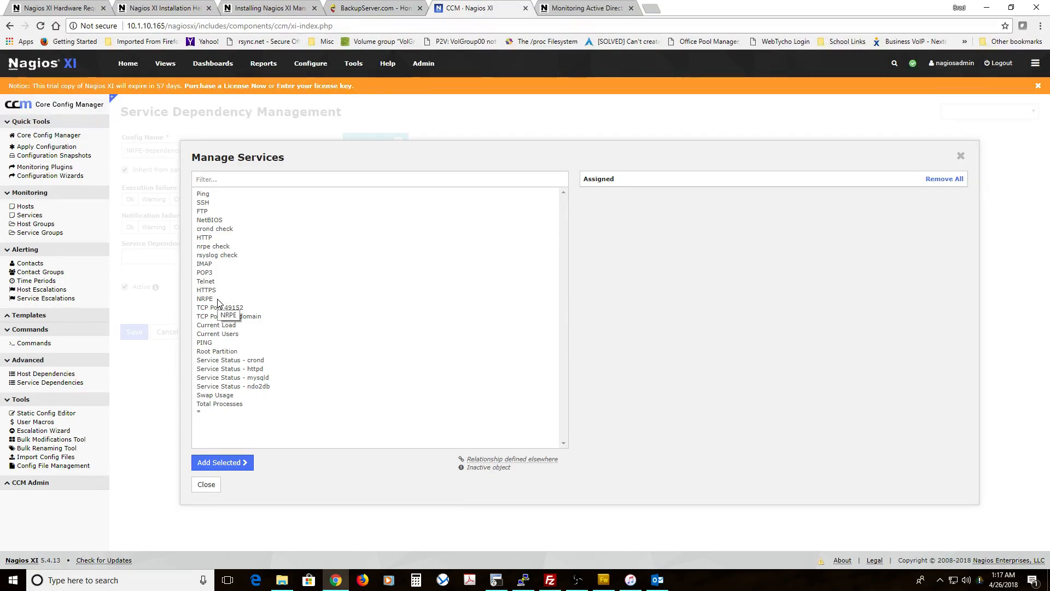
{"action": "left_click", "coordinate": [204, 298]}
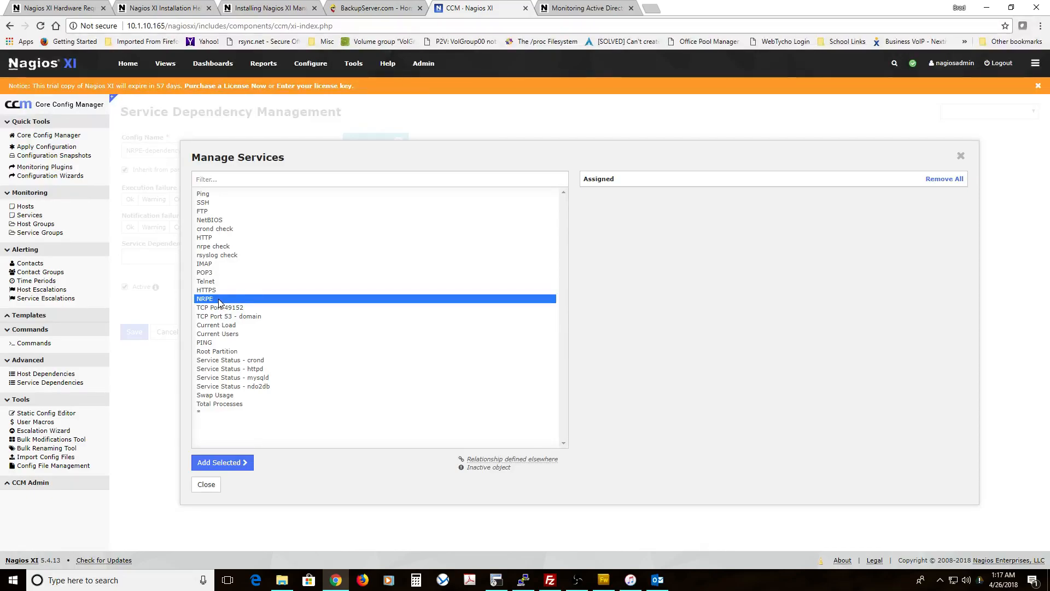
{"action": "left_click", "coordinate": [222, 463]}
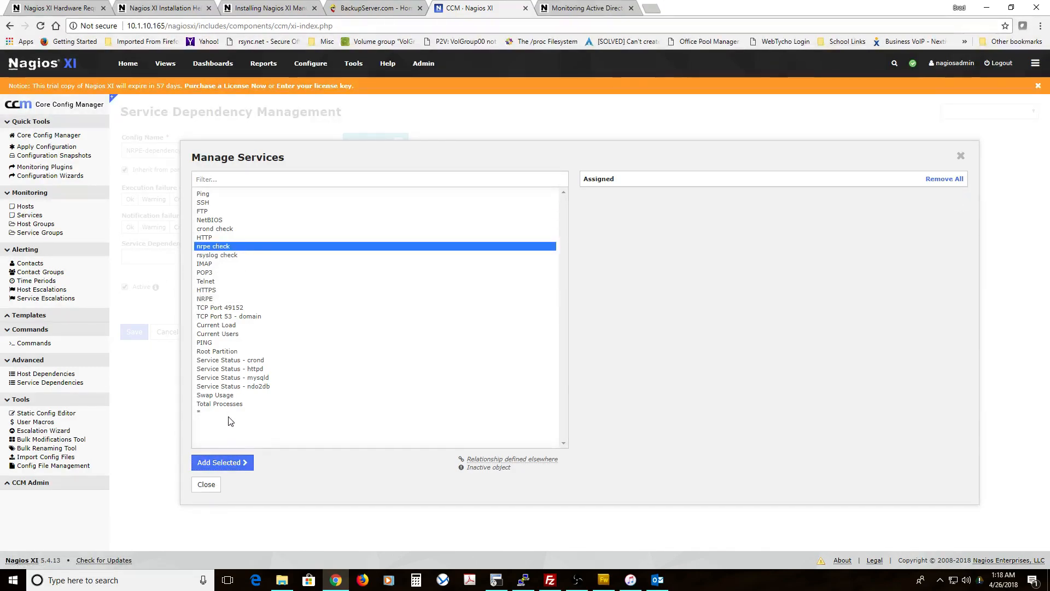
{"action": "left_click", "coordinate": [222, 463]}
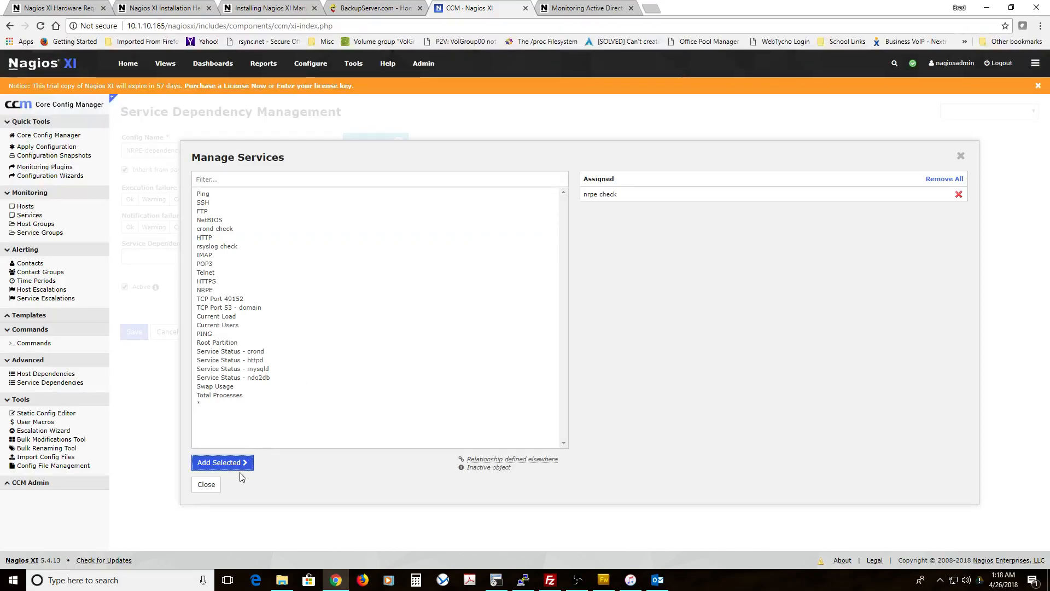
{"action": "left_click", "coordinate": [206, 485]}
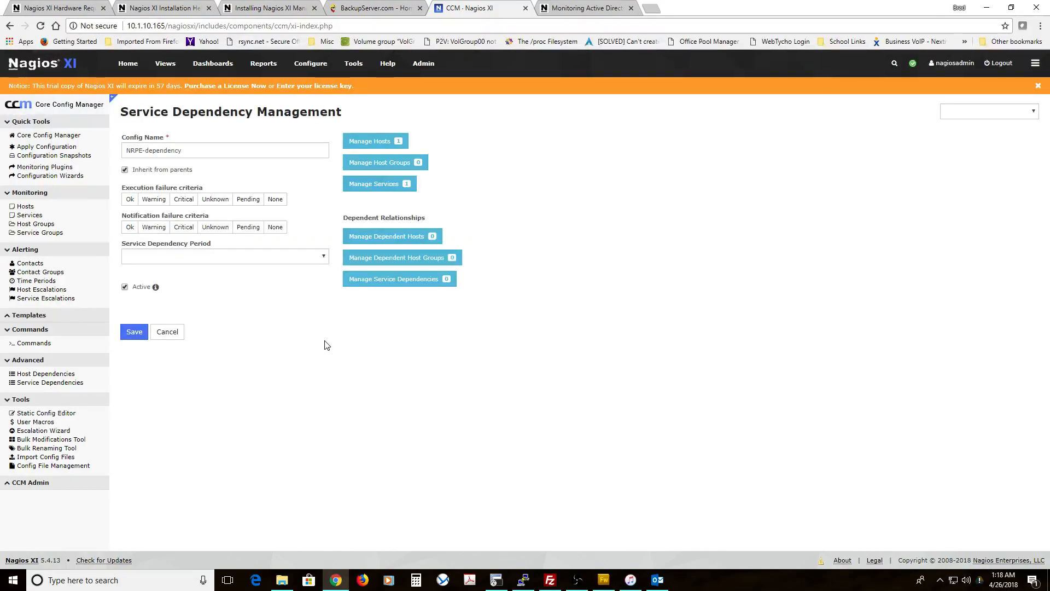
{"action": "mouse_move", "coordinate": [392, 152]}
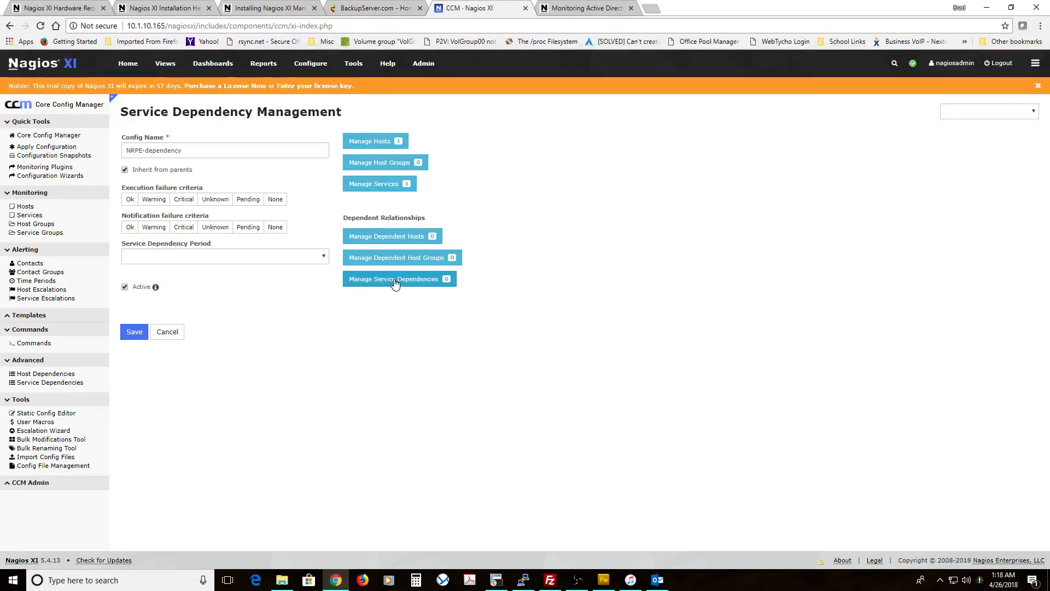
Step: Add 10.1.10.13 as the dependent host and begin assigning dependent services
{"action": "left_click", "coordinate": [395, 279]}
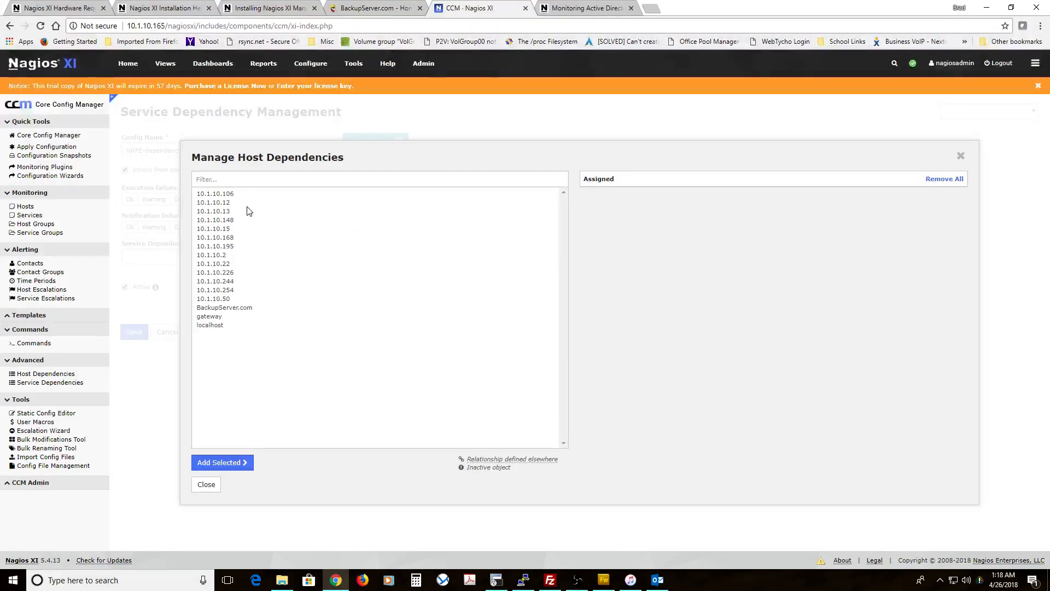
{"action": "left_click", "coordinate": [213, 211]}
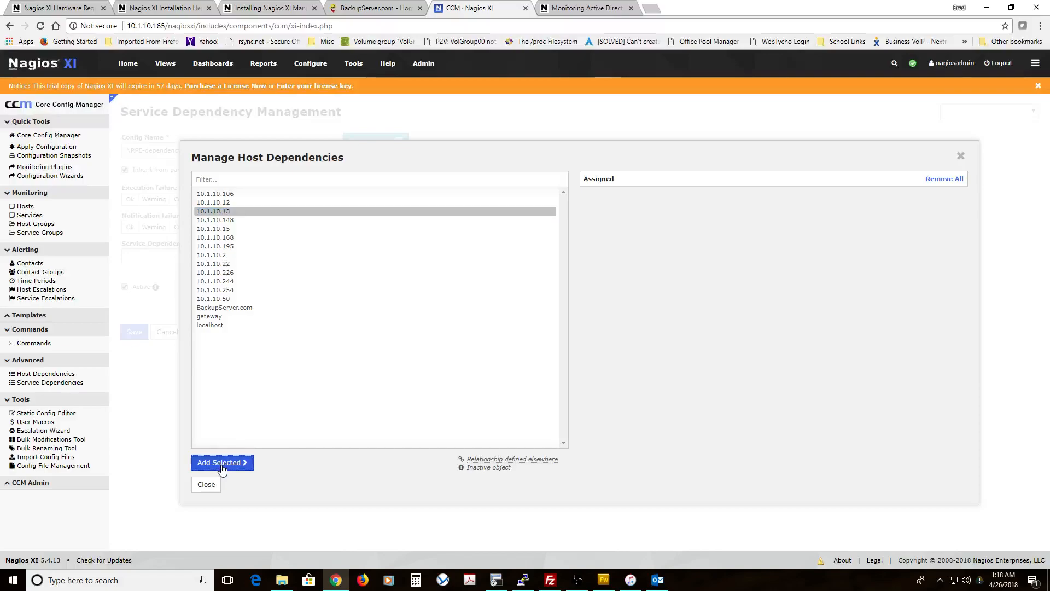
{"action": "left_click", "coordinate": [222, 463]}
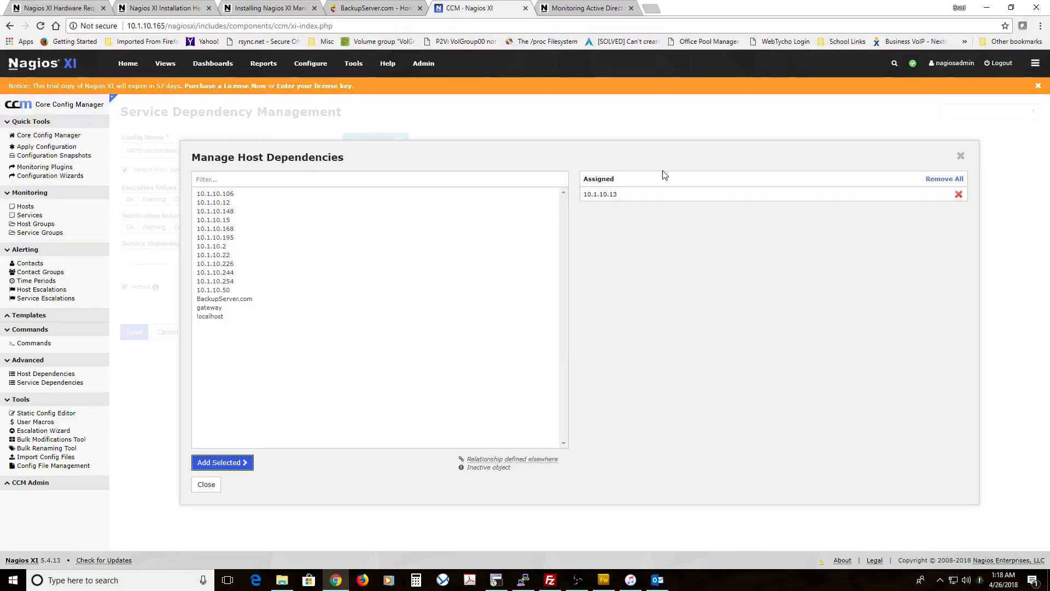
{"action": "left_click", "coordinate": [206, 484]}
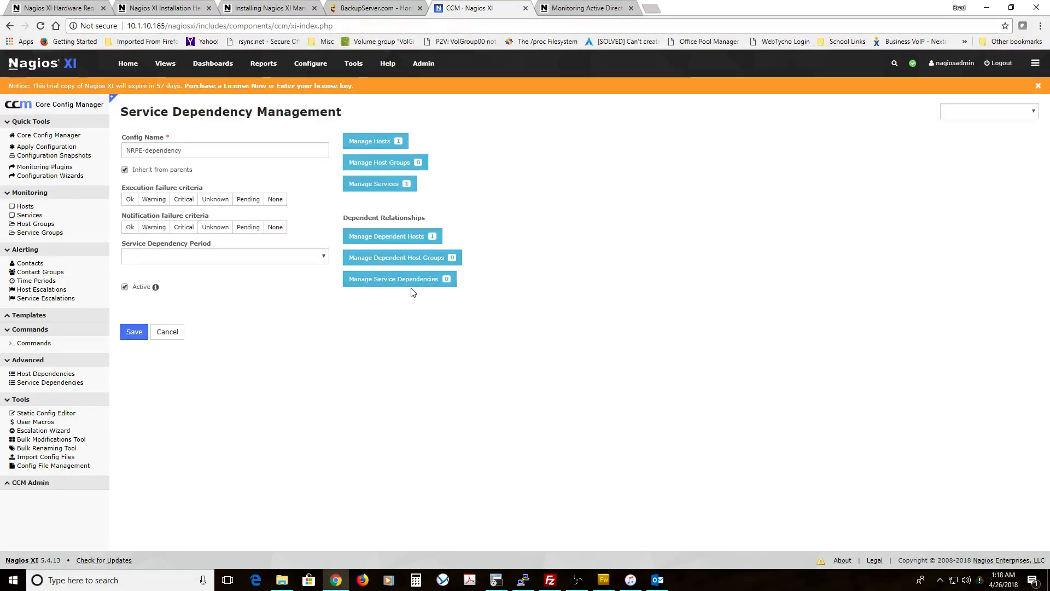
{"action": "left_click", "coordinate": [400, 279]}
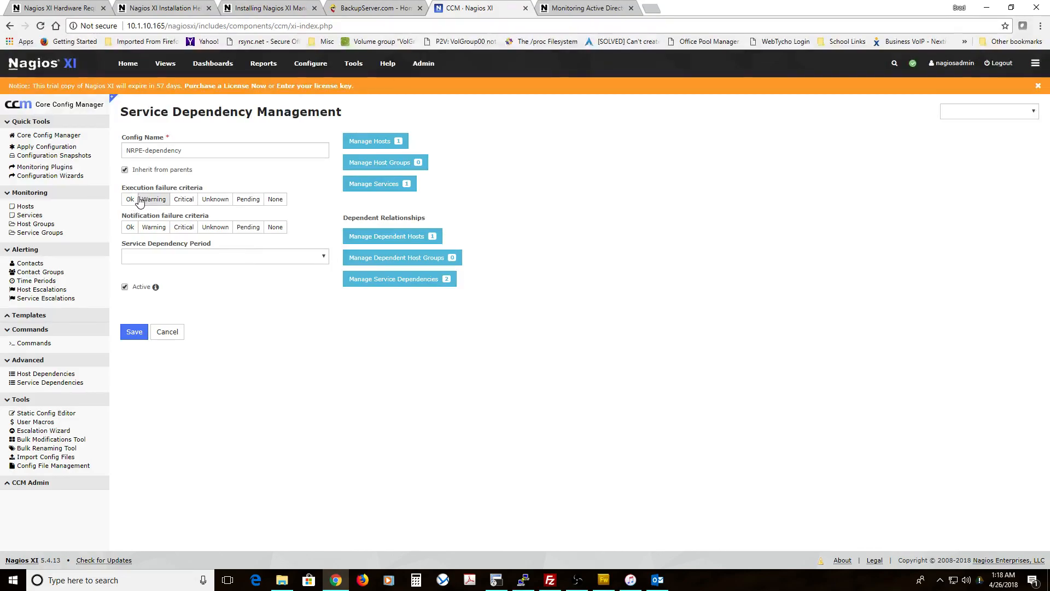
{"action": "mouse_move", "coordinate": [383, 188]}
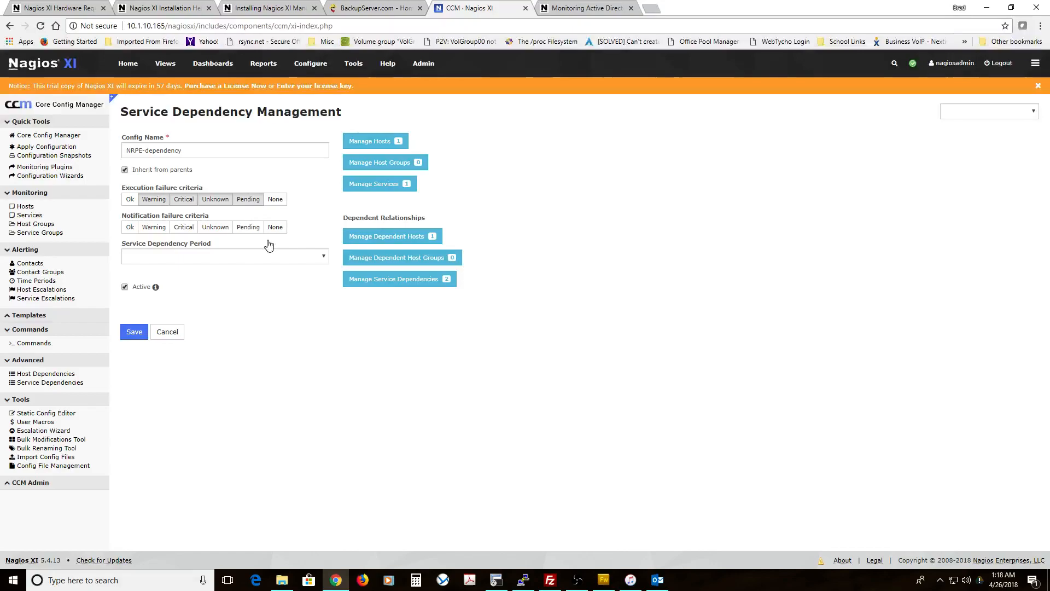
{"action": "mouse_move", "coordinate": [417, 283]}
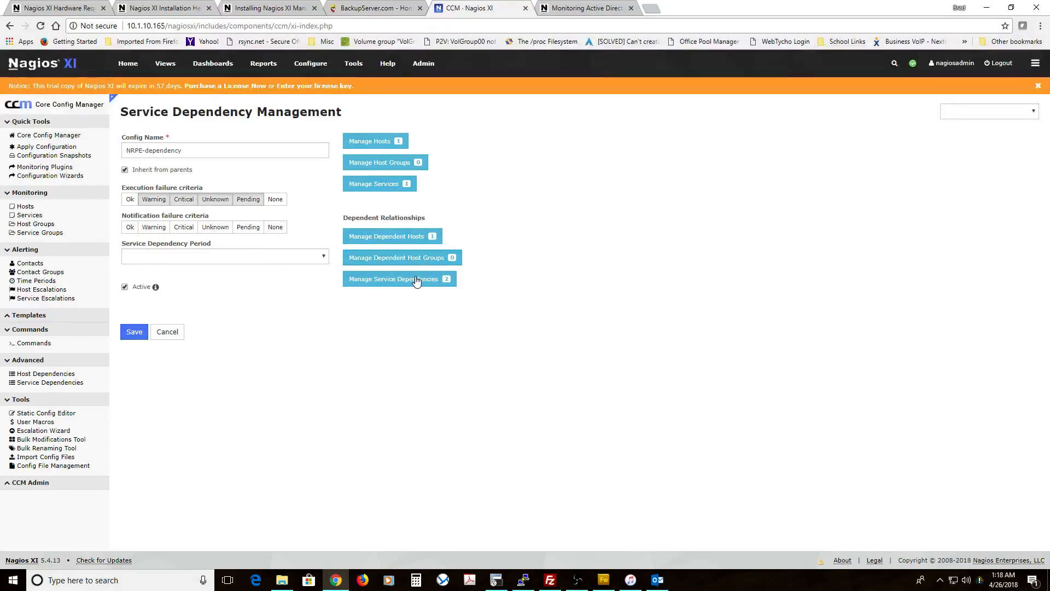
{"action": "mouse_move", "coordinate": [379, 188]}
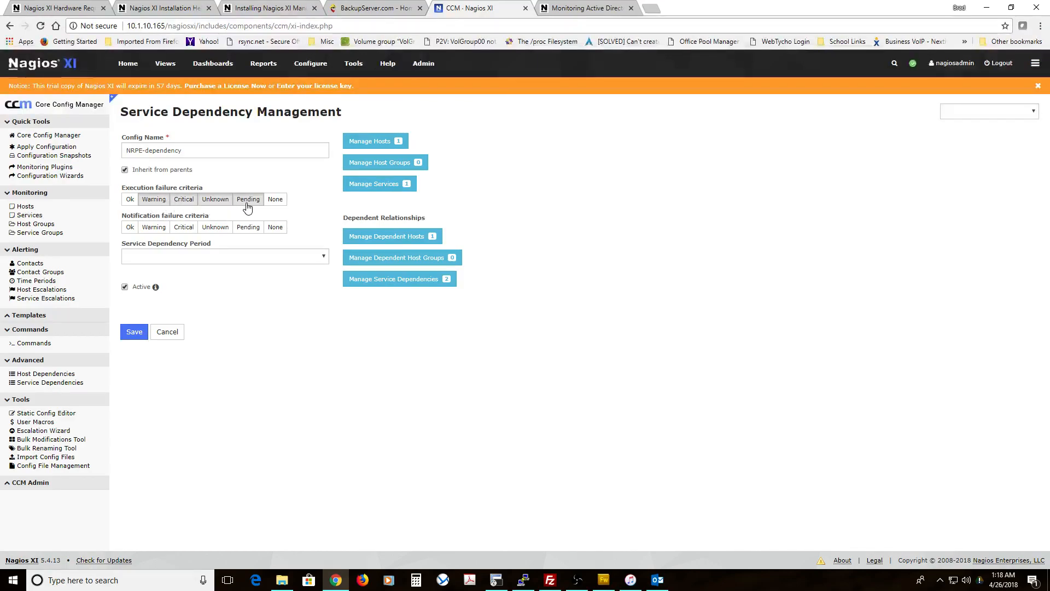
{"action": "mouse_move", "coordinate": [375, 183]}
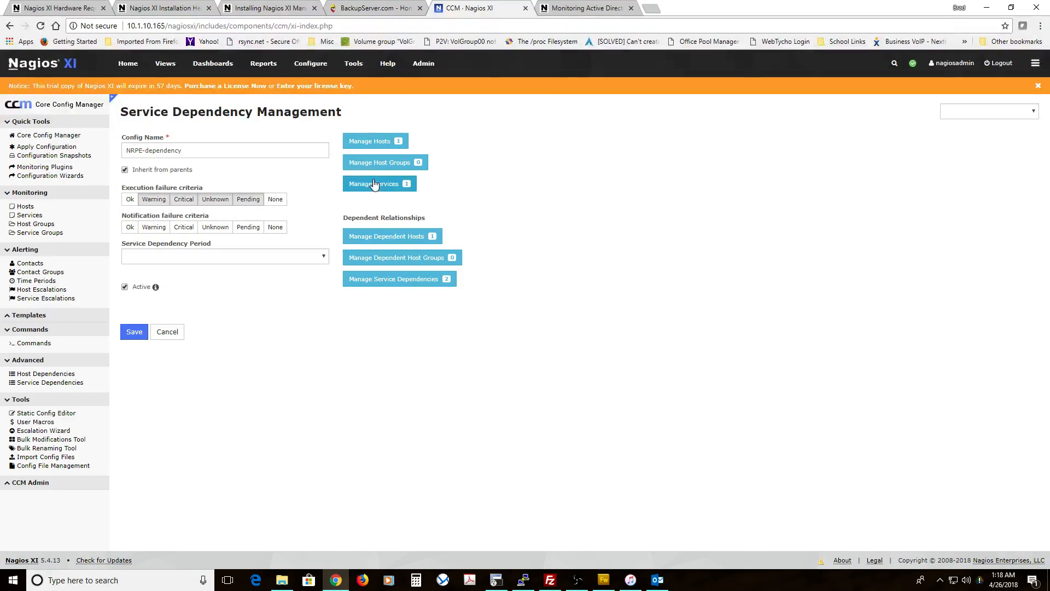
{"action": "mouse_move", "coordinate": [396, 287]}
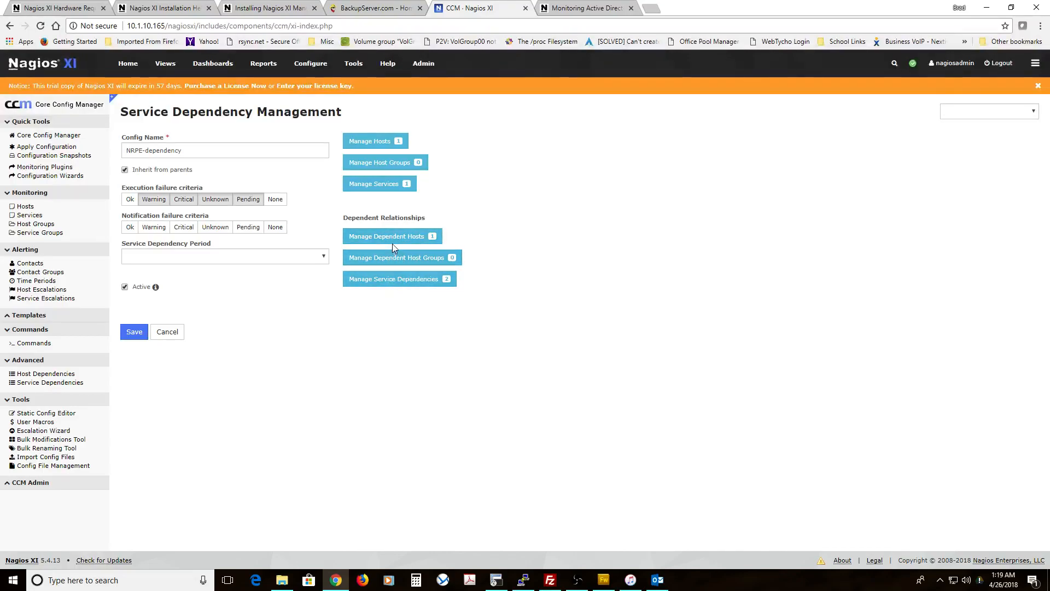
{"action": "mouse_move", "coordinate": [151, 219]}
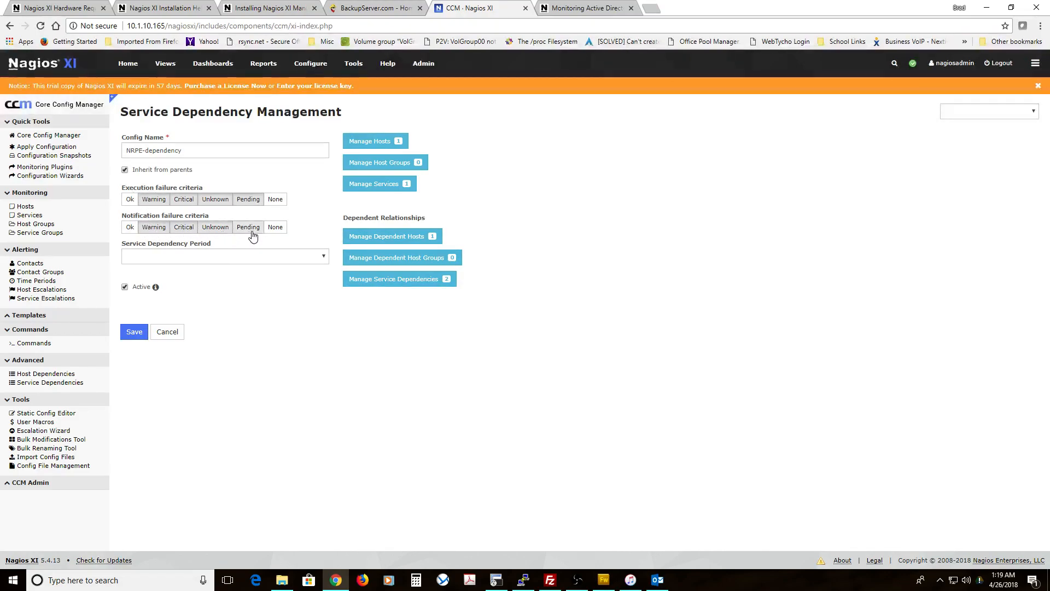
Step: Set the dependency period to 24x7 and save NRPE-dependency
{"action": "left_click", "coordinate": [224, 256]}
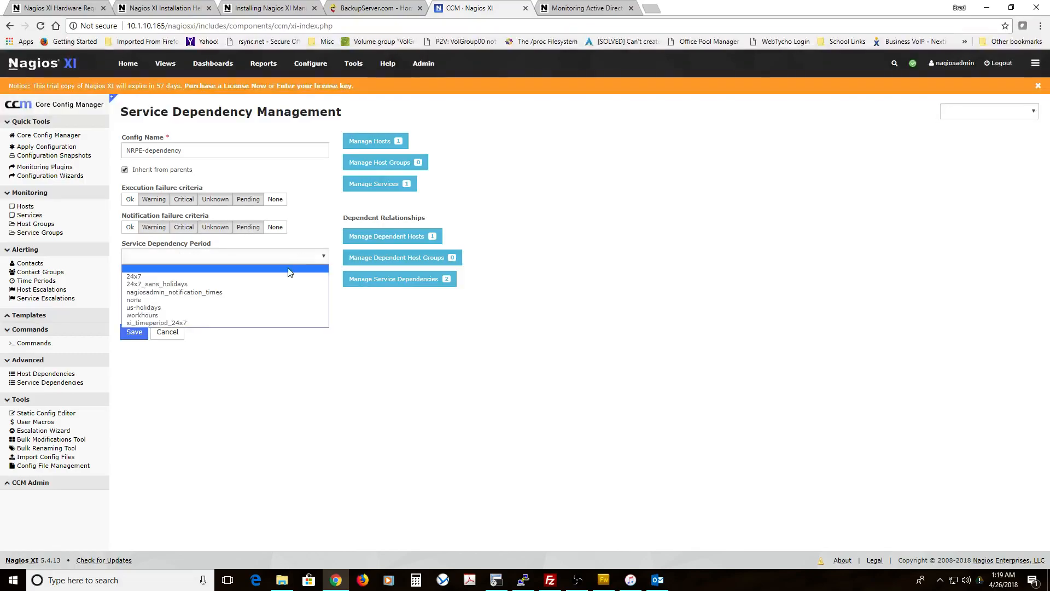
{"action": "left_click", "coordinate": [134, 277]}
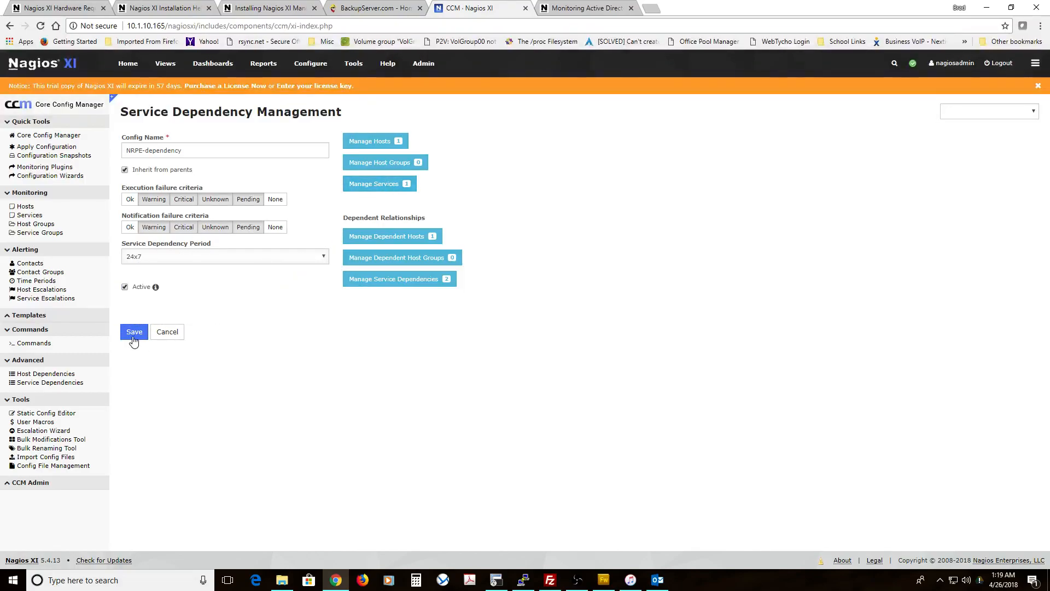
{"action": "left_click", "coordinate": [134, 331]}
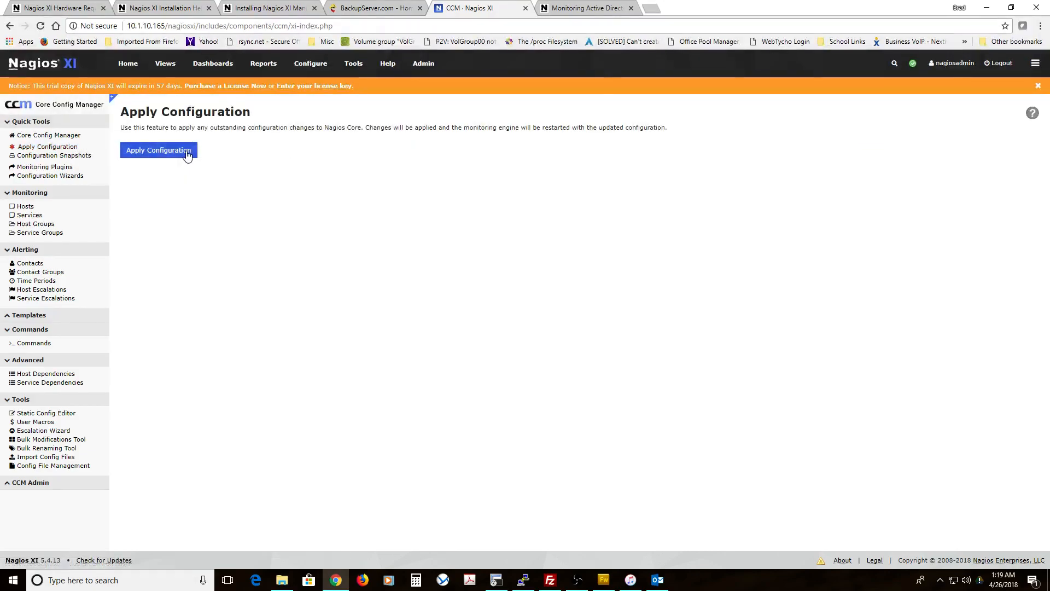
Step: Apply the configuration to restart Nagios Core and show the written config files
{"action": "left_click", "coordinate": [158, 150]}
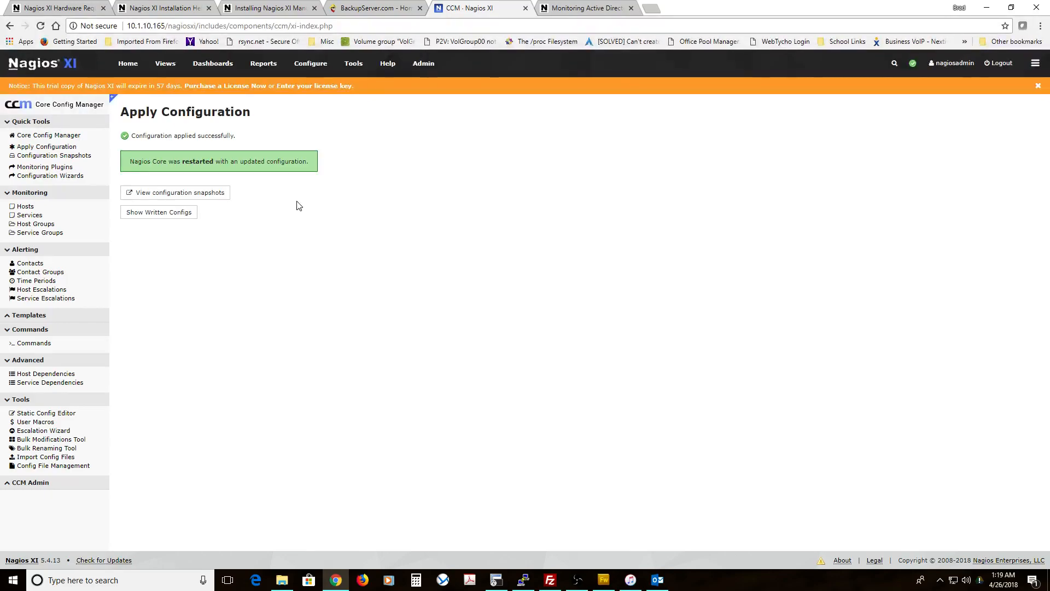
{"action": "left_click", "coordinate": [159, 212]}
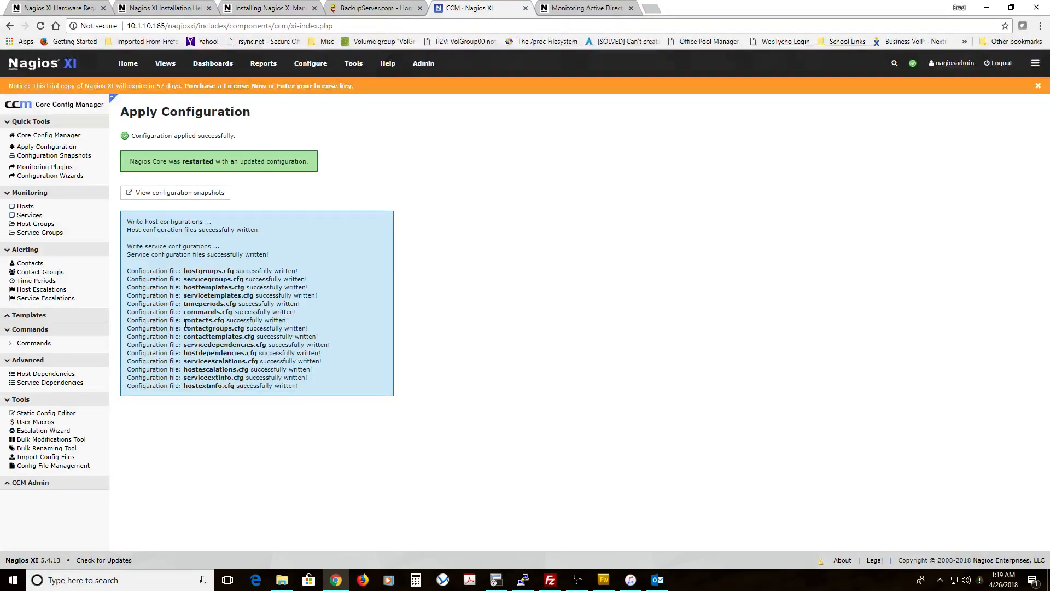
{"action": "mouse_move", "coordinate": [419, 314]}
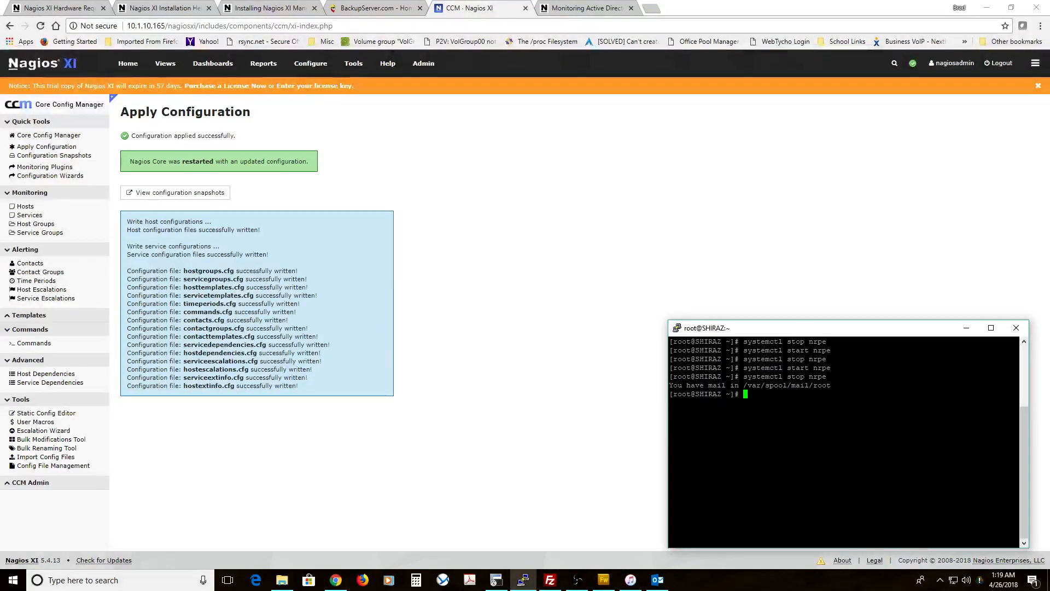
Step: Run systemctl start nrpe and systemctl status nrpe, then return to the Nagios browser
{"action": "type", "text": "systemctl start nrpe"}
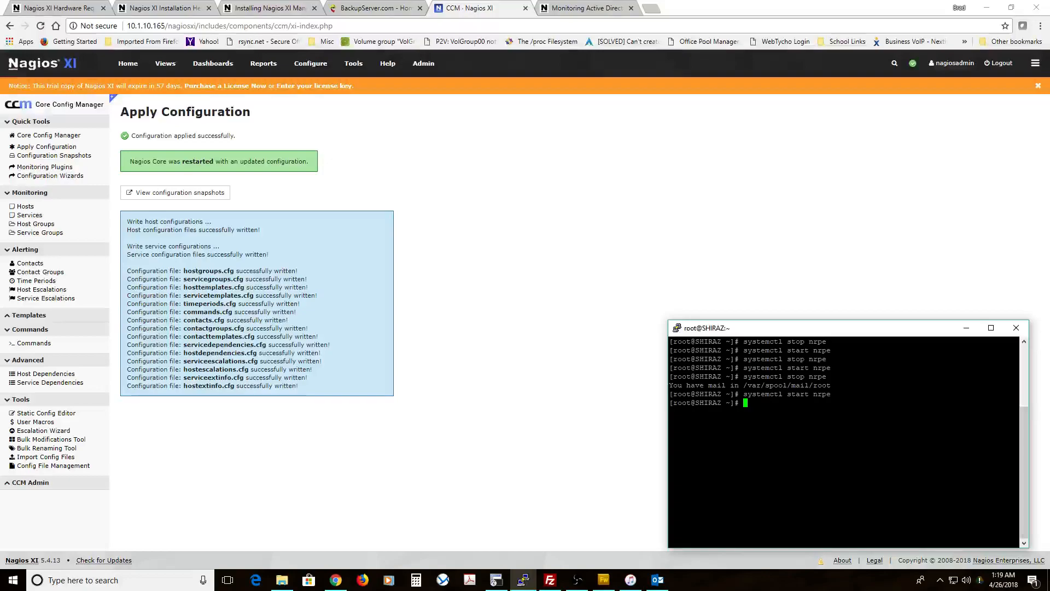
{"action": "type", "text": "systemc"}
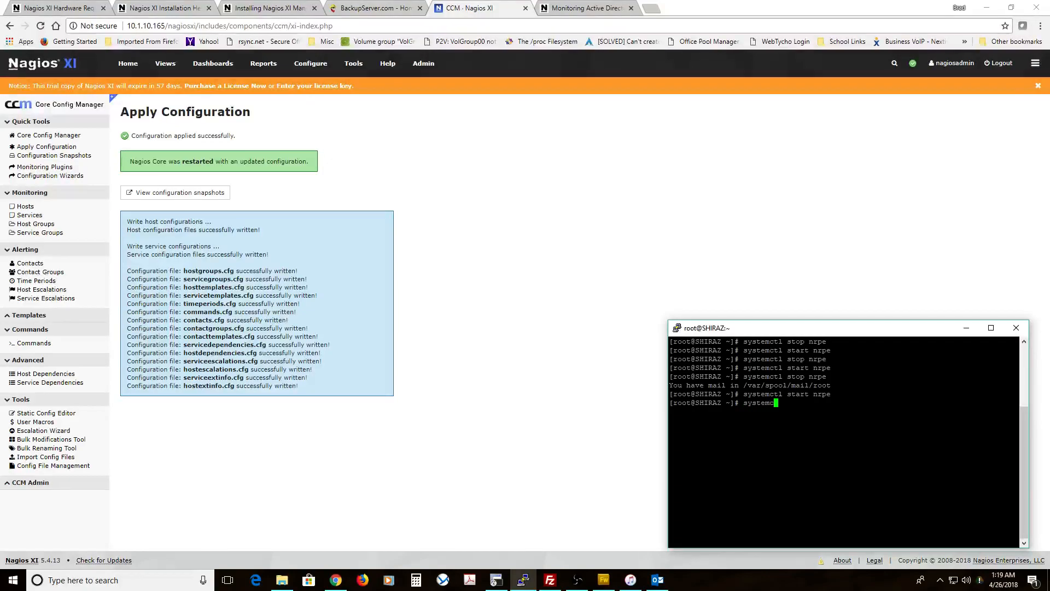
{"action": "type", "text": "systemctl status nrpe"}
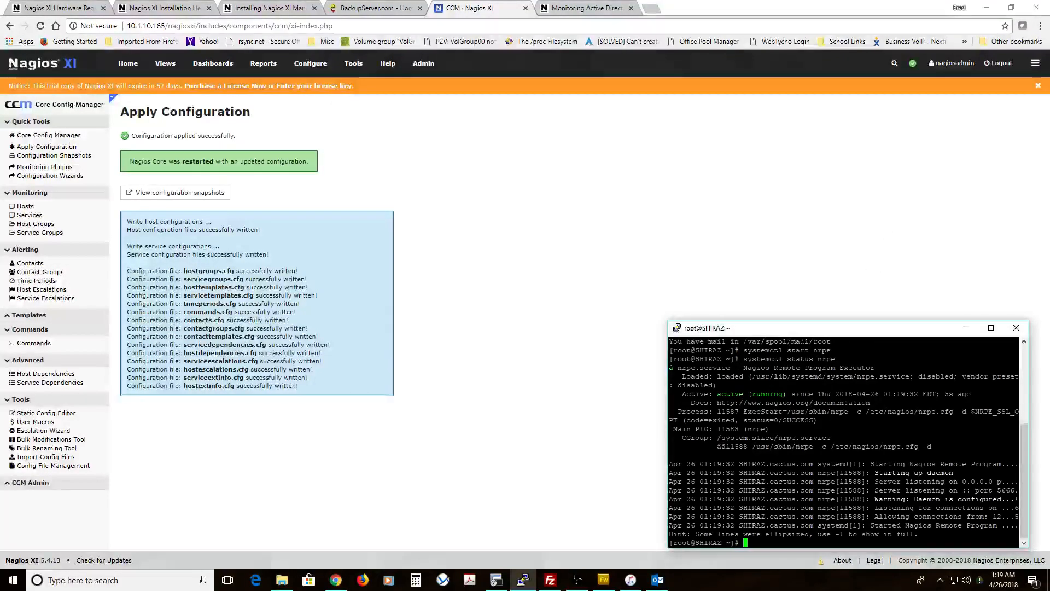
{"action": "mouse_move", "coordinate": [452, 518]}
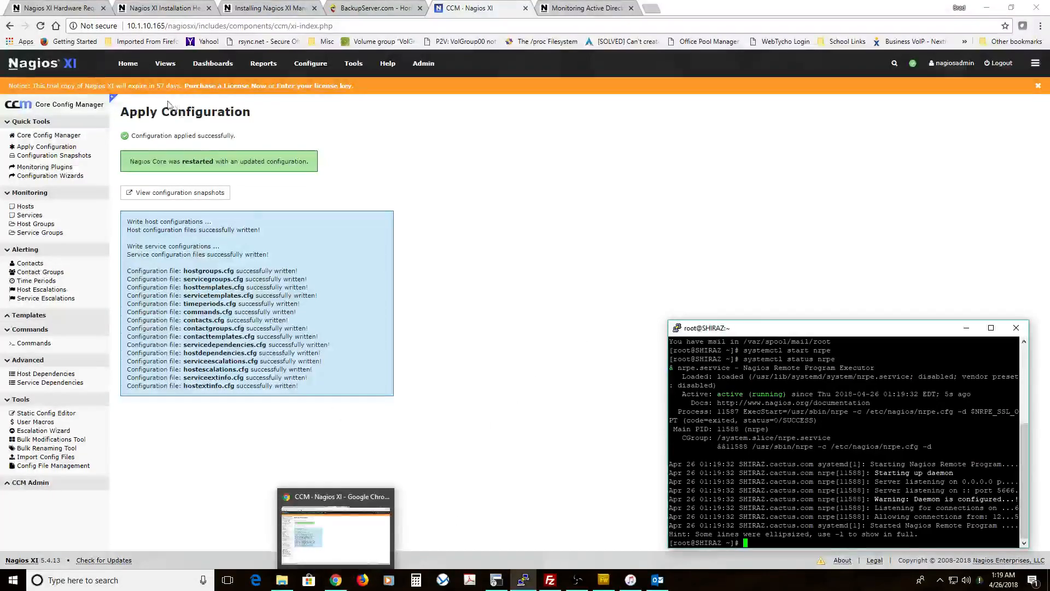
{"action": "left_click", "coordinate": [128, 63]}
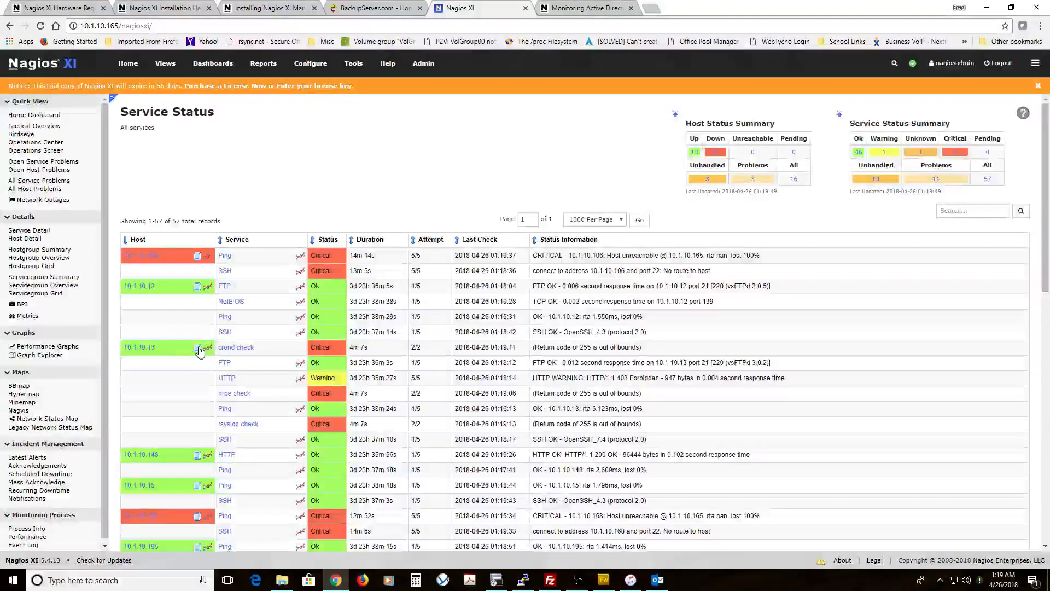
Step: List host 10.1.10.13's services until nrpe check is OK, then open its host page
{"action": "left_click", "coordinate": [139, 348]}
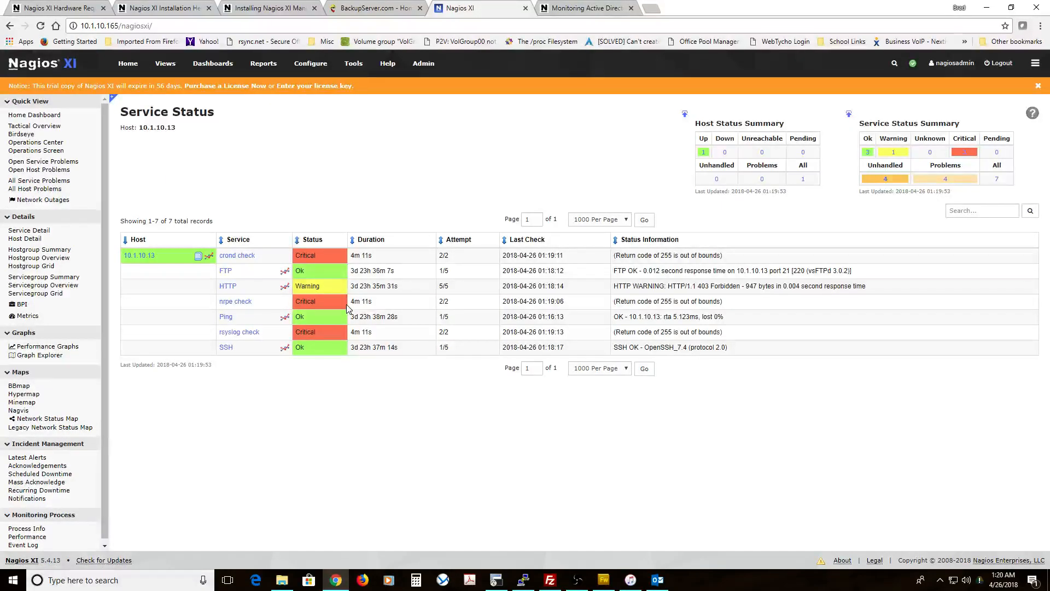
{"action": "mouse_move", "coordinate": [248, 302]}
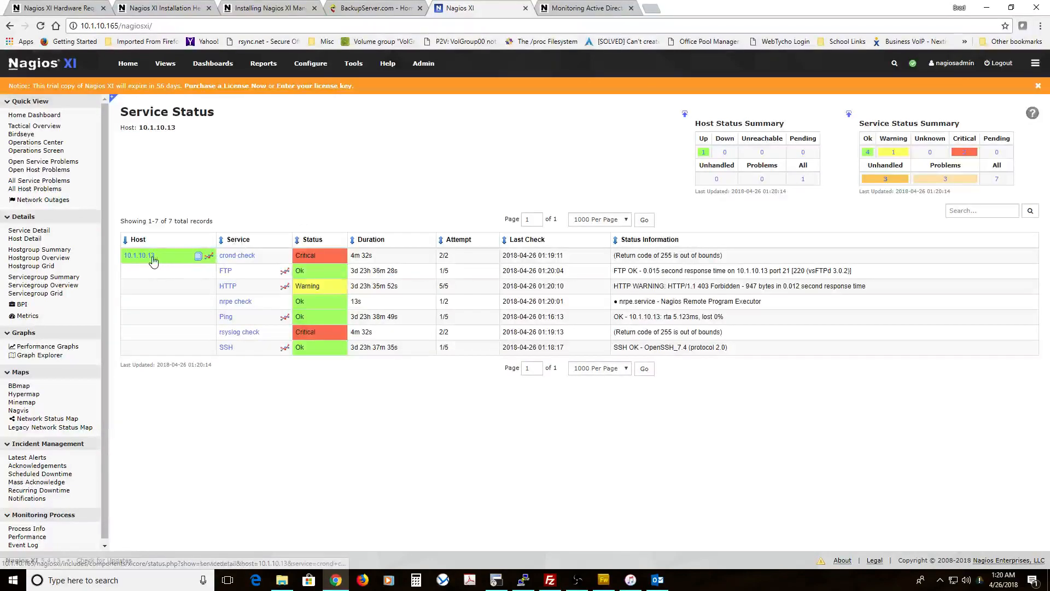
{"action": "left_click", "coordinate": [137, 255]}
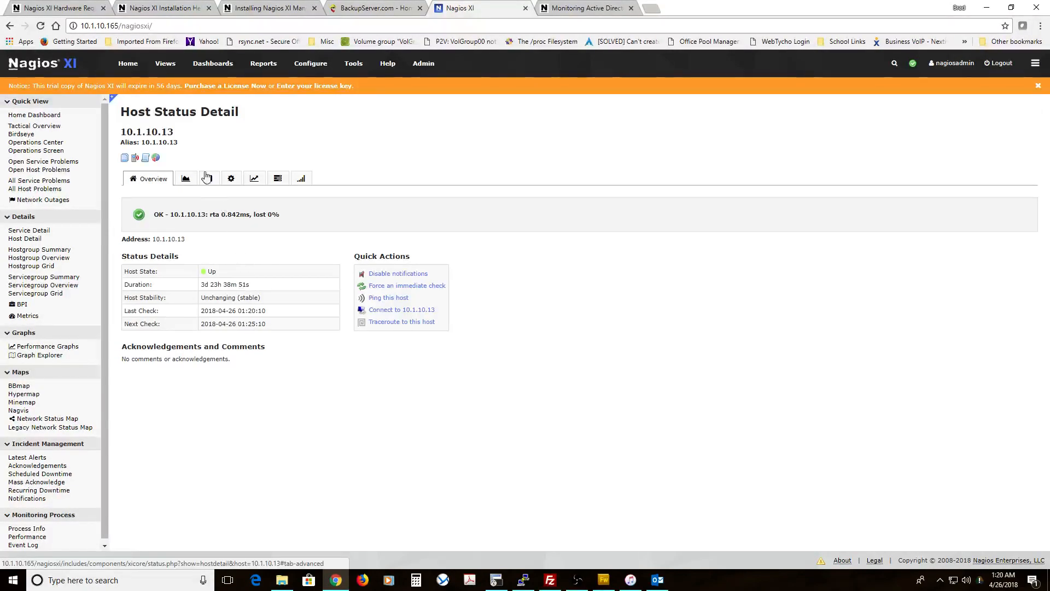
{"action": "mouse_move", "coordinate": [209, 178]}
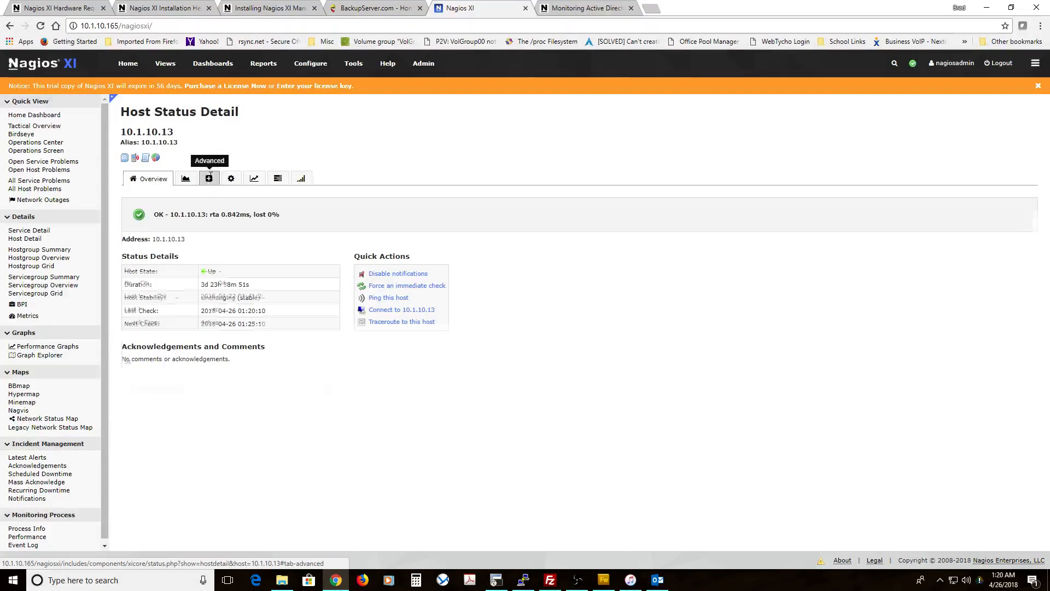
Step: Show the Advanced tab on host 10.1.10.13's status detail
{"action": "left_click", "coordinate": [209, 178]}
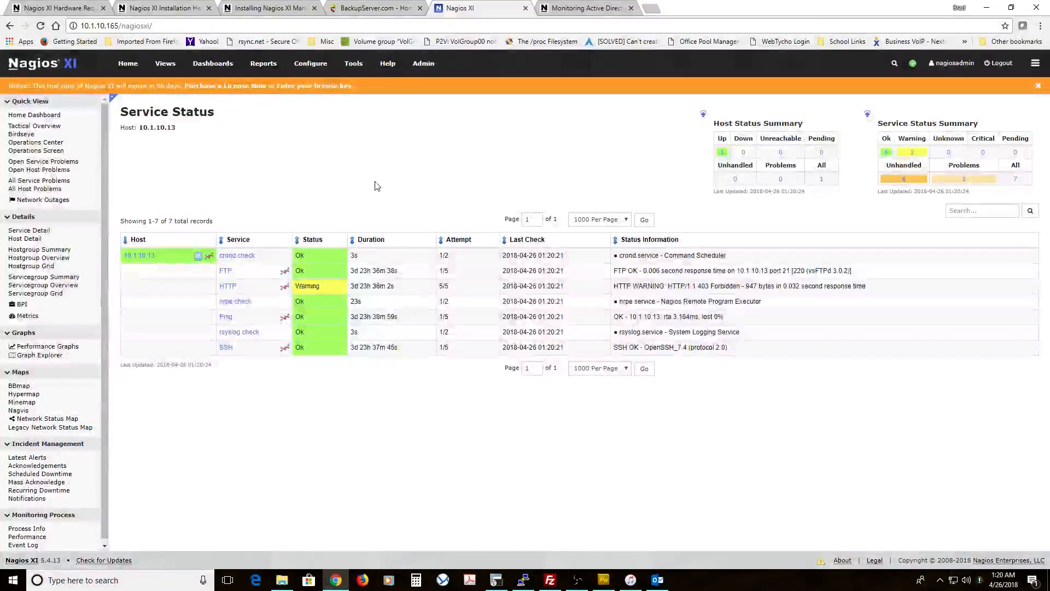
{"action": "mouse_move", "coordinate": [240, 289]}
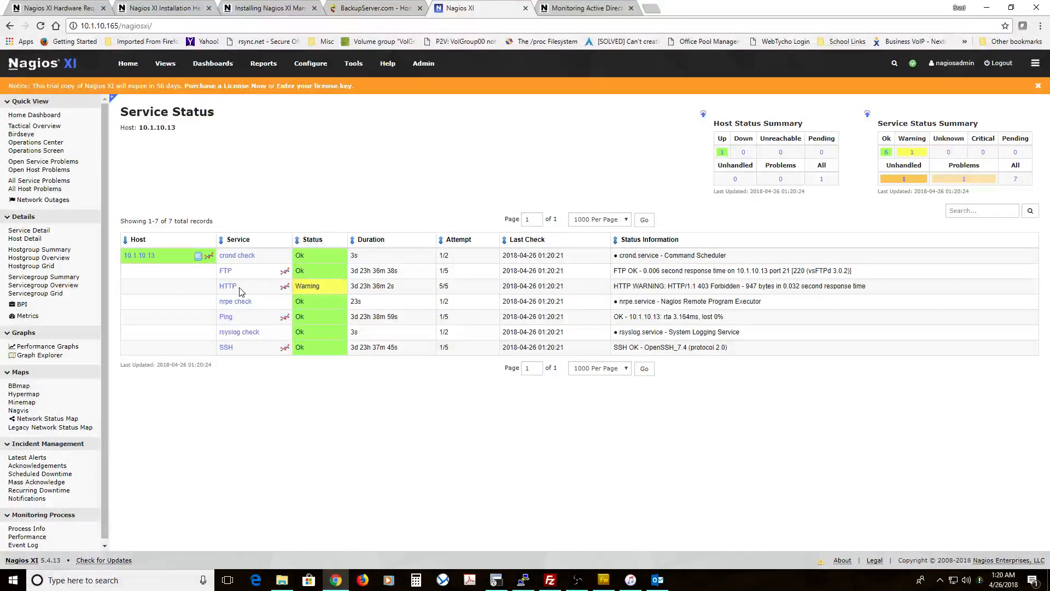
{"action": "mouse_move", "coordinate": [306, 332]}
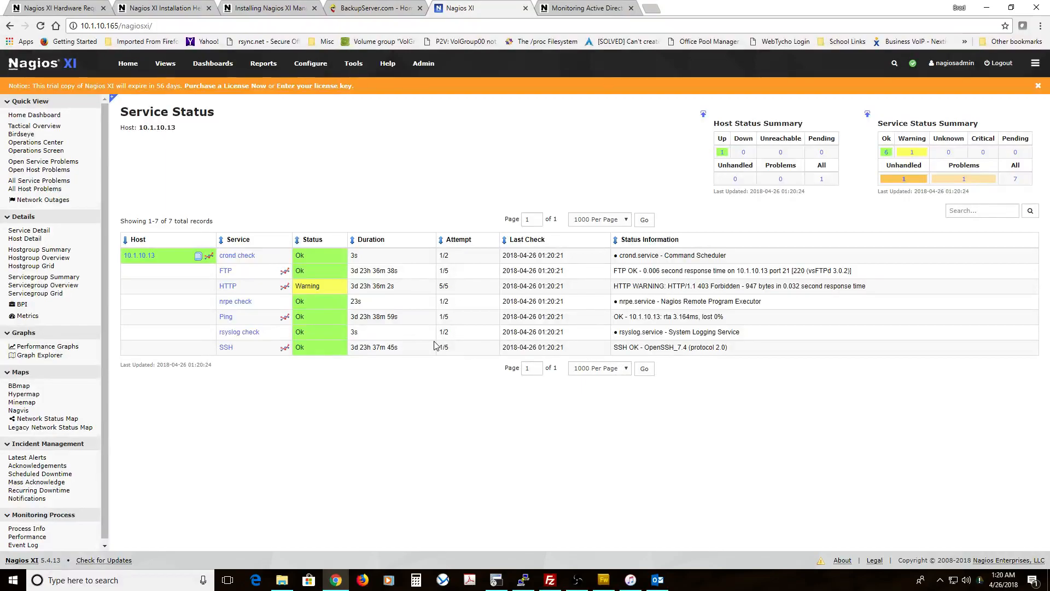
{"action": "mouse_move", "coordinate": [27, 498]}
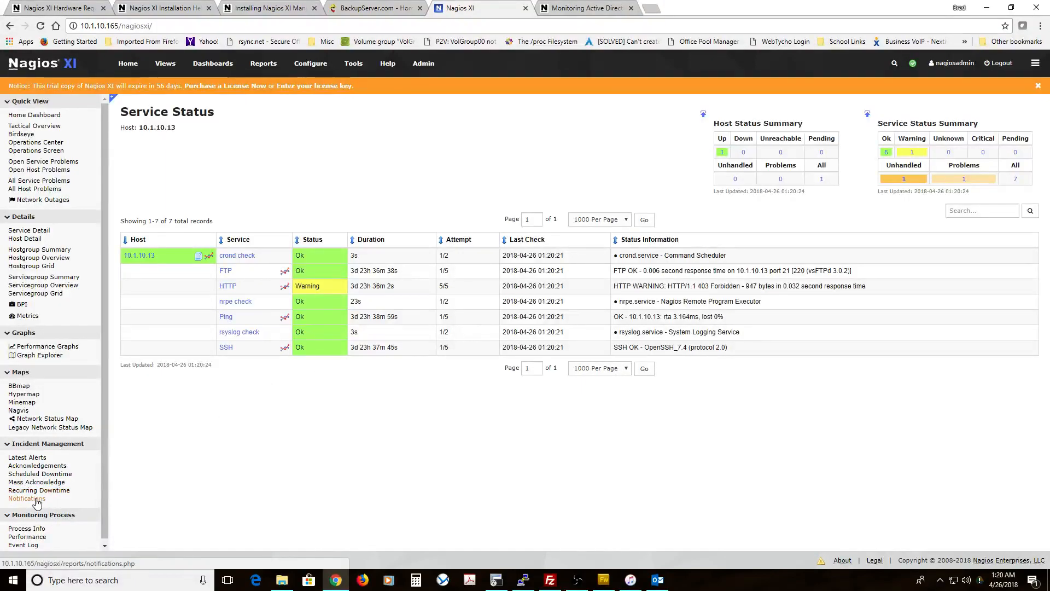
{"action": "left_click", "coordinate": [26, 498]}
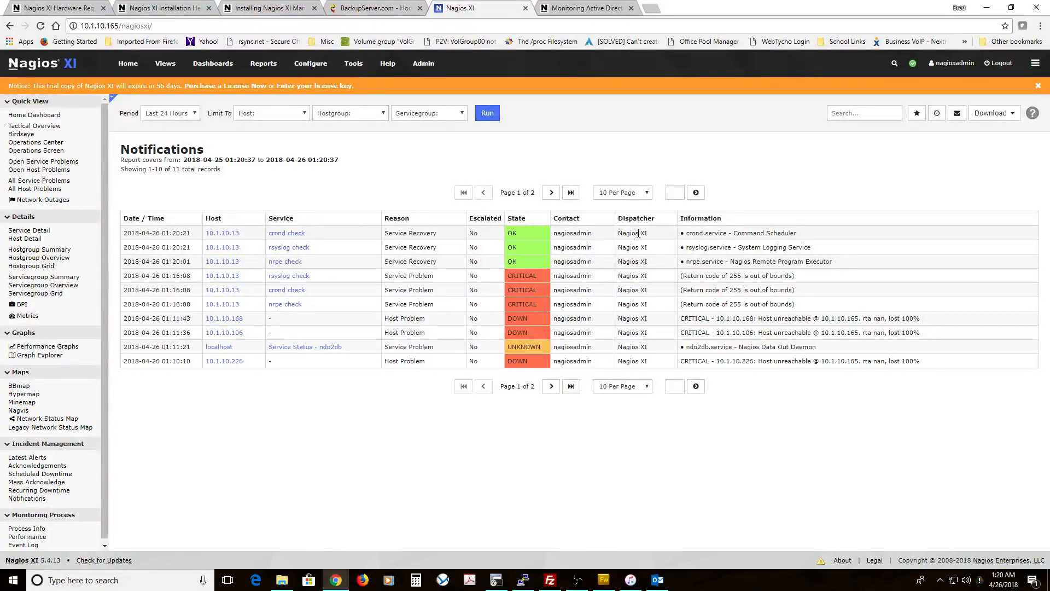
{"action": "mouse_move", "coordinate": [557, 218]}
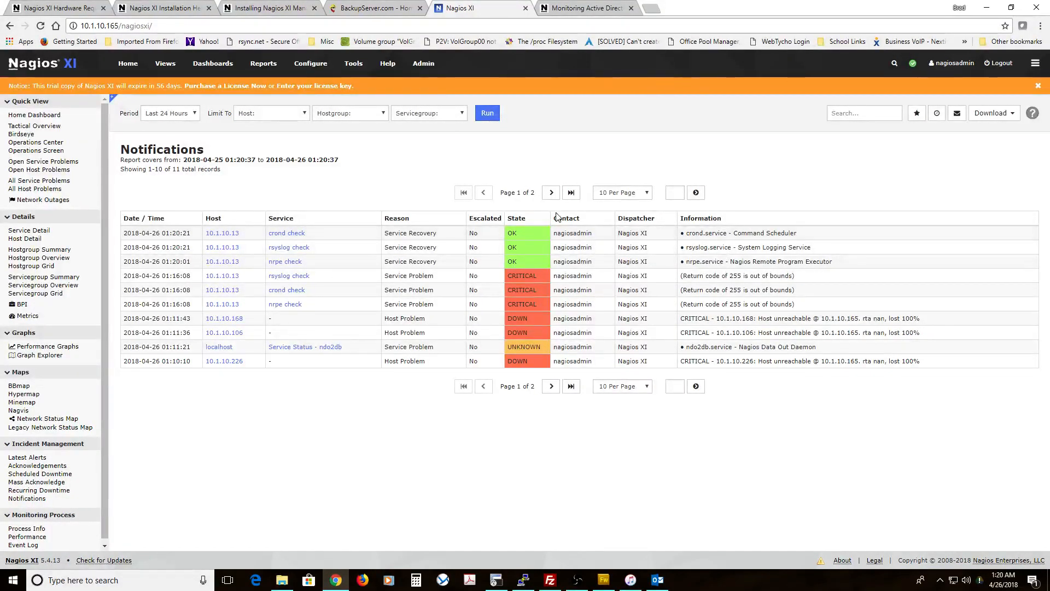
{"action": "mouse_move", "coordinate": [545, 238]}
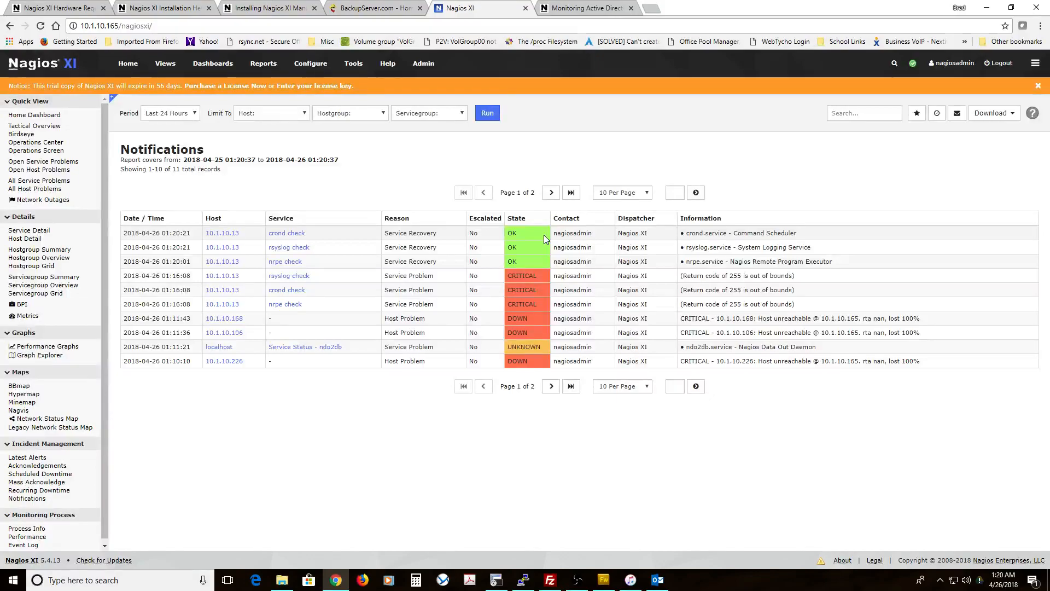
{"action": "mouse_move", "coordinate": [22, 528]}
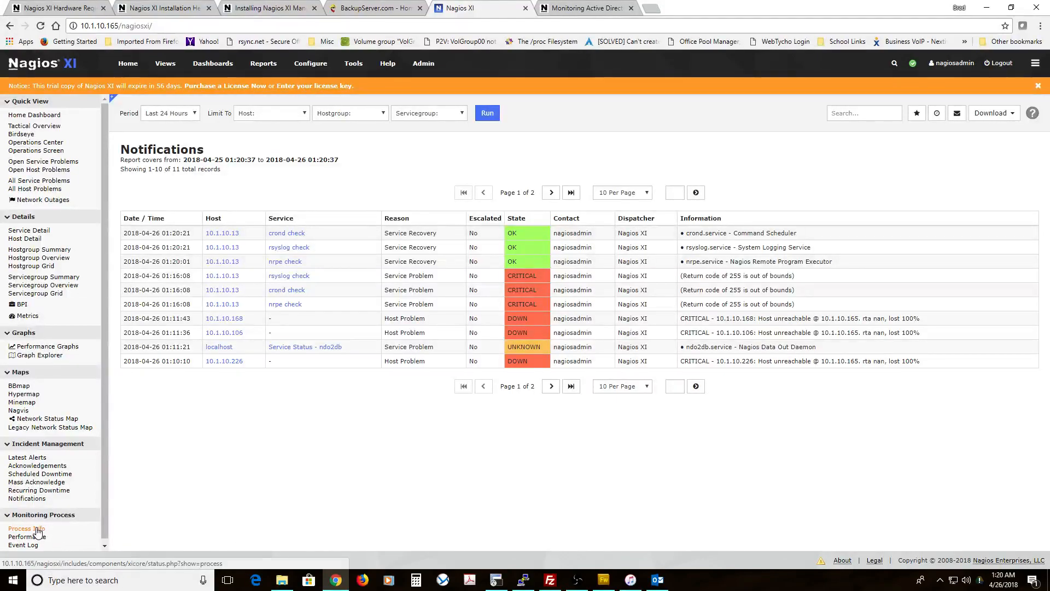
Step: Open Monitoring Process info to see engine state and process settings
{"action": "left_click", "coordinate": [22, 528]}
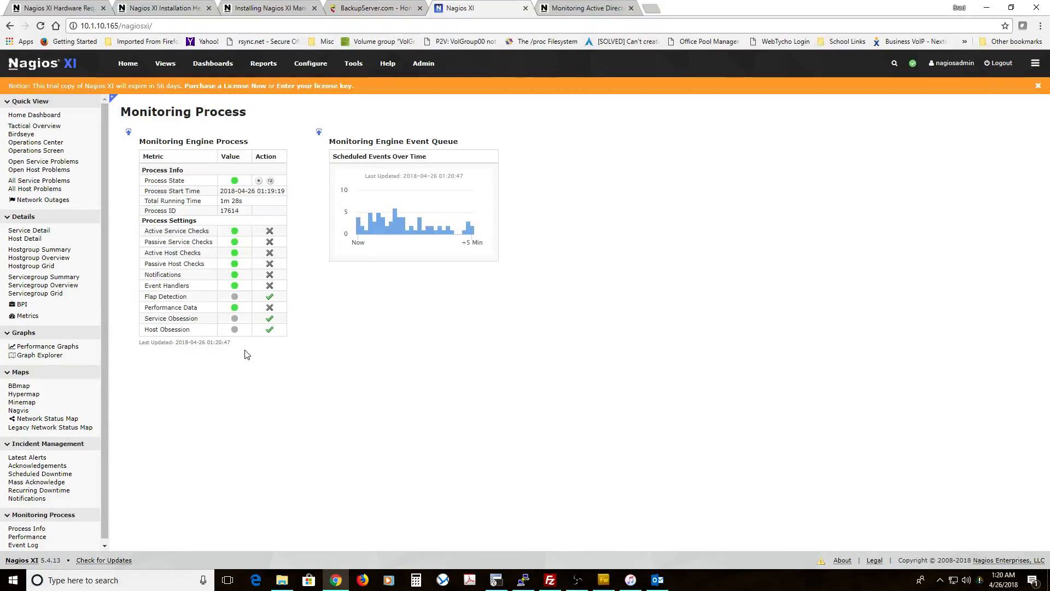
{"action": "mouse_move", "coordinate": [174, 297]}
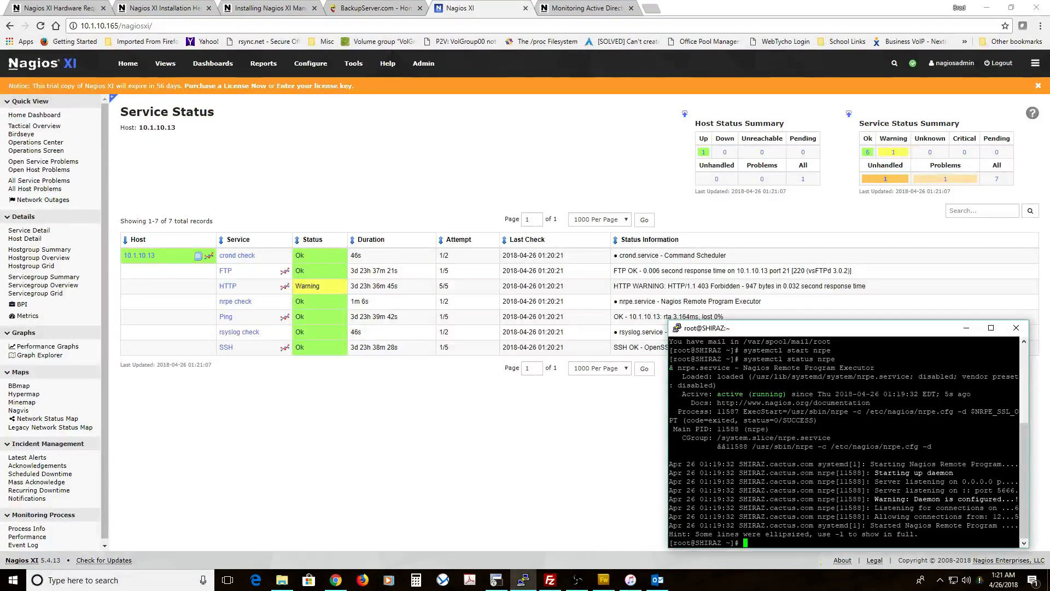
Step: Run systemctl start nrpe in the PuTTY terminal
{"action": "type", "text": "systemctl start nrpe"}
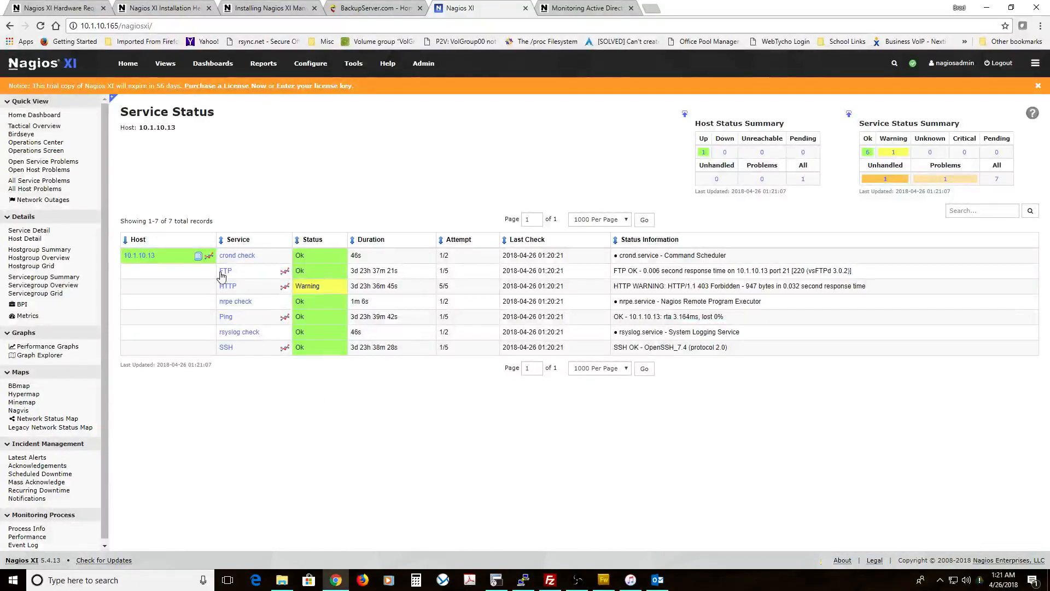
Step: Open host 10.1.10.13's details and its Advanced tab while checks refresh
{"action": "left_click", "coordinate": [139, 256]}
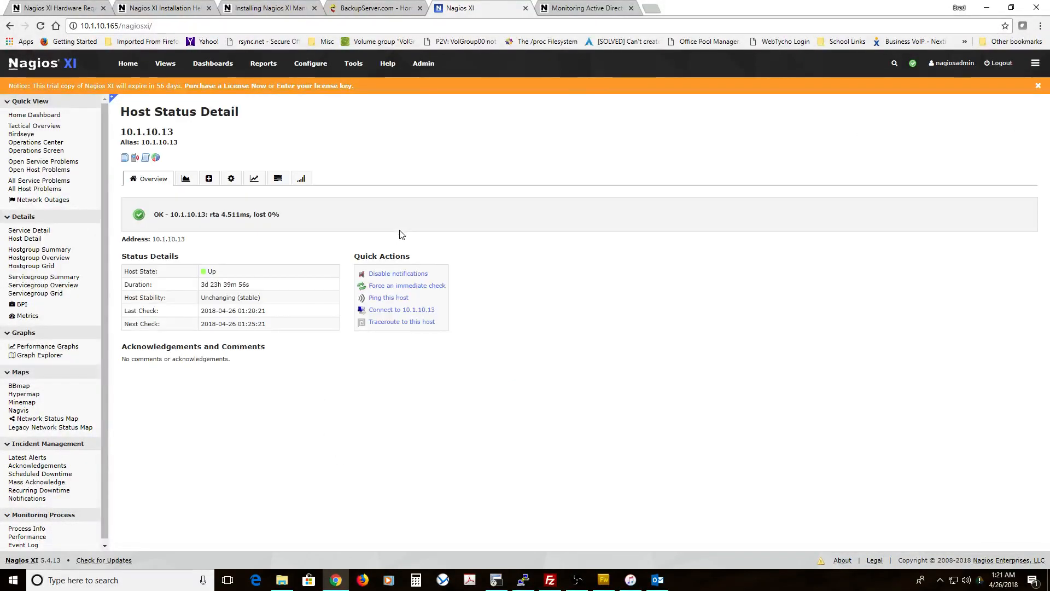
{"action": "left_click", "coordinate": [208, 177]}
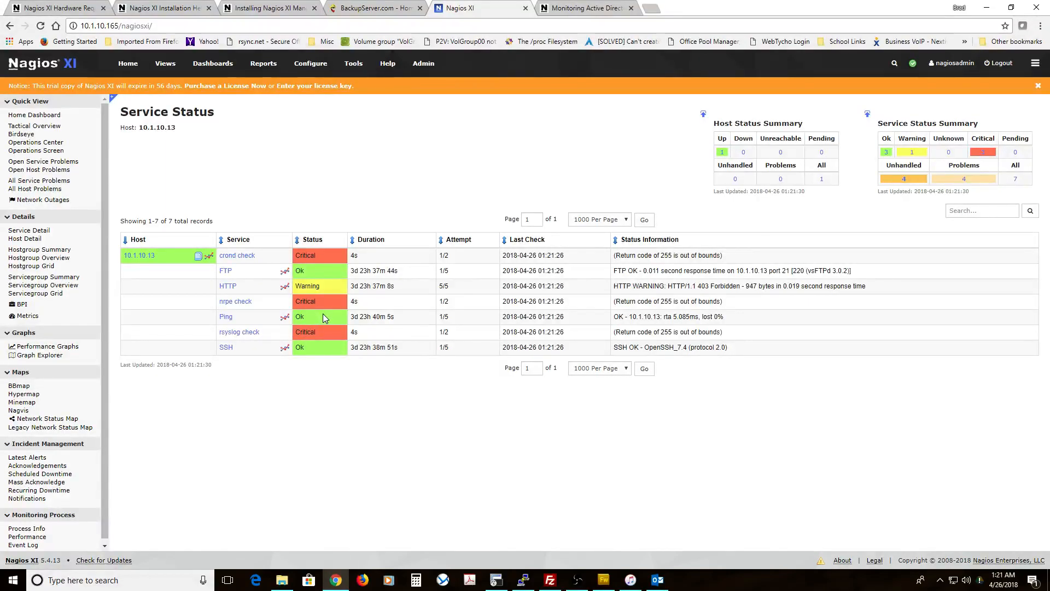
{"action": "mouse_move", "coordinate": [245, 336]}
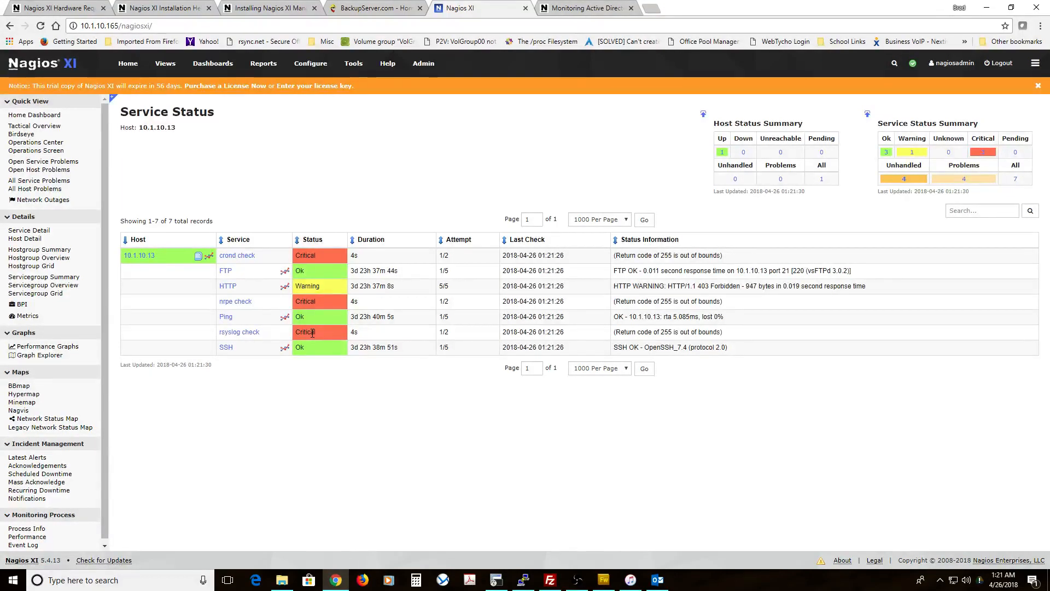
{"action": "mouse_move", "coordinate": [388, 303]}
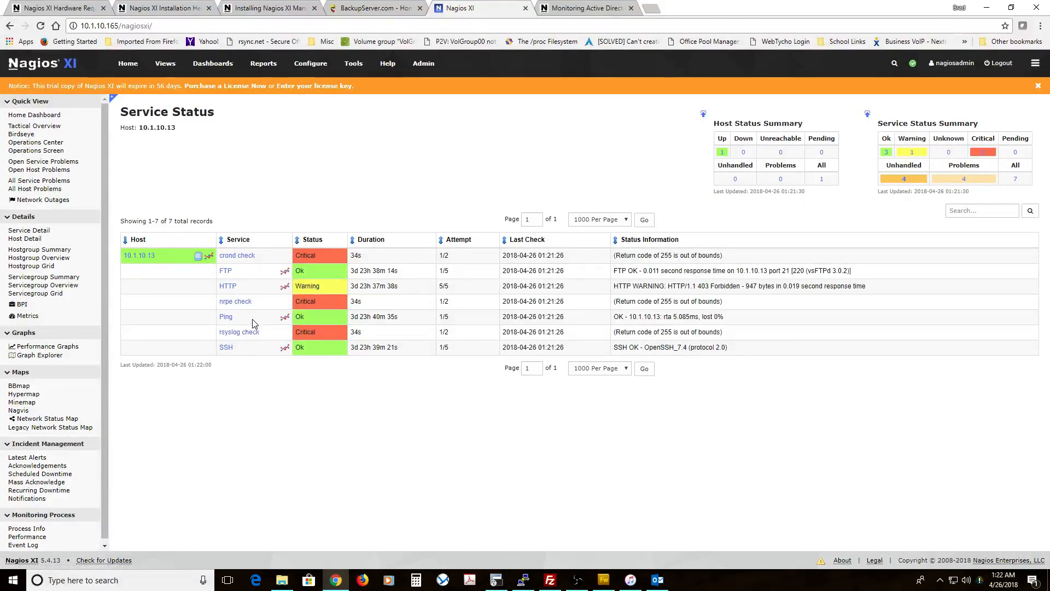
{"action": "mouse_move", "coordinate": [256, 334]}
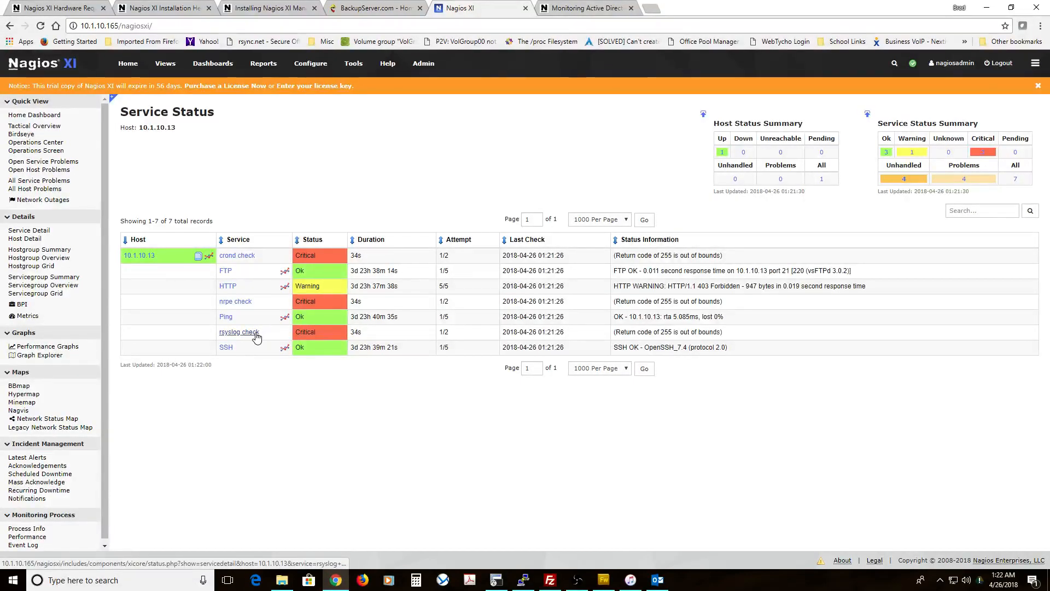
{"action": "mouse_move", "coordinate": [293, 305]}
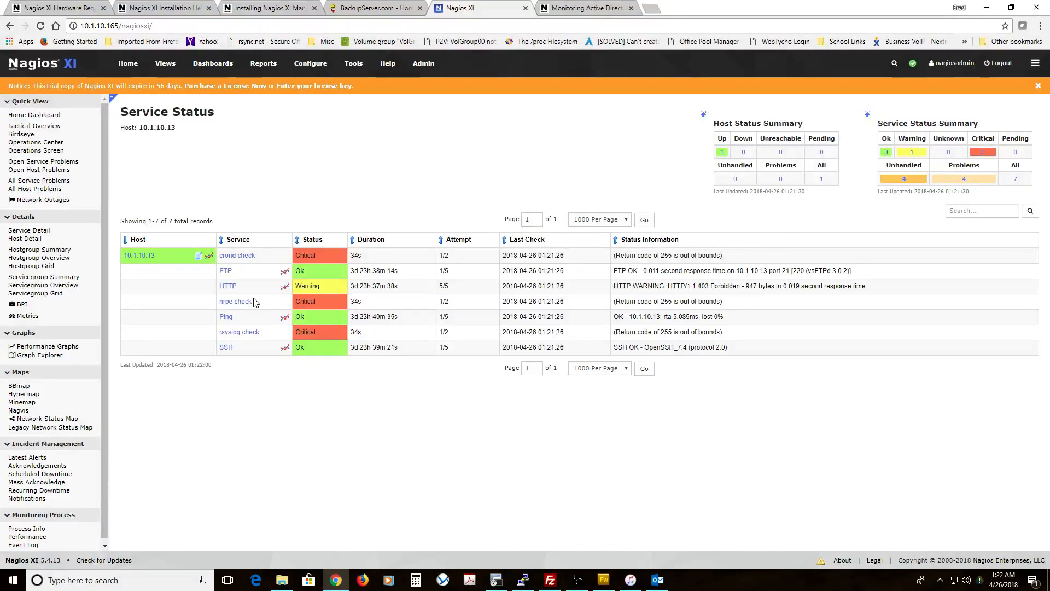
{"action": "mouse_move", "coordinate": [253, 341]}
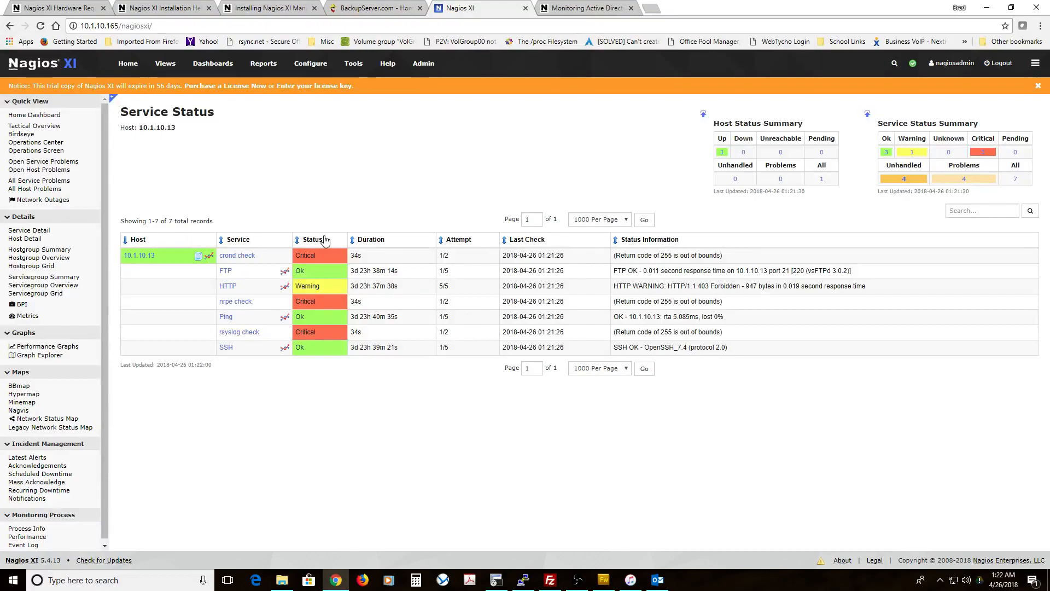
{"action": "mouse_move", "coordinate": [254, 287]}
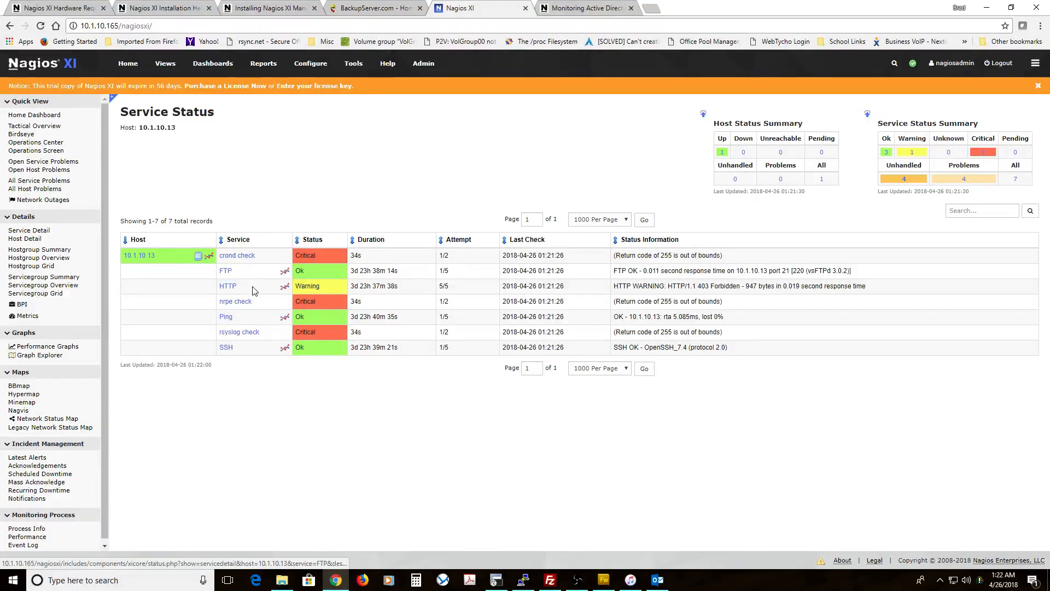
{"action": "mouse_move", "coordinate": [263, 319]}
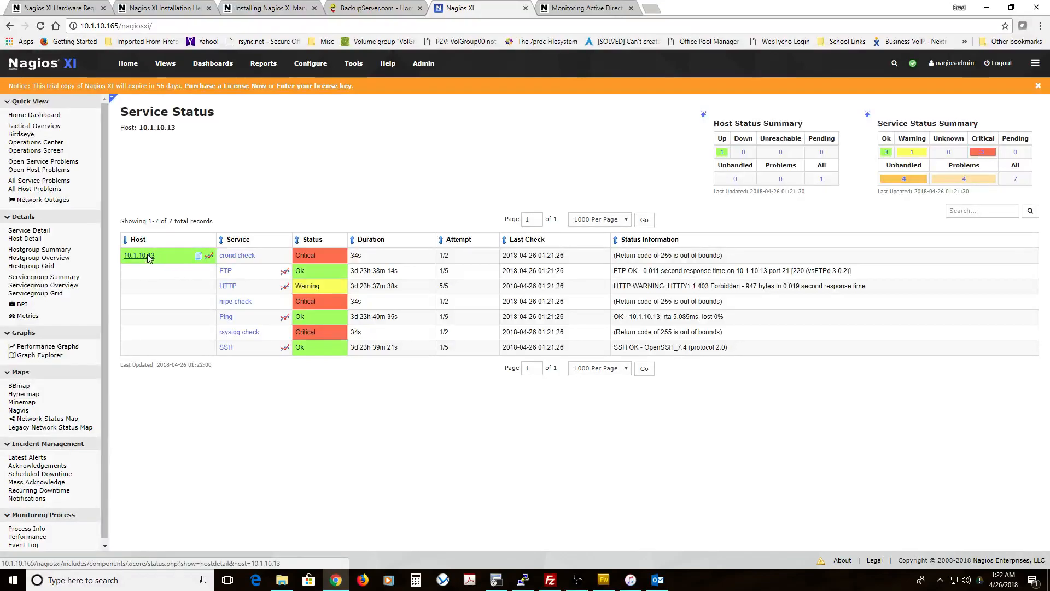
Step: Force an immediate check of host 10.1.10.13 and all its services from Advanced
{"action": "left_click", "coordinate": [139, 256]}
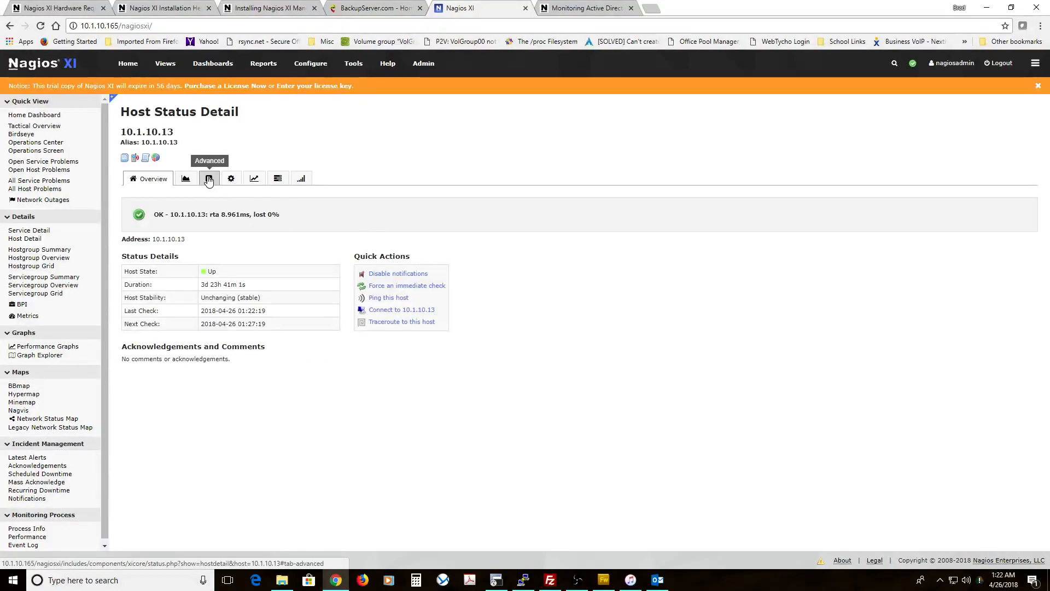
{"action": "left_click", "coordinate": [209, 178]}
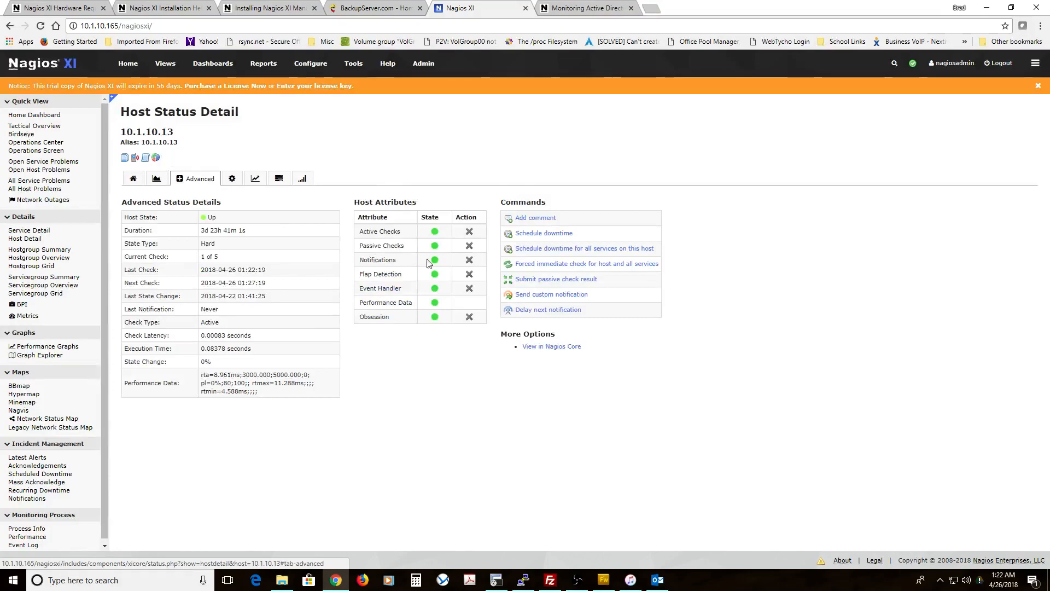
{"action": "left_click", "coordinate": [587, 264]}
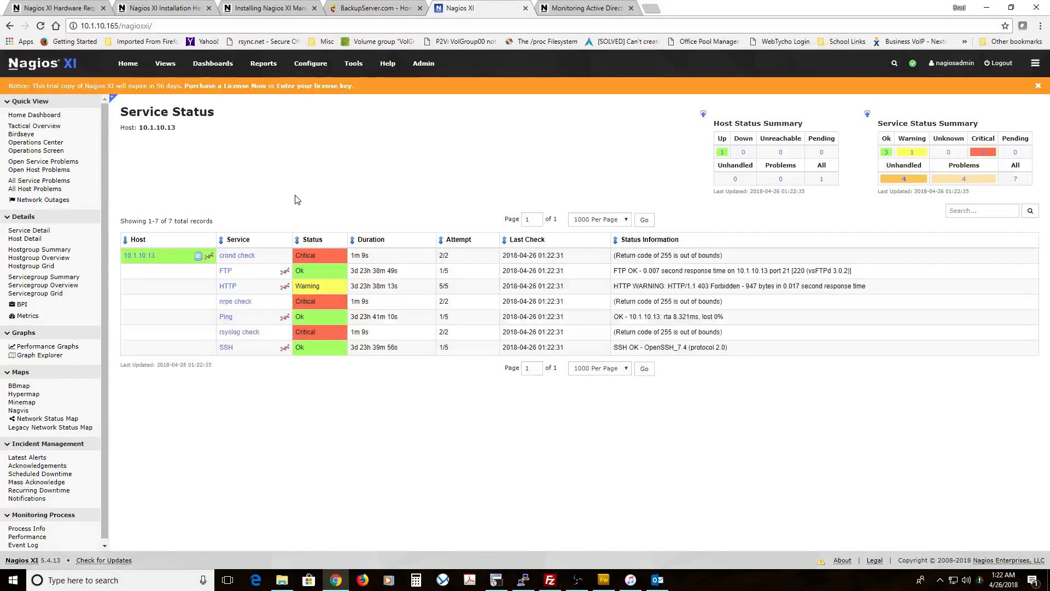
{"action": "mouse_move", "coordinate": [34, 505]}
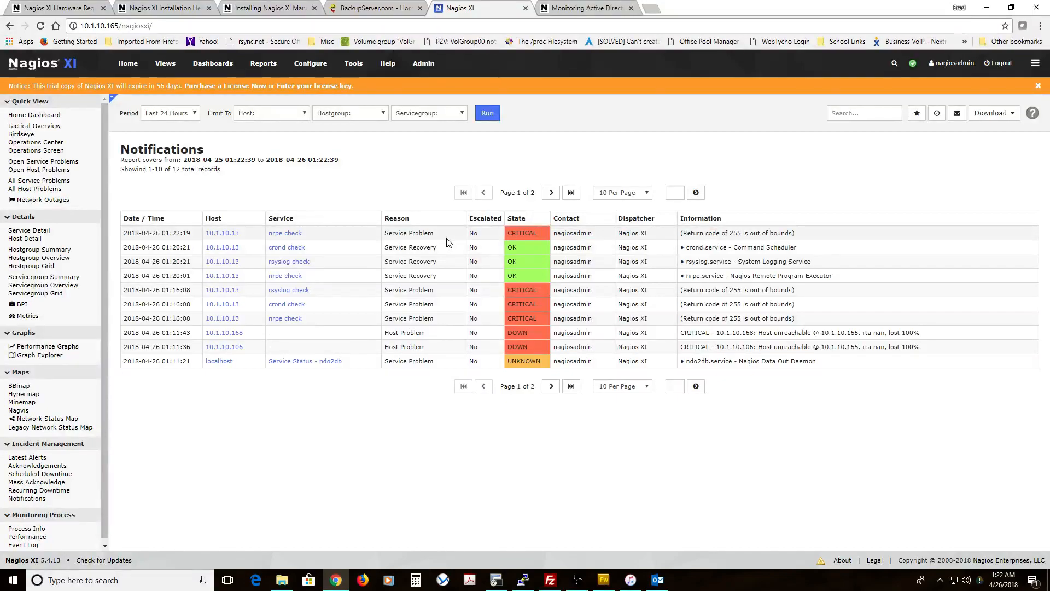
{"action": "mouse_move", "coordinate": [284, 233]}
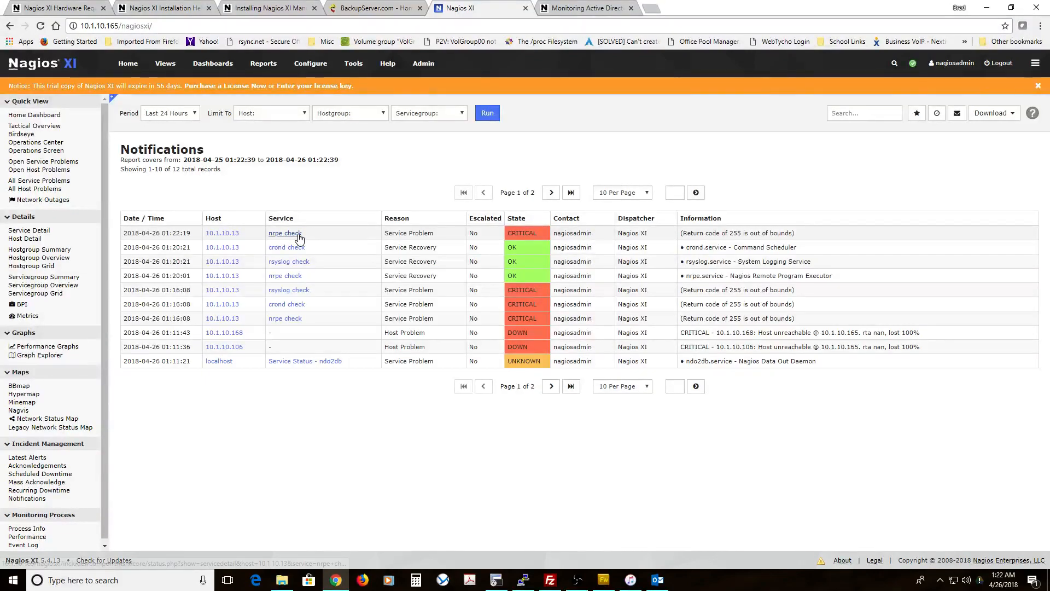
{"action": "mouse_move", "coordinate": [474, 246]}
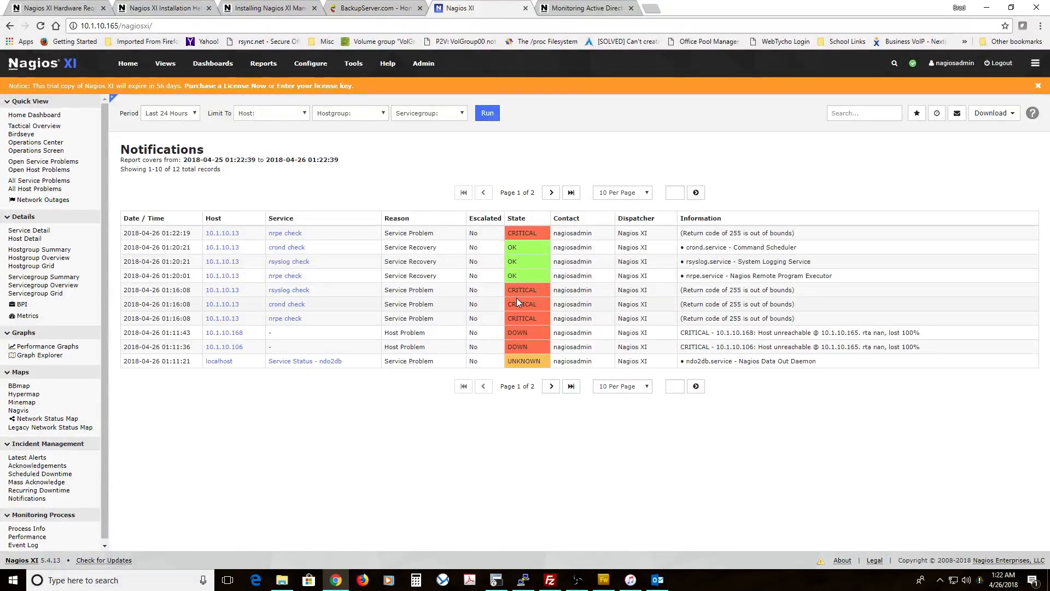
{"action": "mouse_move", "coordinate": [295, 293]}
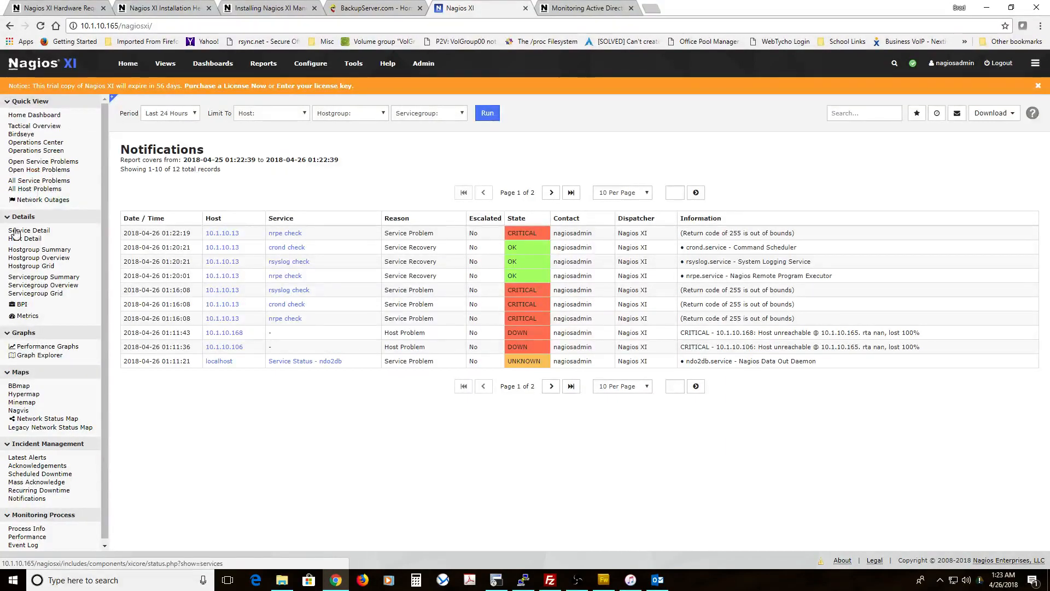
Step: Open Service Detail and scroll through all 57 services
{"action": "left_click", "coordinate": [29, 230]}
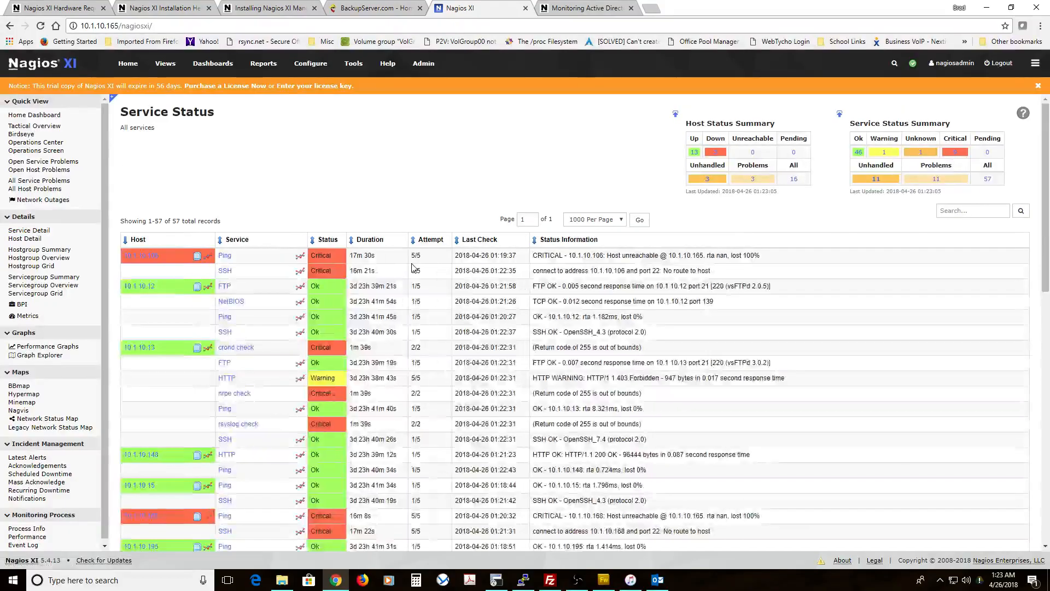
{"action": "scroll", "scroll_direction": "down", "scroll_amount": 3}
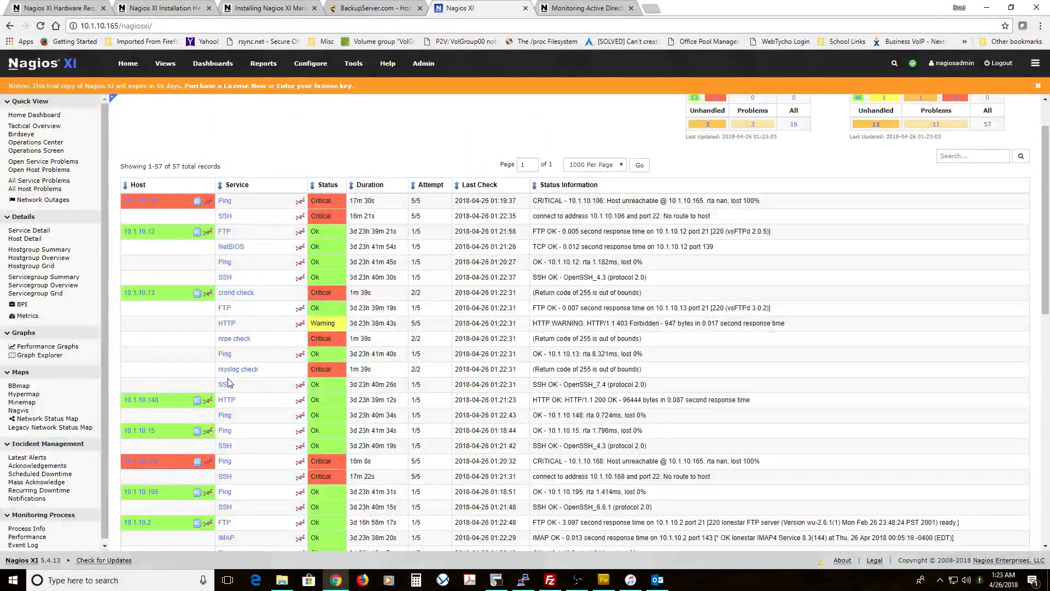
{"action": "mouse_move", "coordinate": [248, 300]}
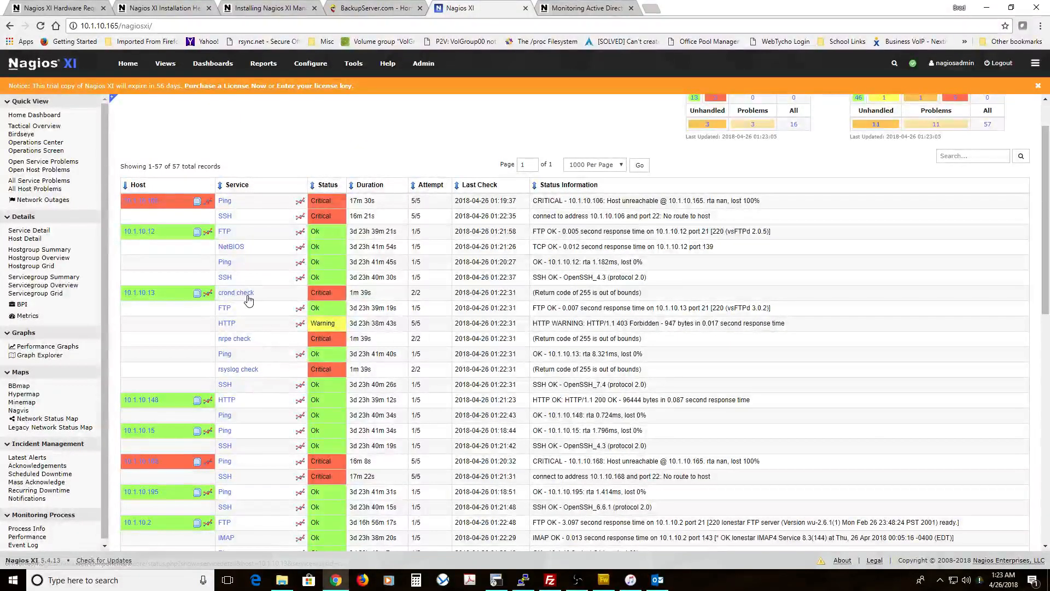
{"action": "mouse_move", "coordinate": [271, 295]}
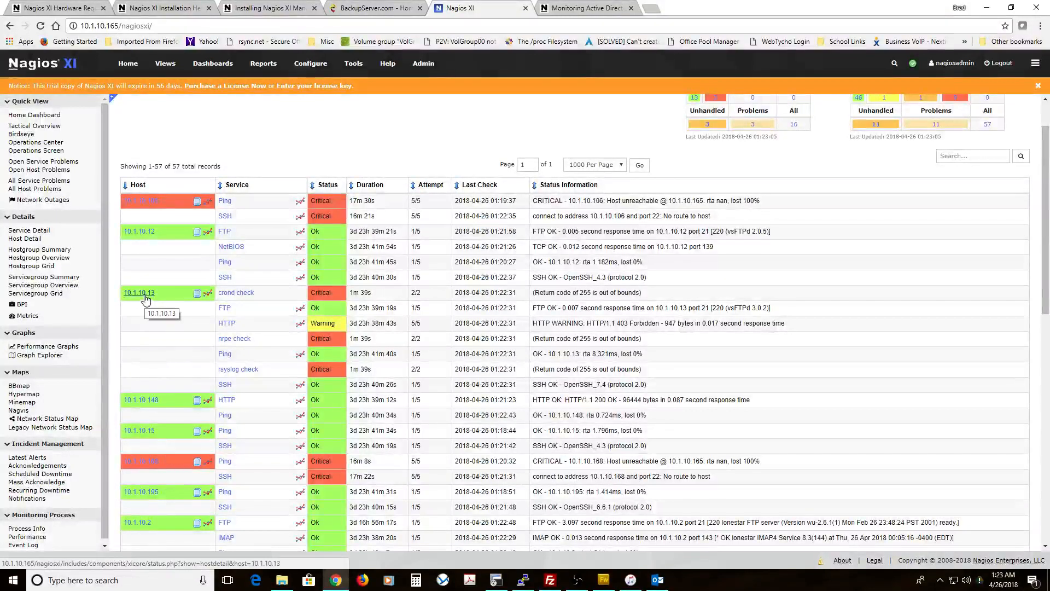
{"action": "mouse_move", "coordinate": [250, 306]}
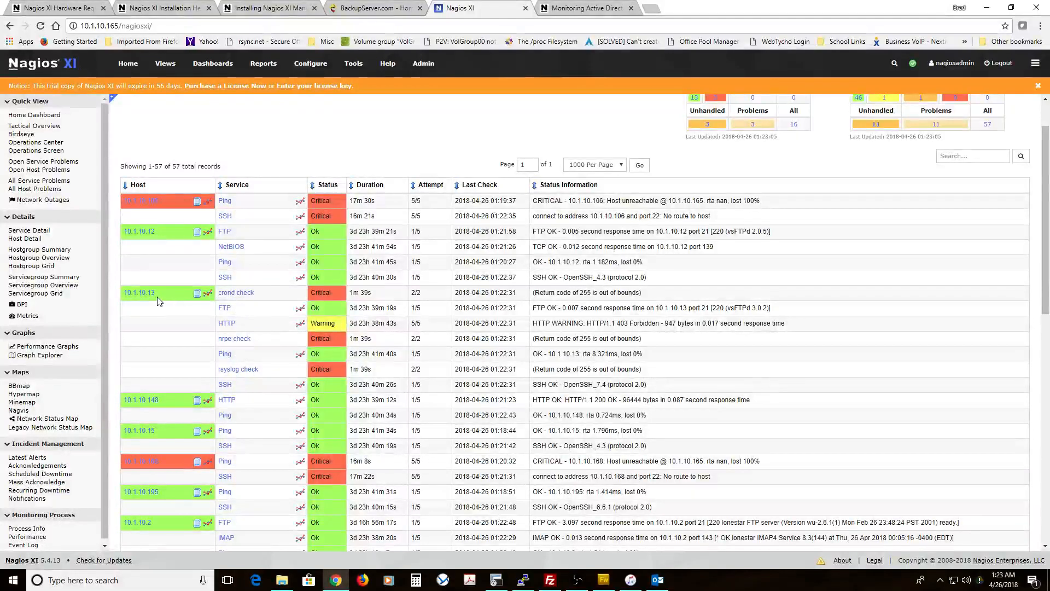
{"action": "mouse_move", "coordinate": [139, 296]}
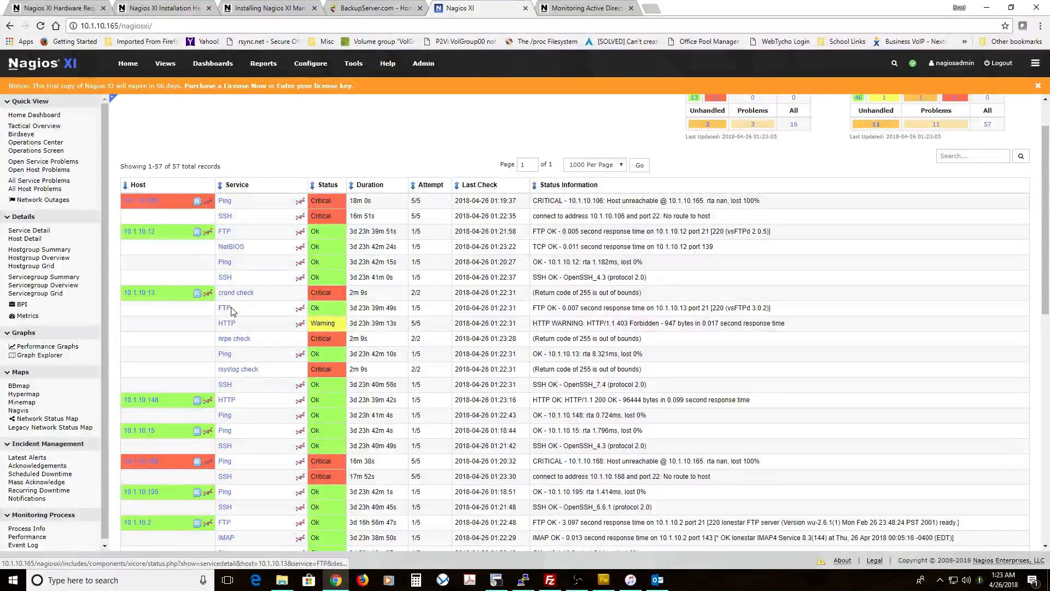
{"action": "mouse_move", "coordinate": [254, 378]}
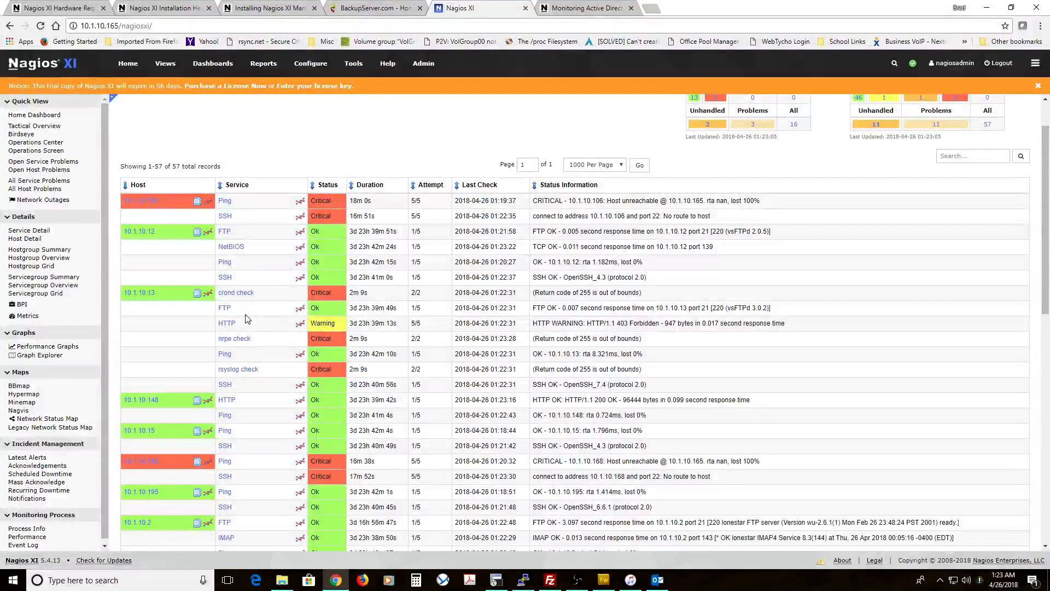
{"action": "mouse_move", "coordinate": [156, 297]}
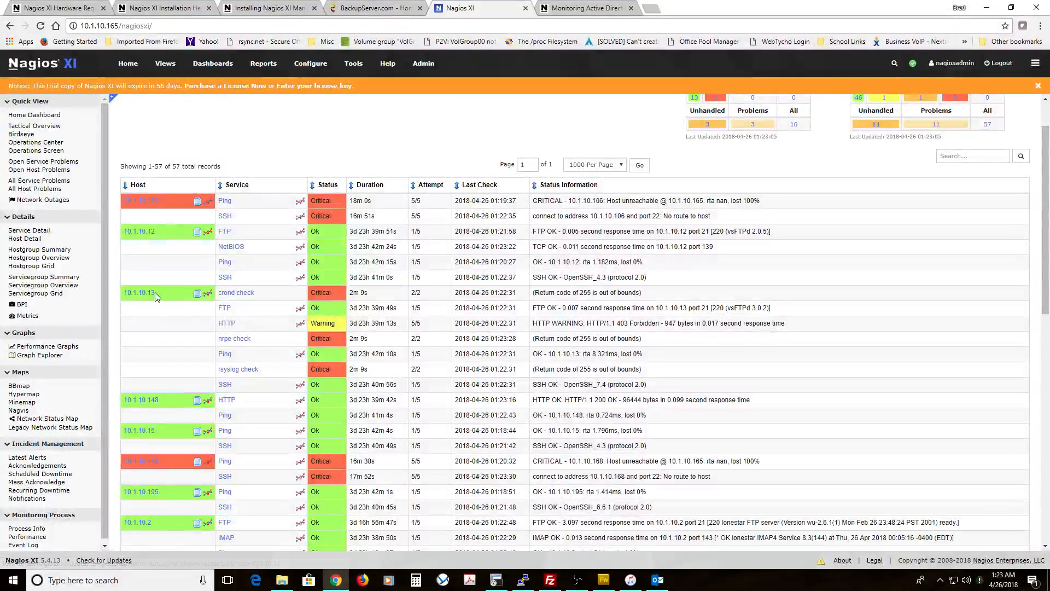